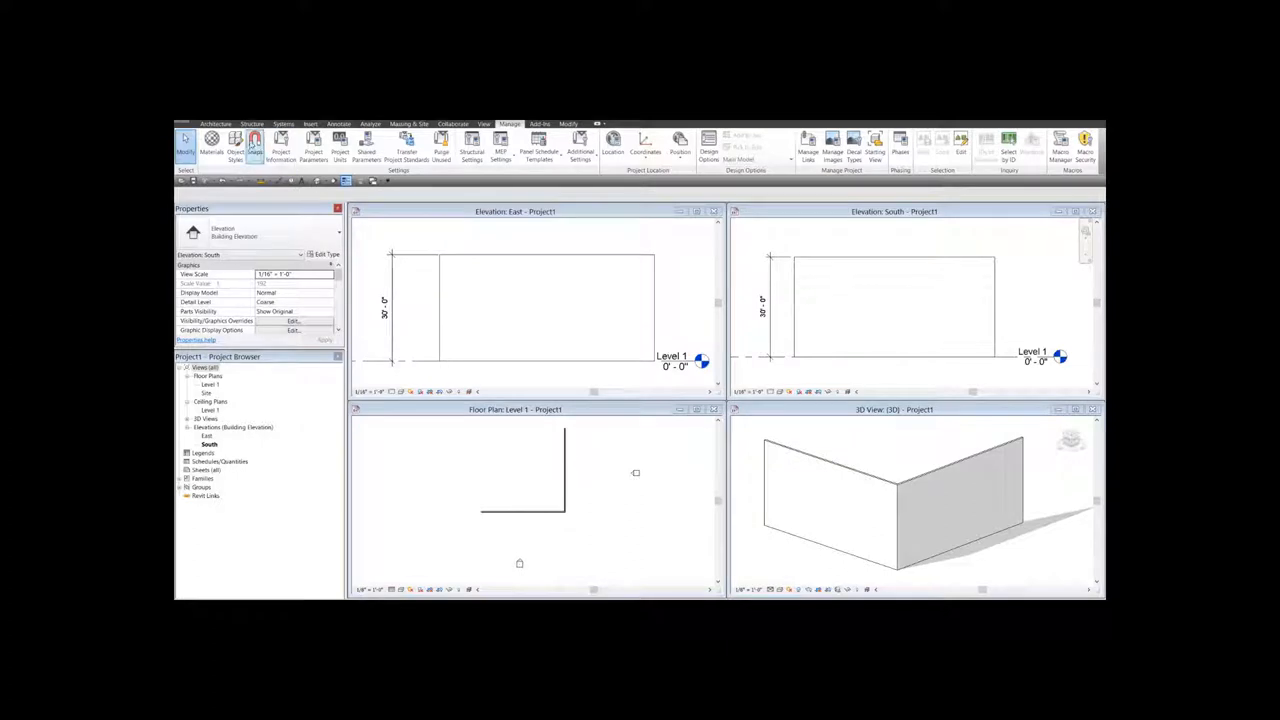
# Place a Crown door family into the south wall from Floor Plan Level 1
pyautogui.click(216, 124)
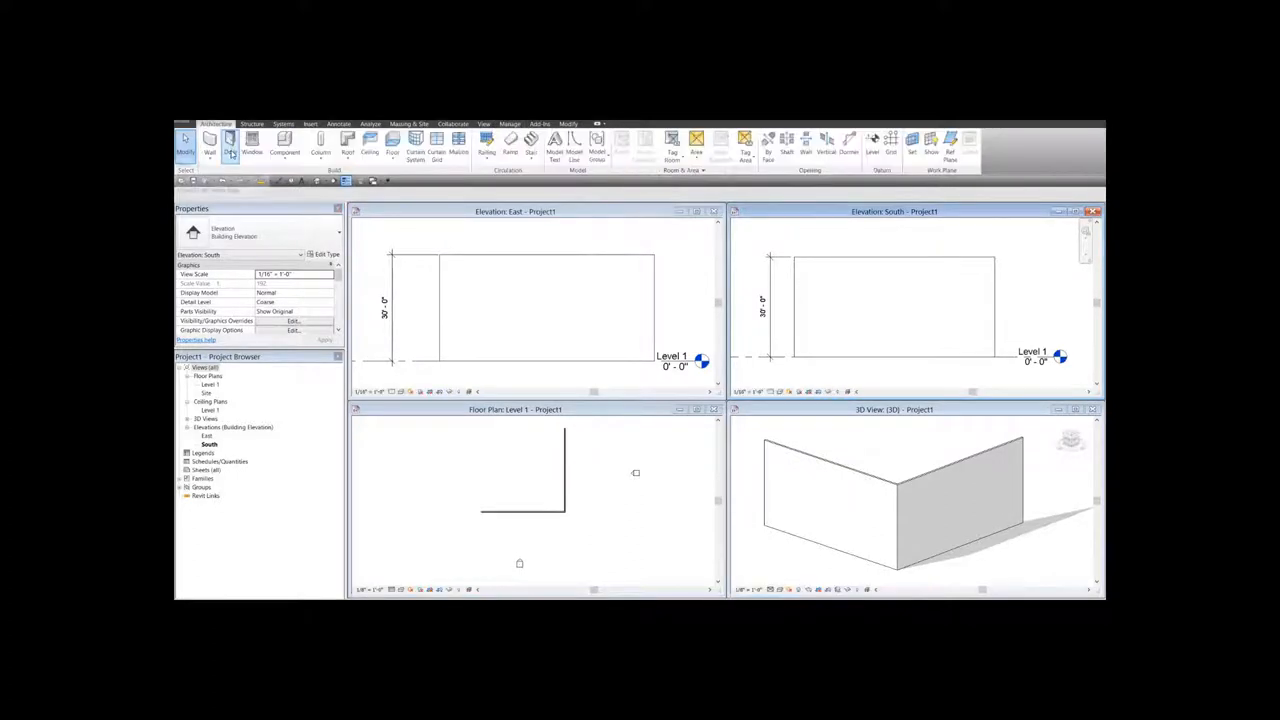
pyautogui.click(228, 144)
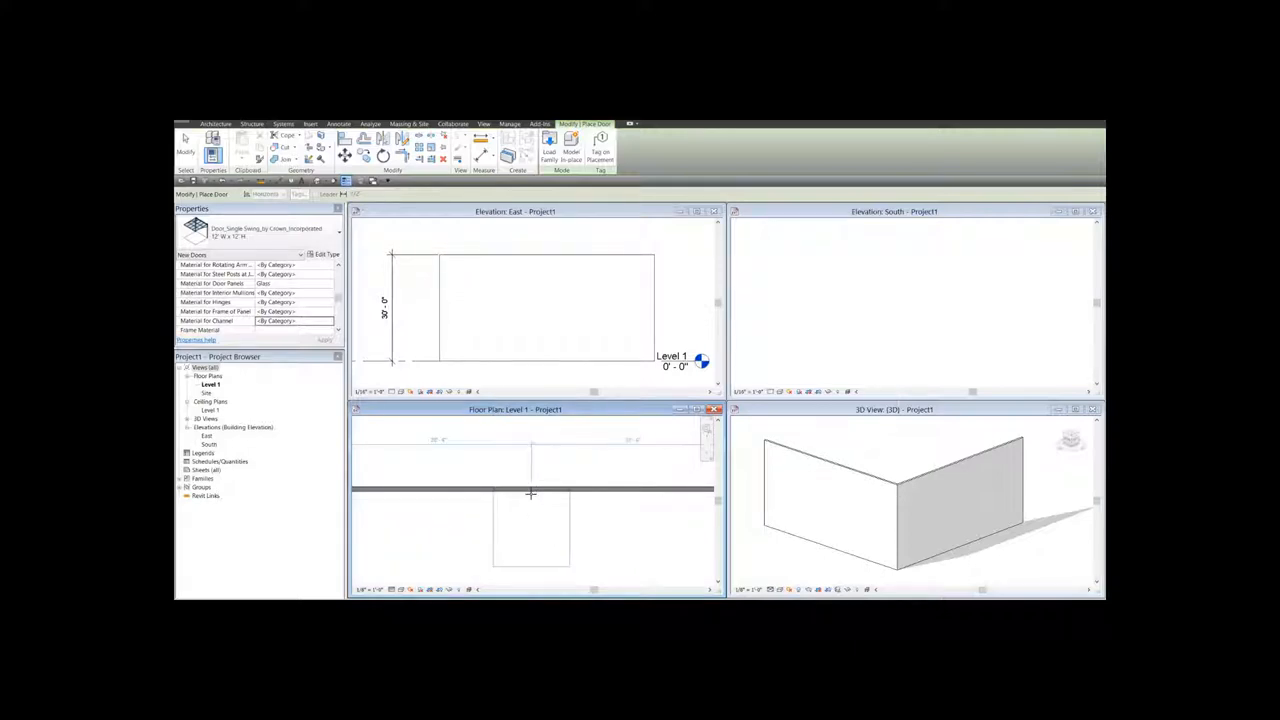
pyautogui.click(532, 490)
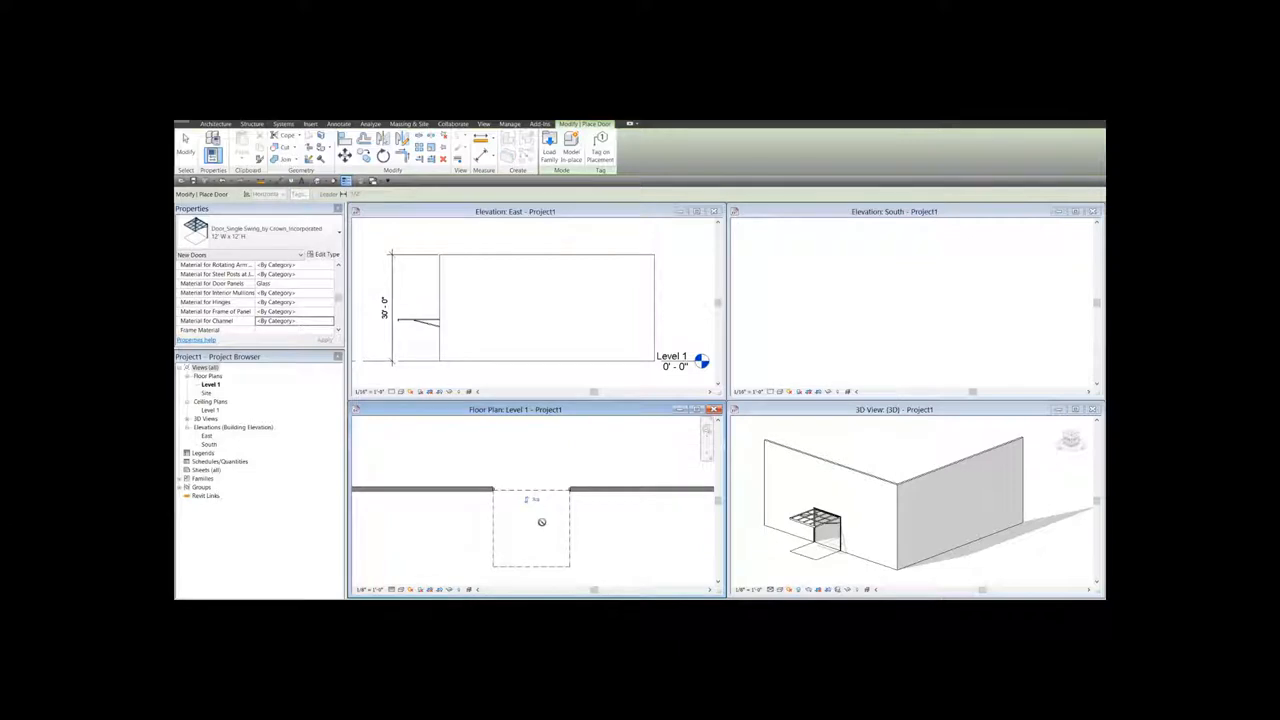
pyautogui.moveTo(528, 518)
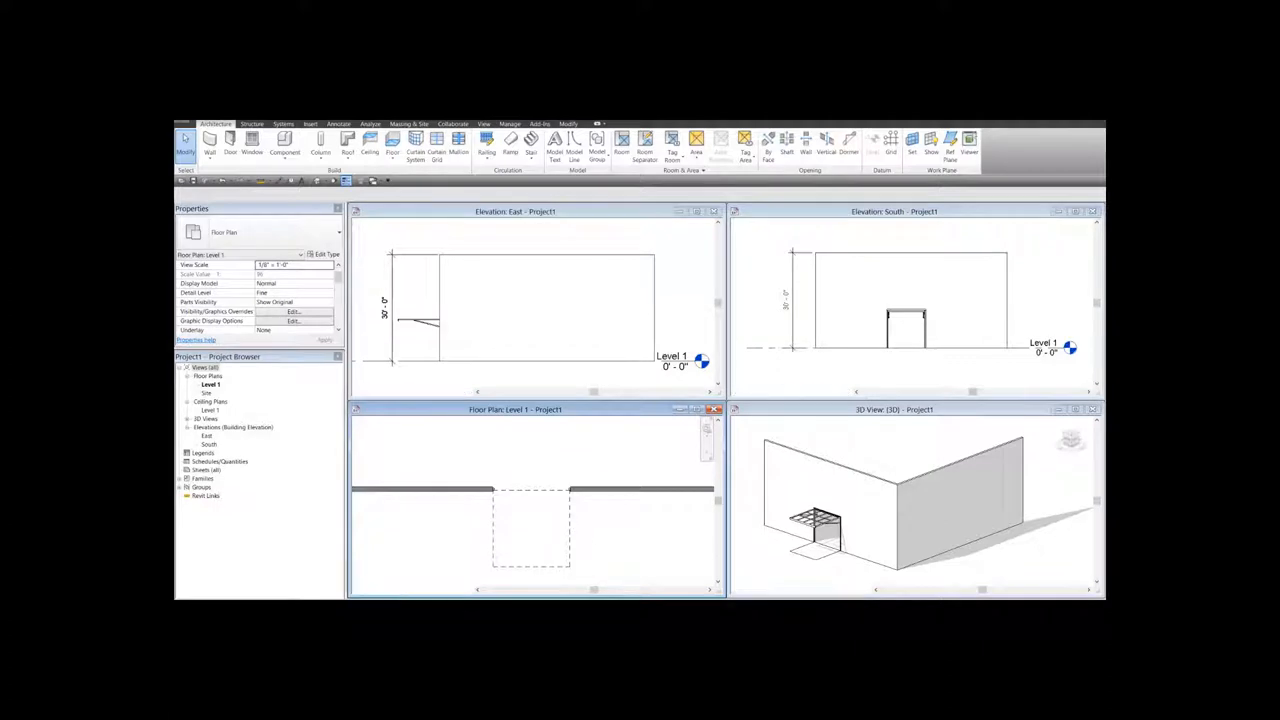
# Change the placed door's type to the glazed sectional door in Properties
pyautogui.click(528, 496)
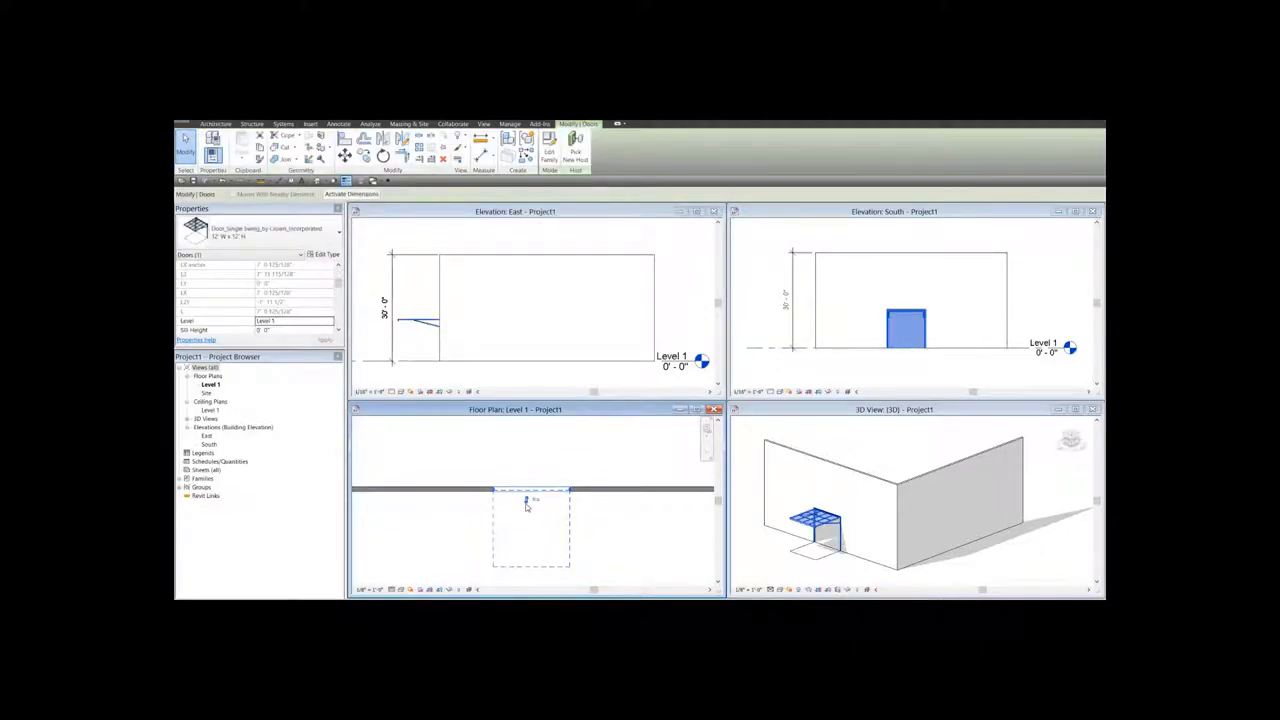
pyautogui.moveTo(524, 506)
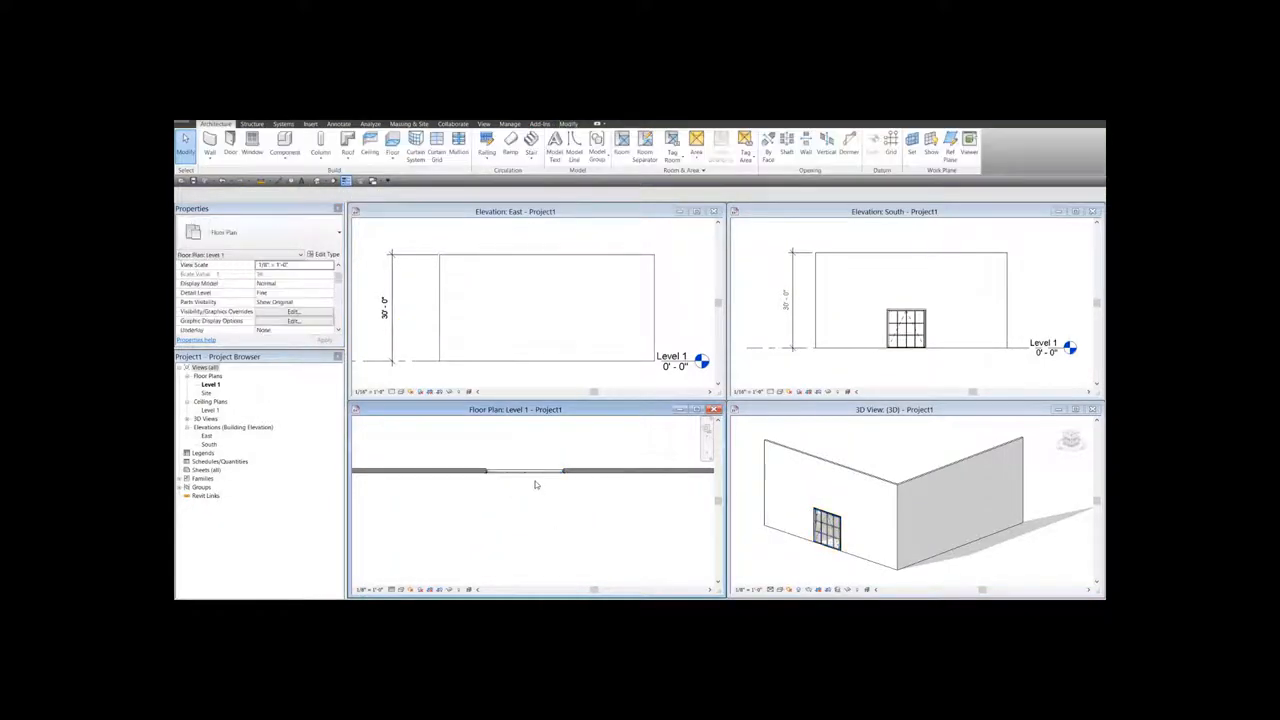
pyautogui.click(904, 322)
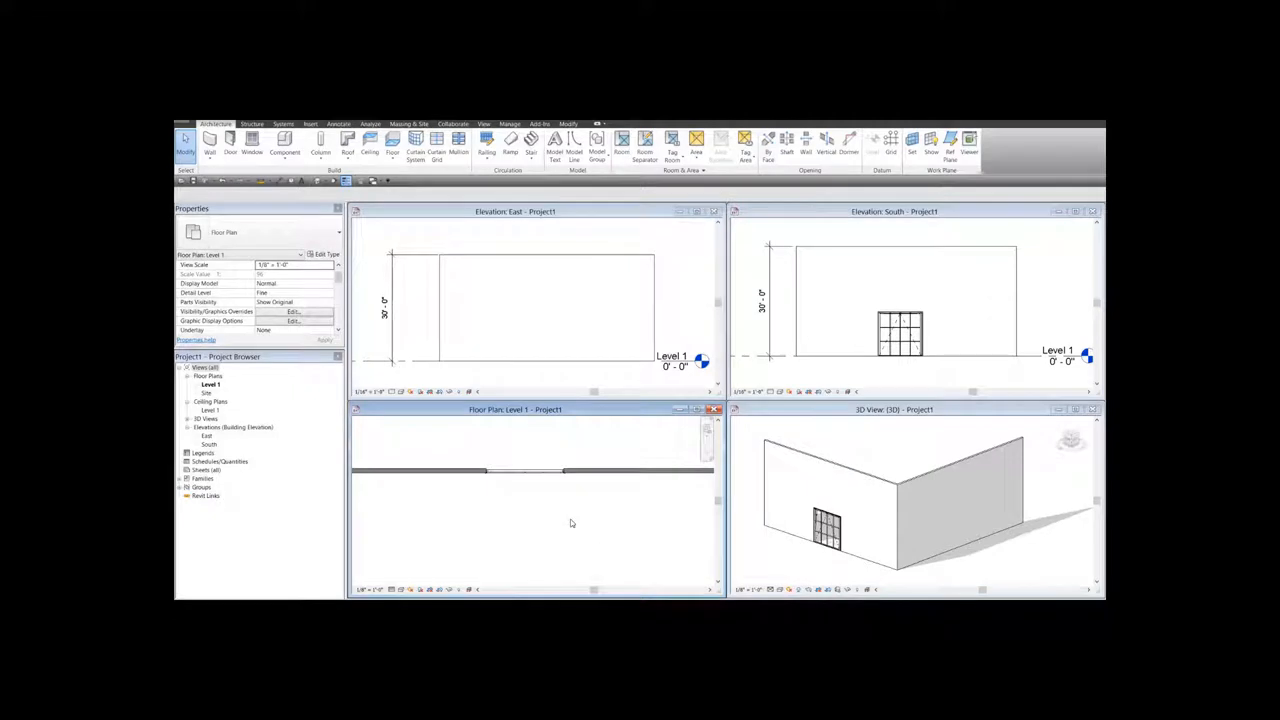
pyautogui.moveTo(522, 488)
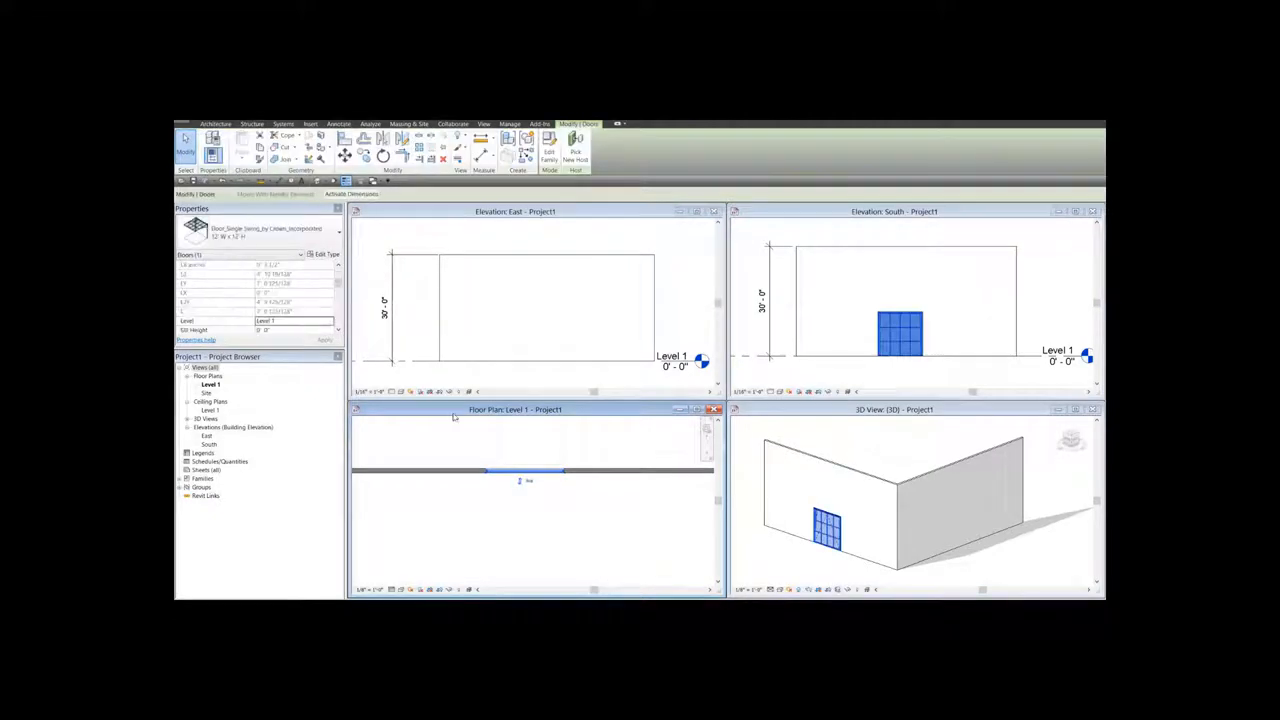
# Duplicate the door type as '40" W x 20" H' with height 20' 0" and apply it
pyautogui.click(324, 254)
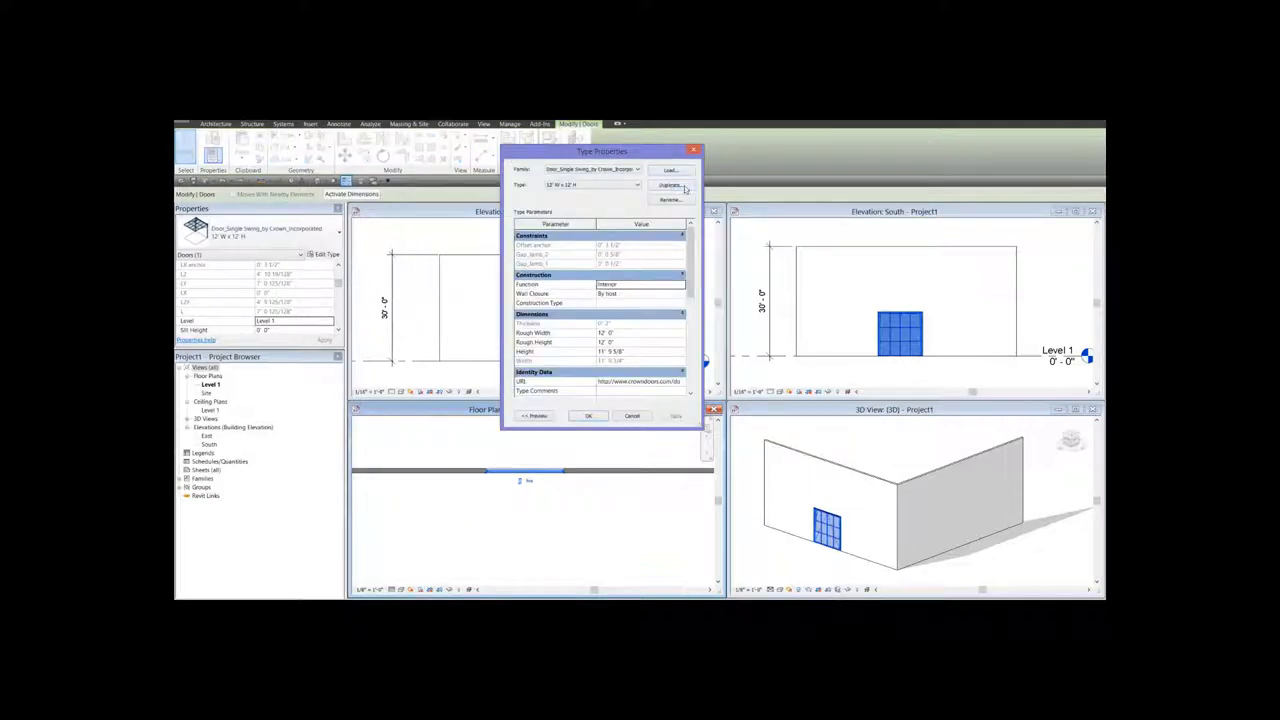
pyautogui.click(670, 200)
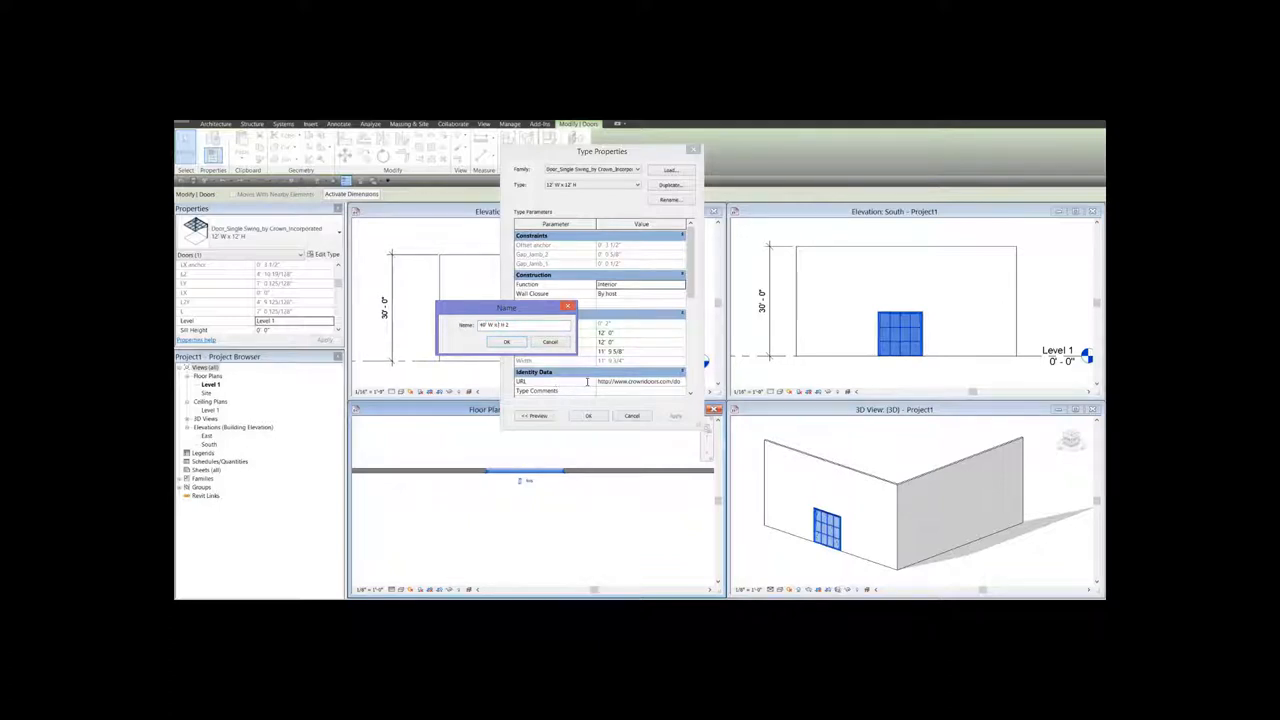
pyautogui.write('40" W x 20" H')
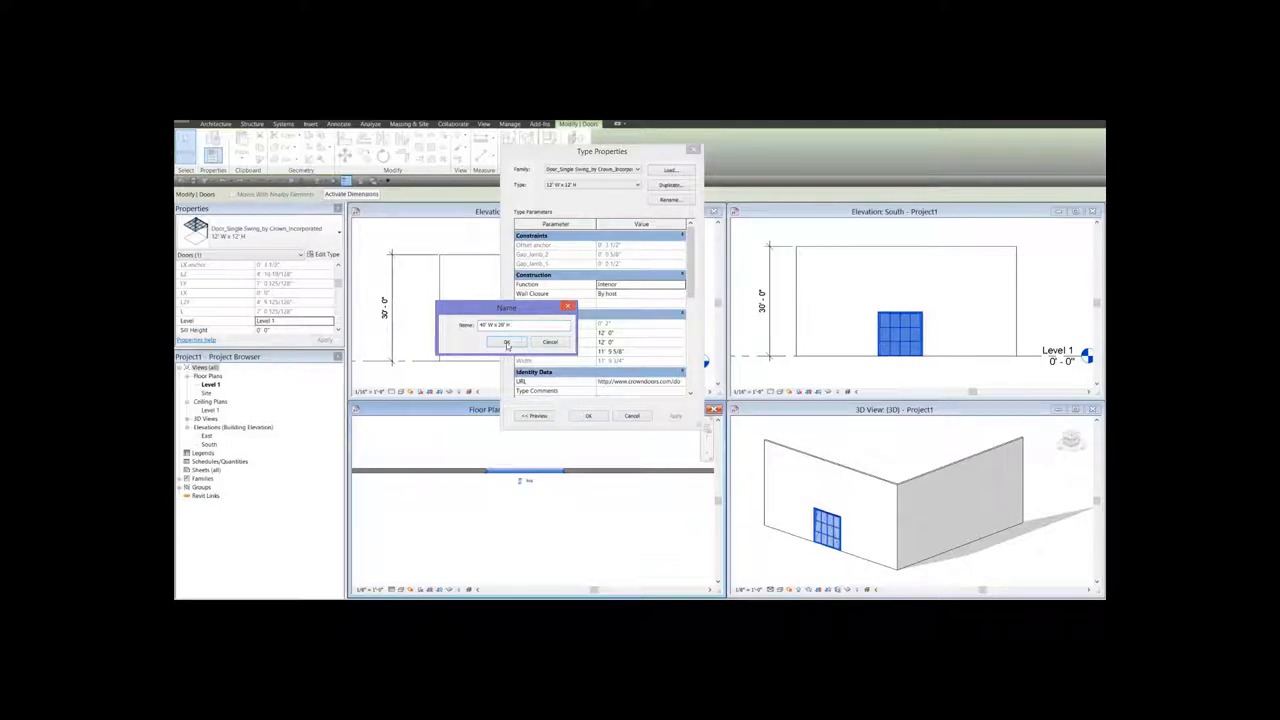
pyautogui.click(508, 342)
pyautogui.write('40')
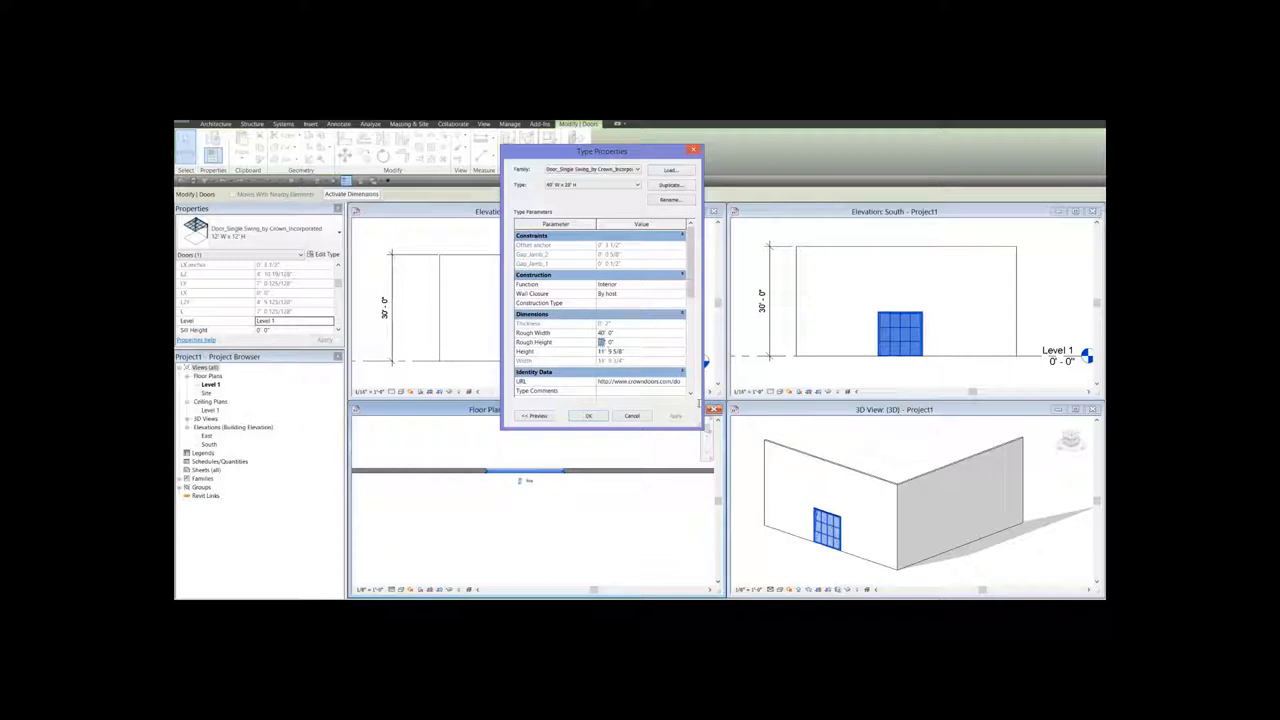
pyautogui.write('20\' 0"')
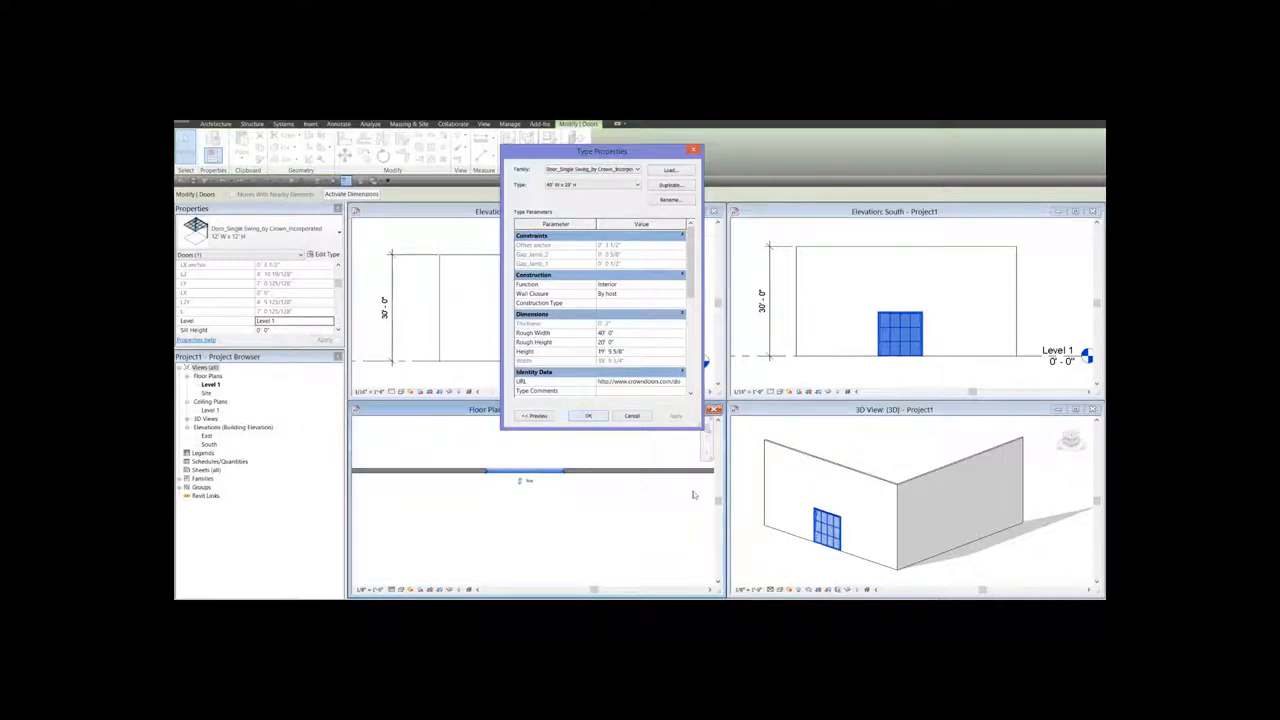
pyautogui.click(588, 416)
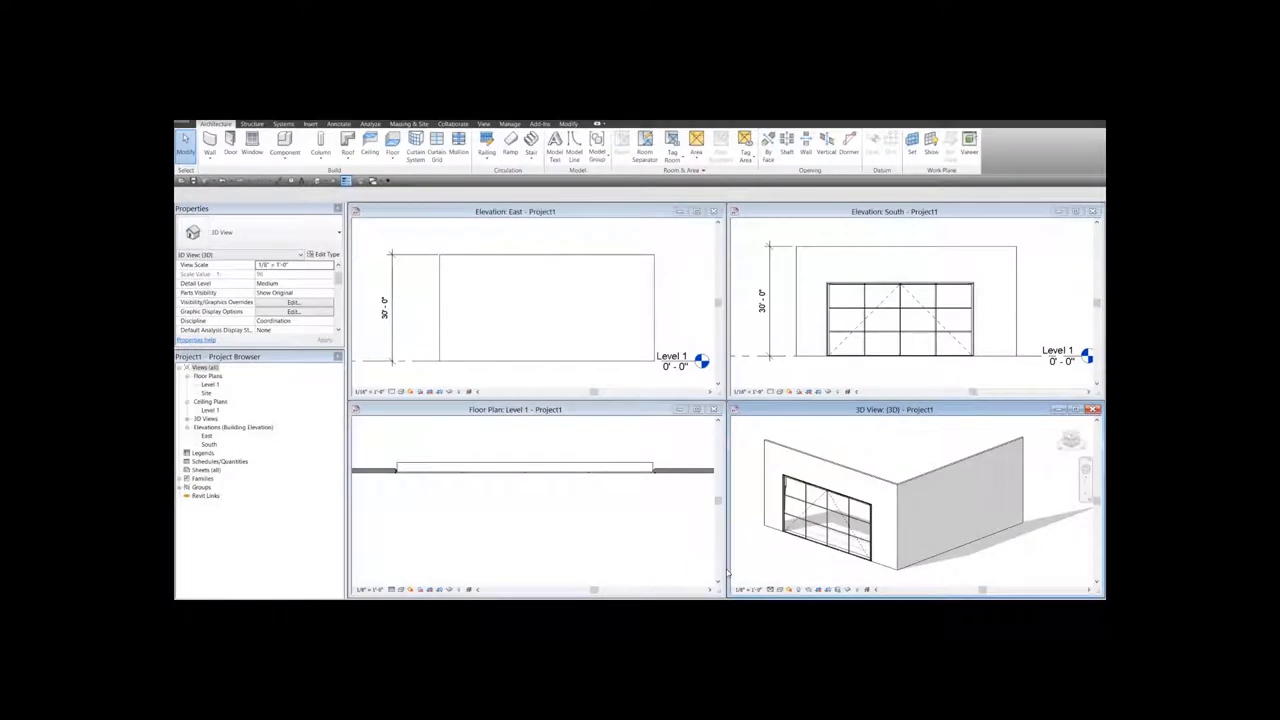
pyautogui.moveTo(794, 550)
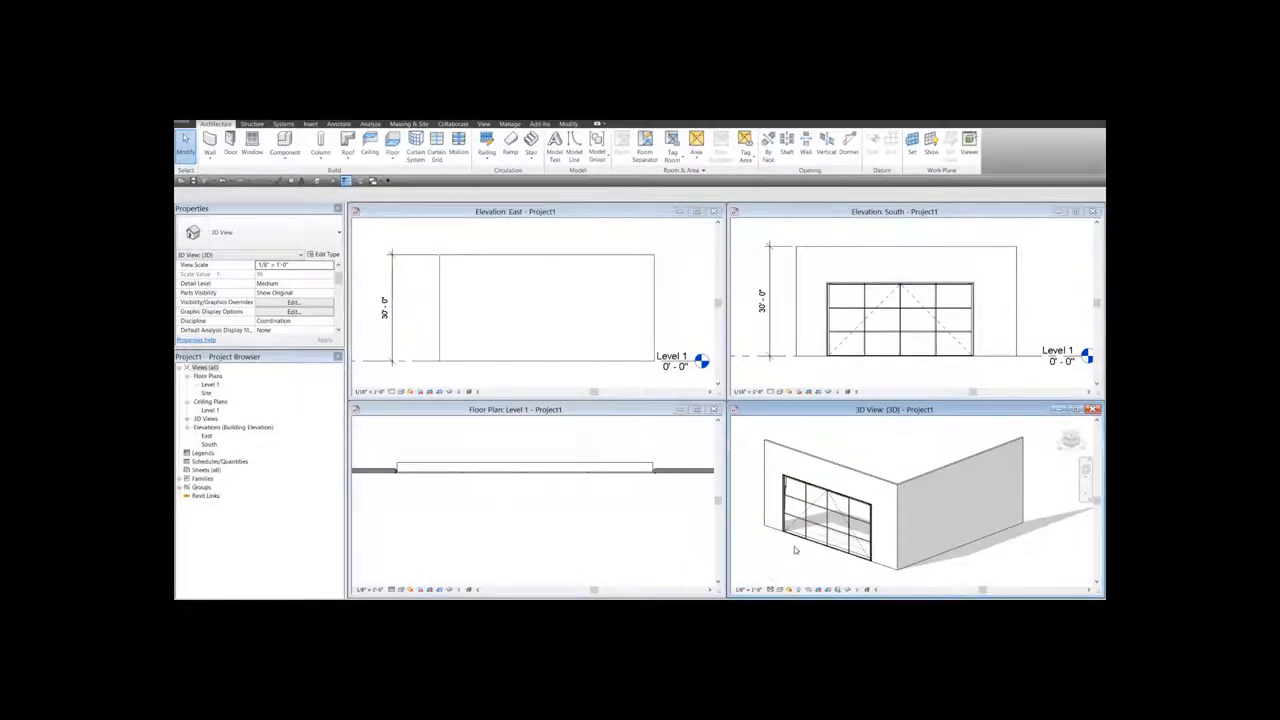
pyautogui.moveTo(824, 536)
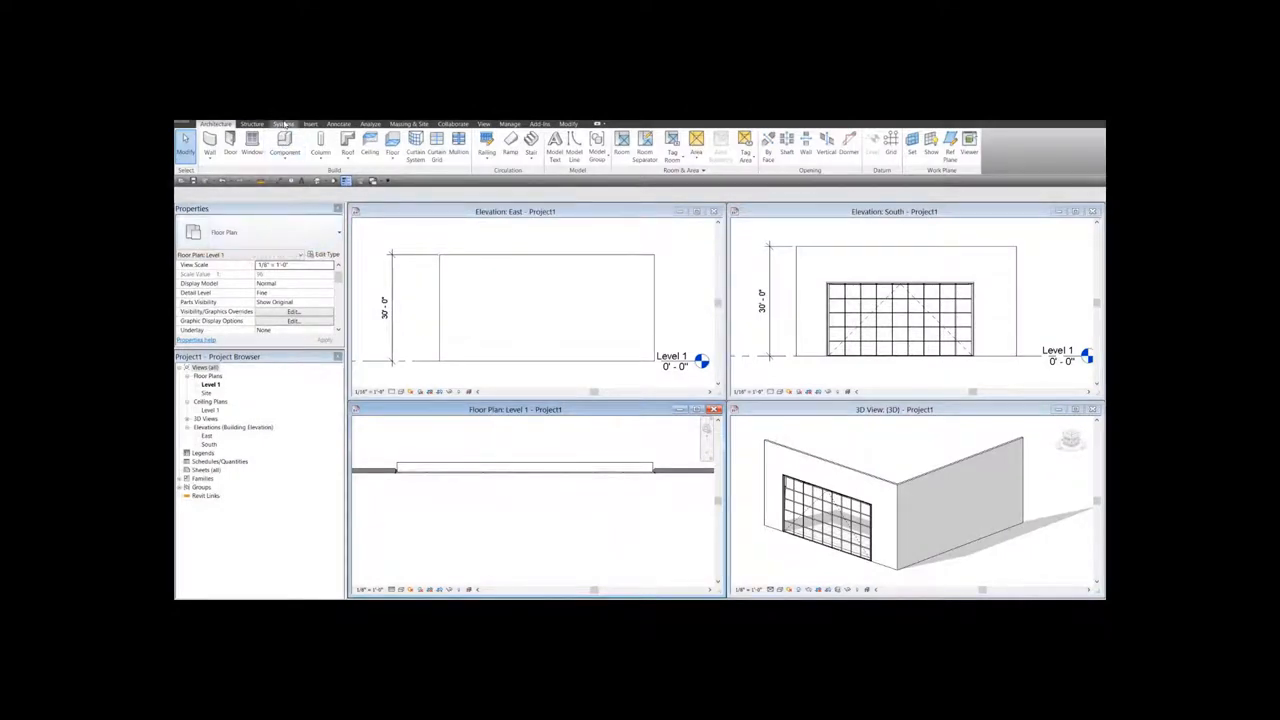
# Create an instance of the Crown door motor family from Mechanical Equipment into the plan
pyautogui.click(284, 124)
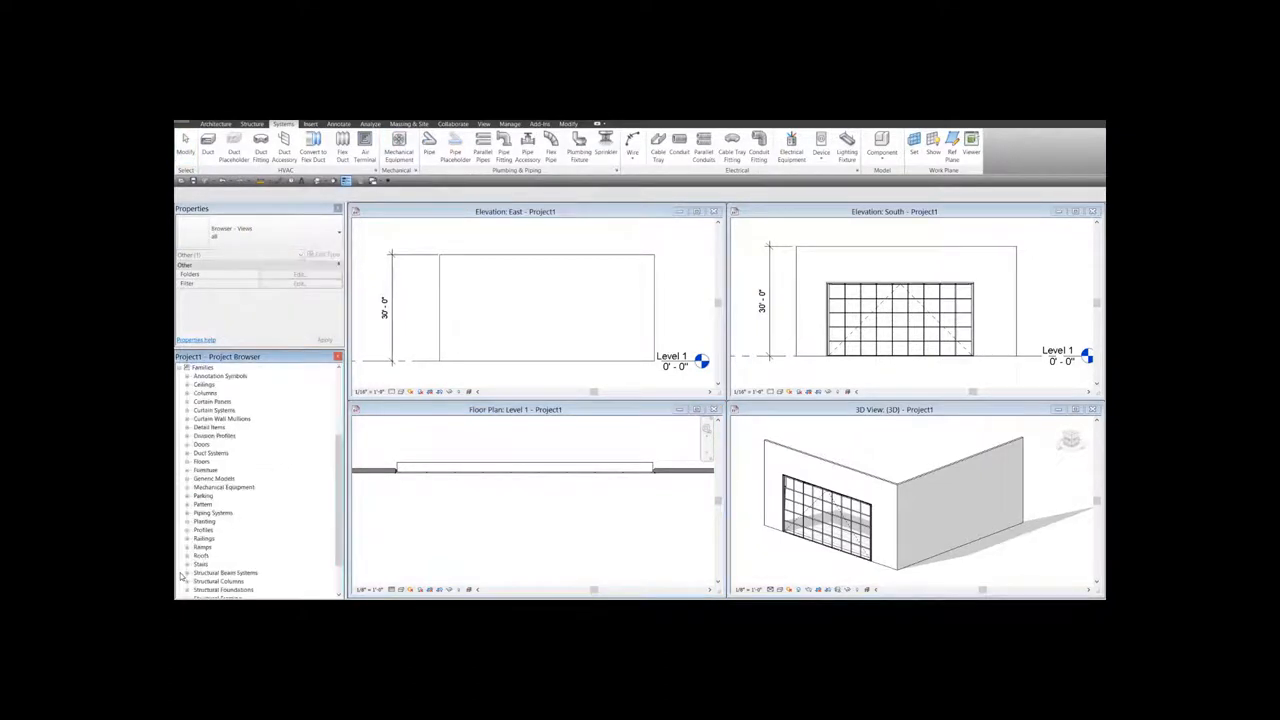
pyautogui.click(188, 488)
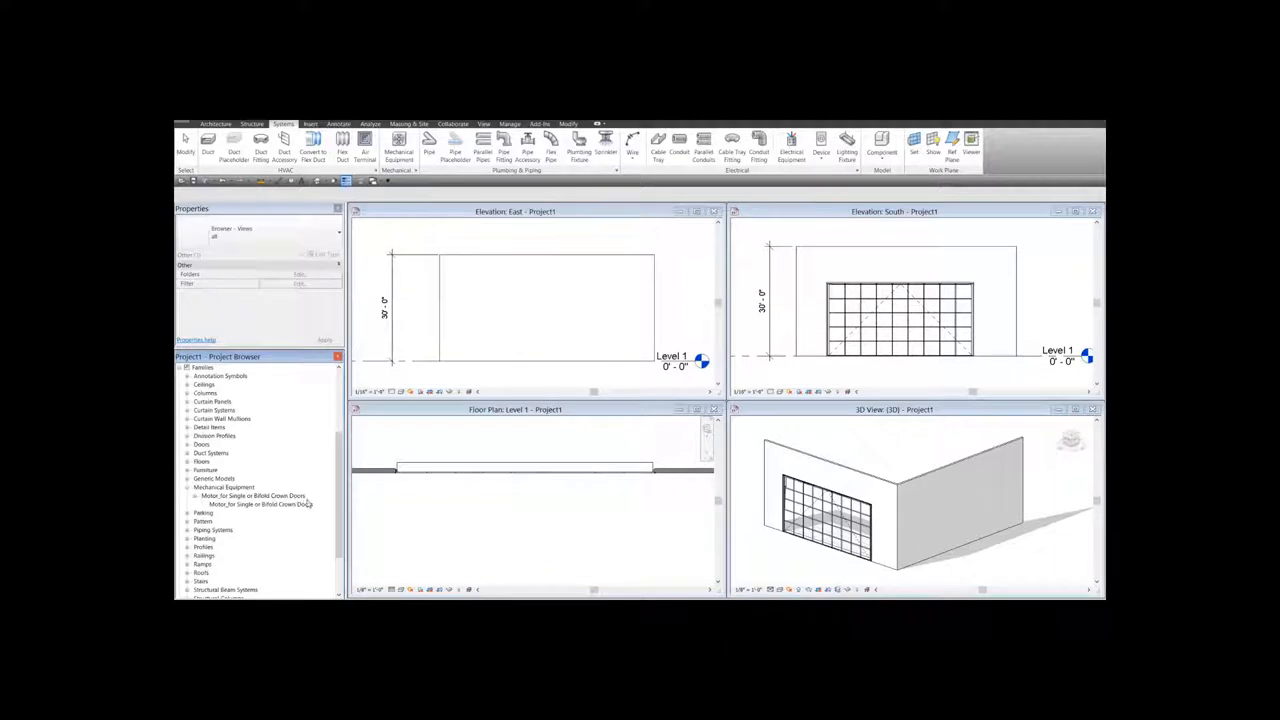
pyautogui.click(258, 504)
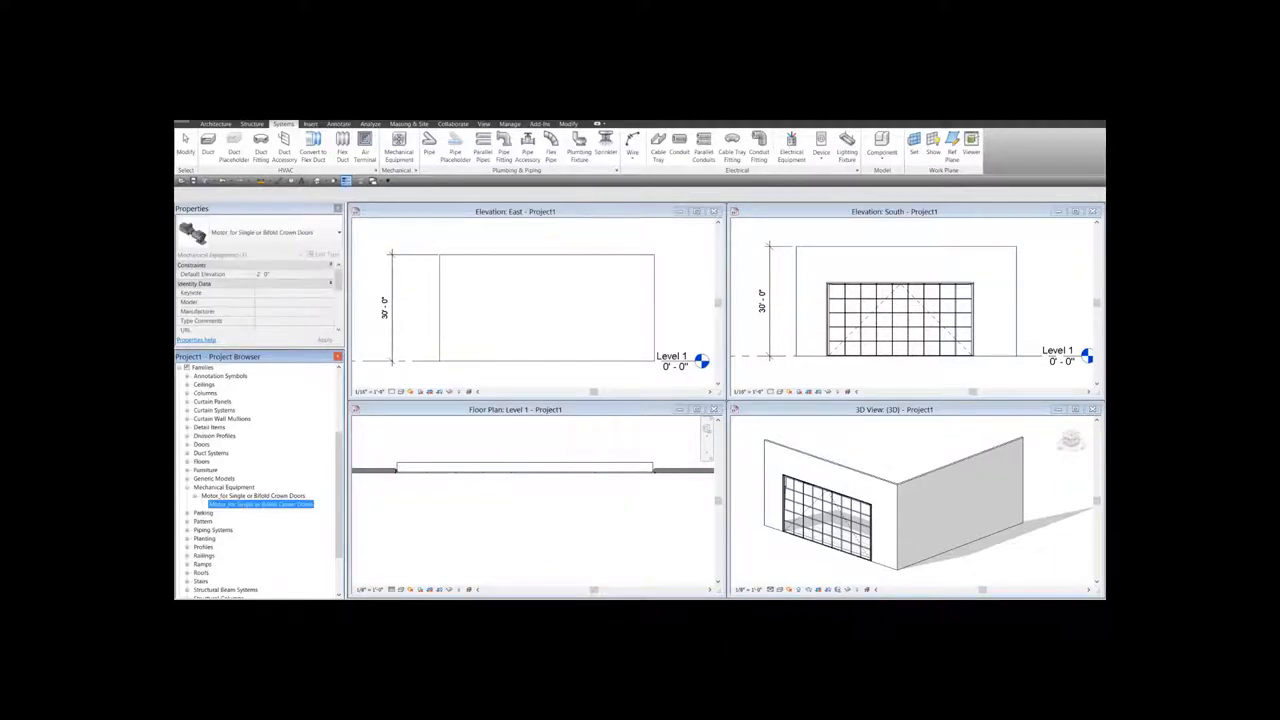
pyautogui.rightClick(256, 504)
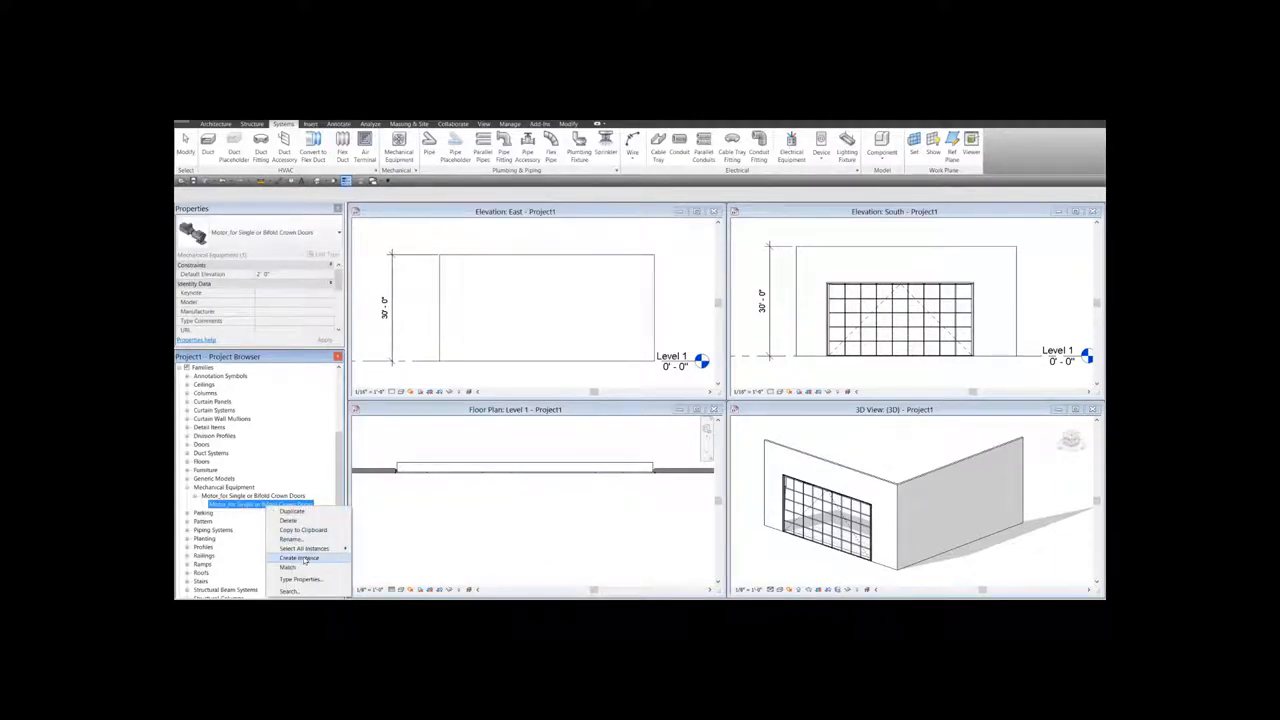
pyautogui.click(298, 556)
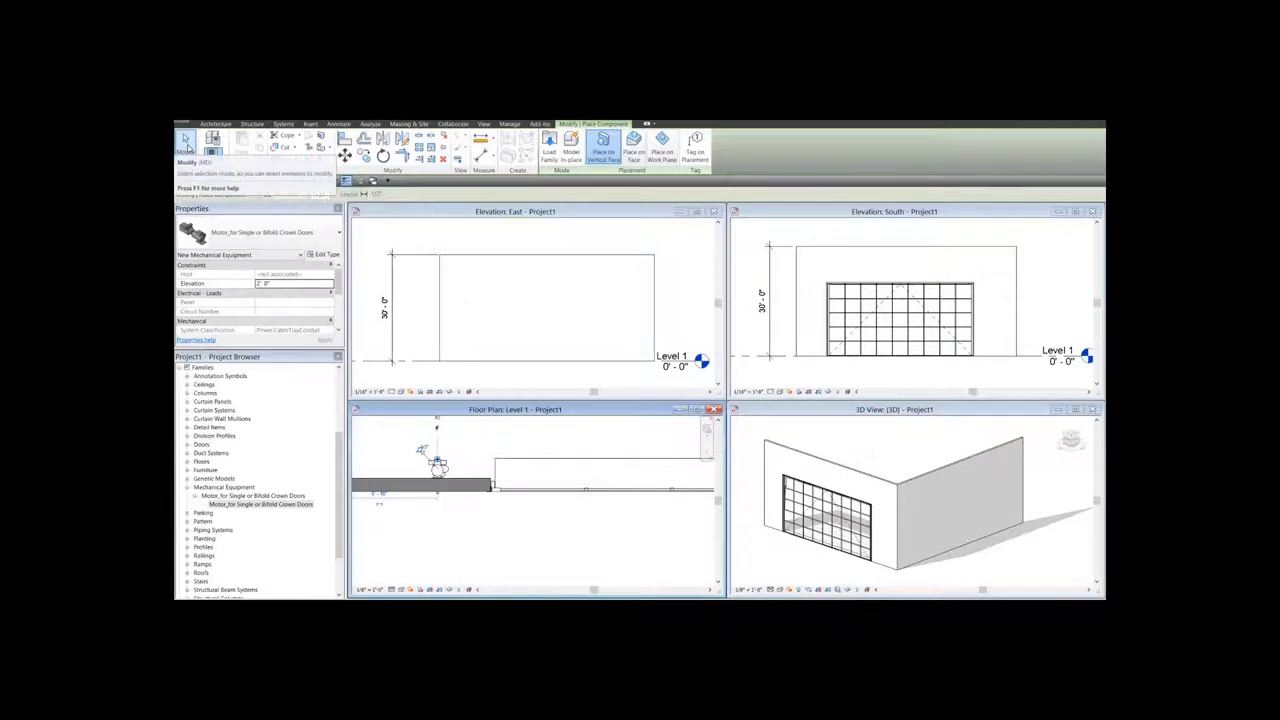
pyautogui.click(284, 124)
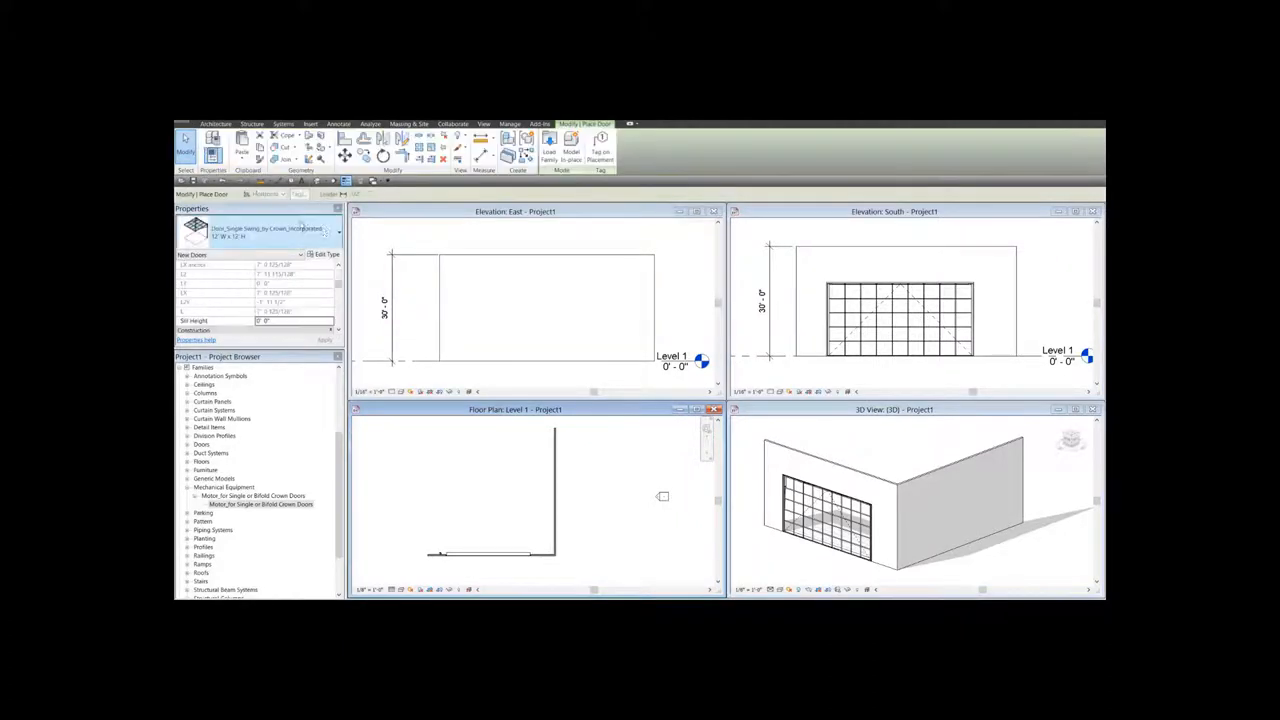
# Place the Crown lift door in the east wall and activate the 3D view
pyautogui.click(300, 254)
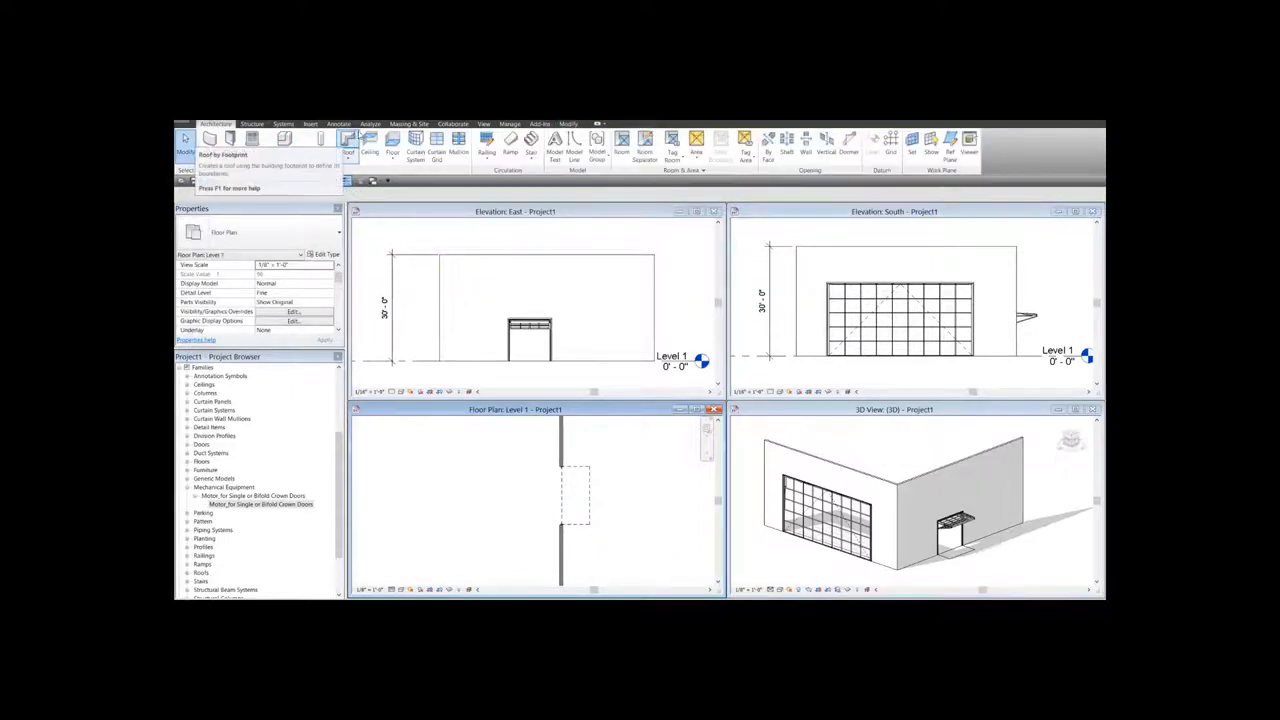
pyautogui.click(284, 124)
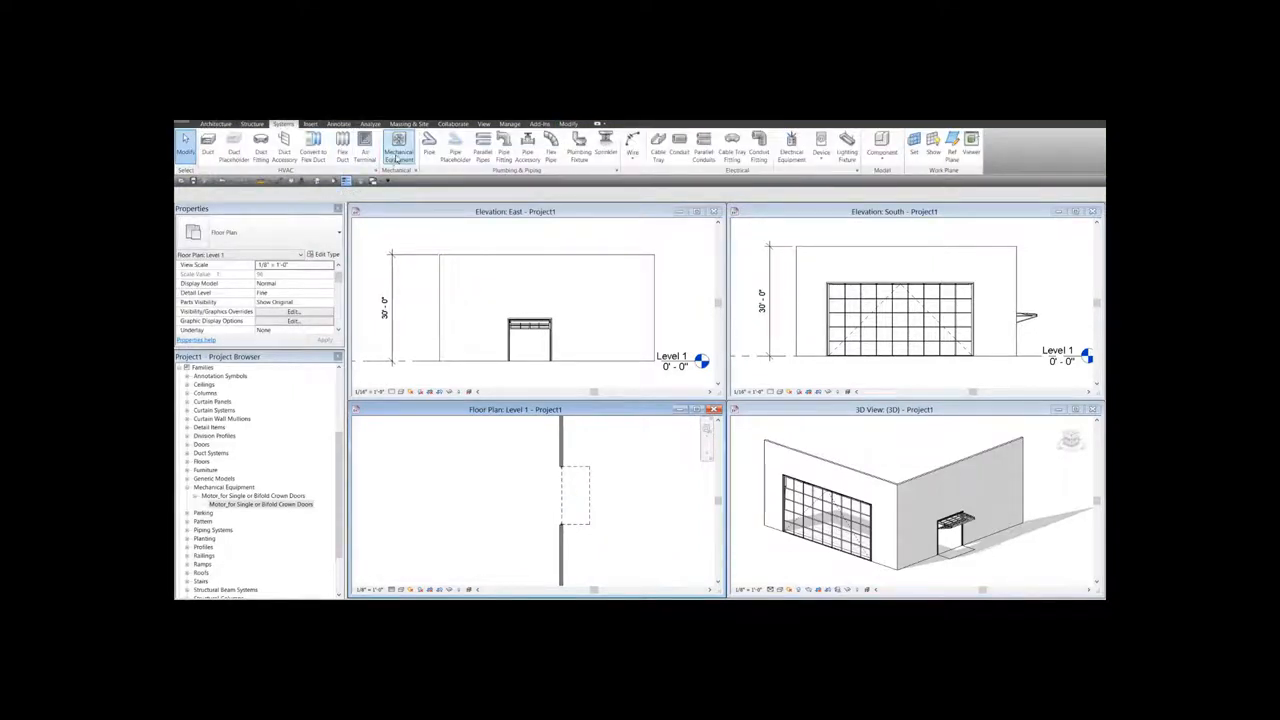
pyautogui.click(400, 150)
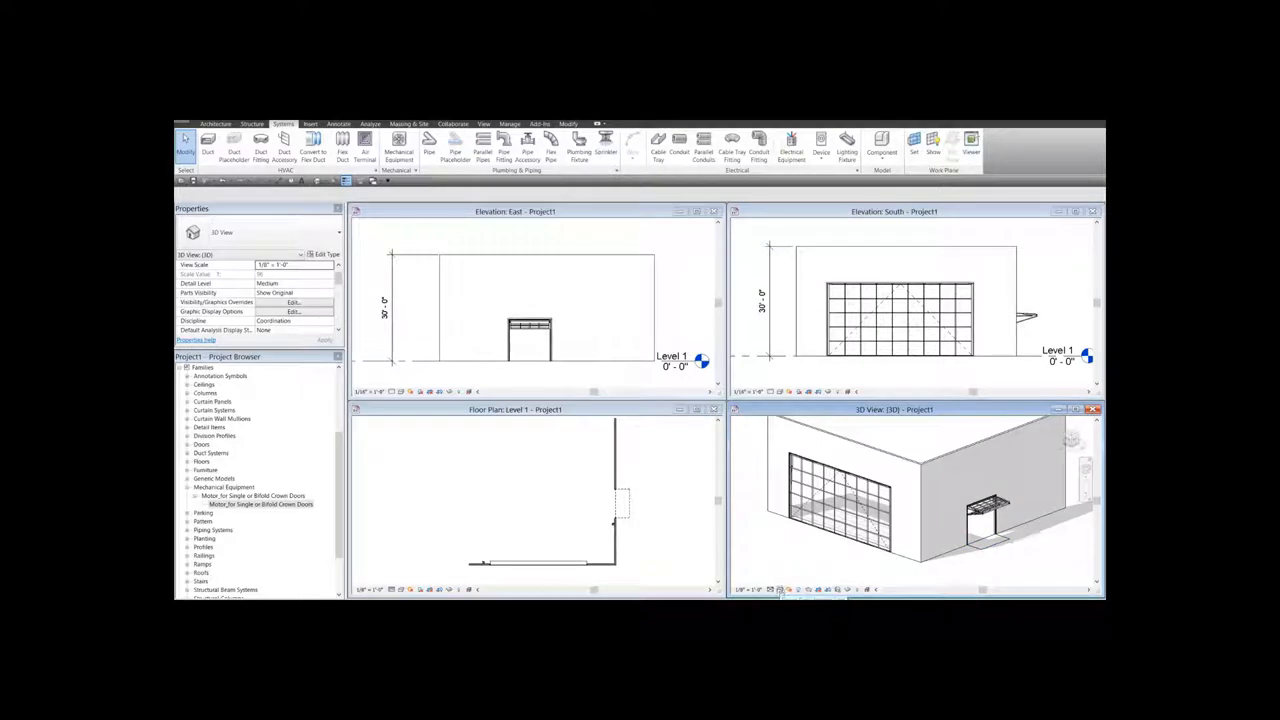
# Set the 3D view to shaded visual style and maximize its window
pyautogui.click(768, 588)
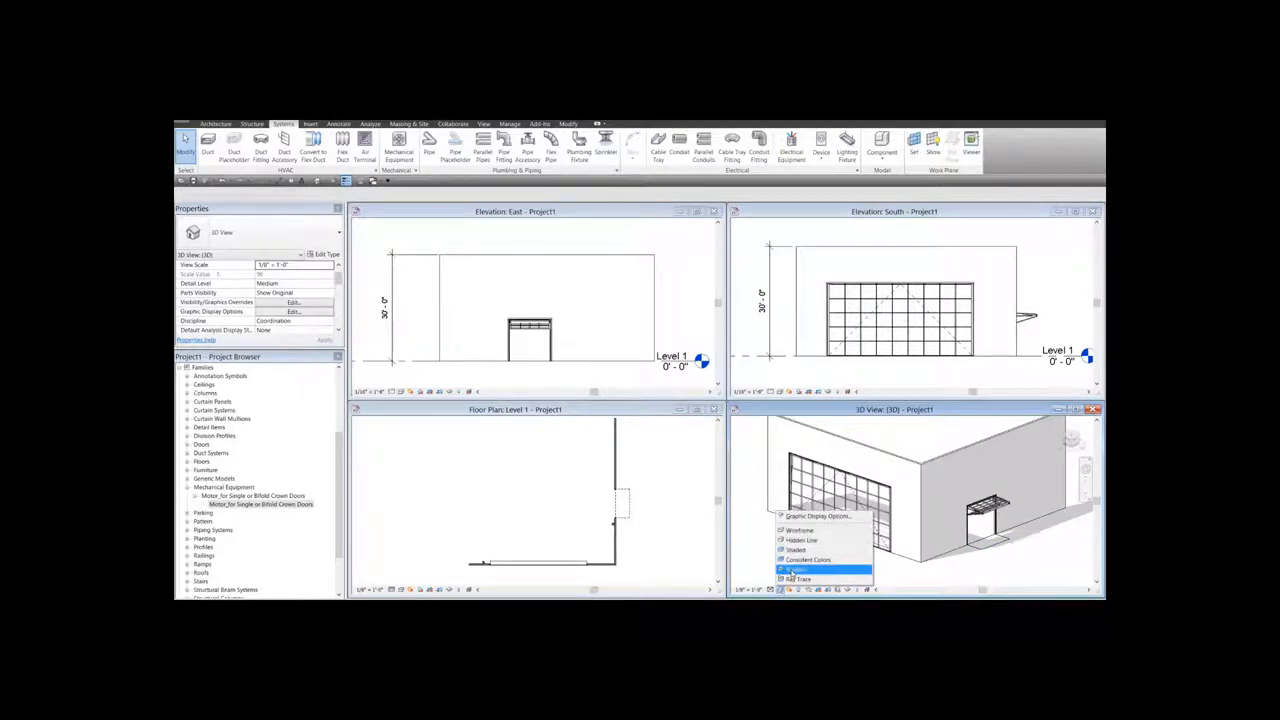
pyautogui.click(796, 568)
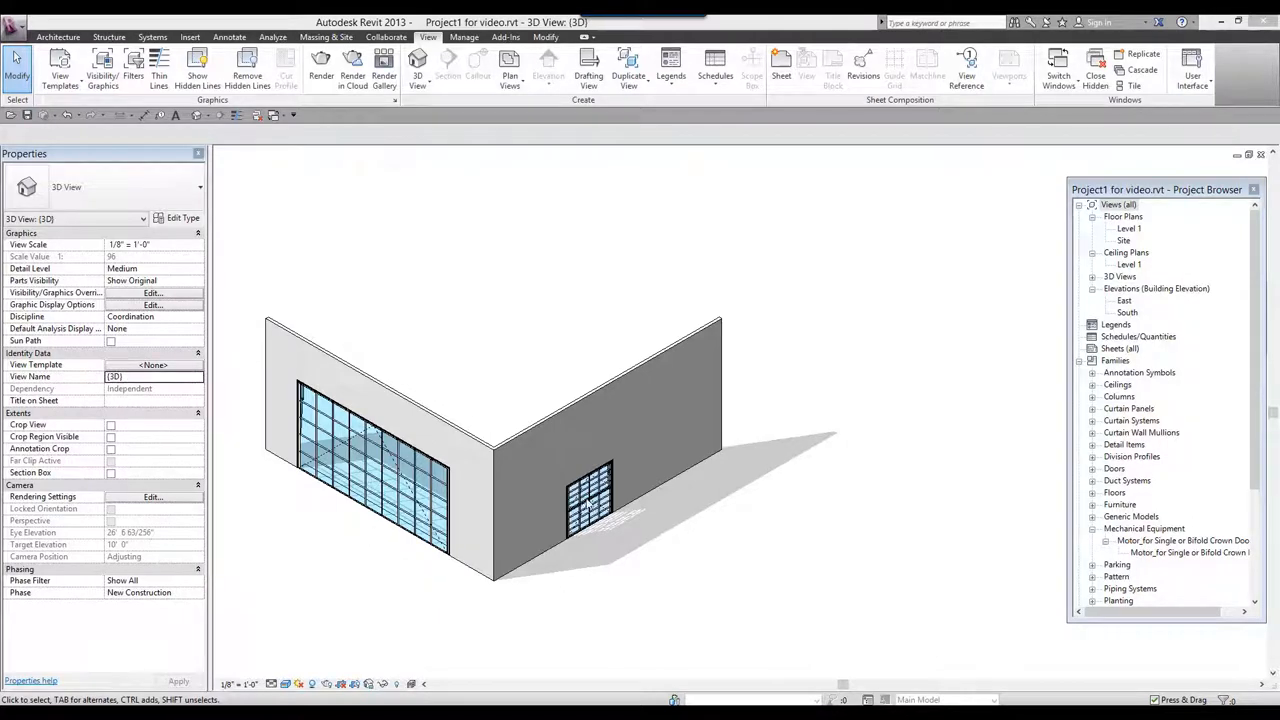
pyautogui.moveTo(662, 518)
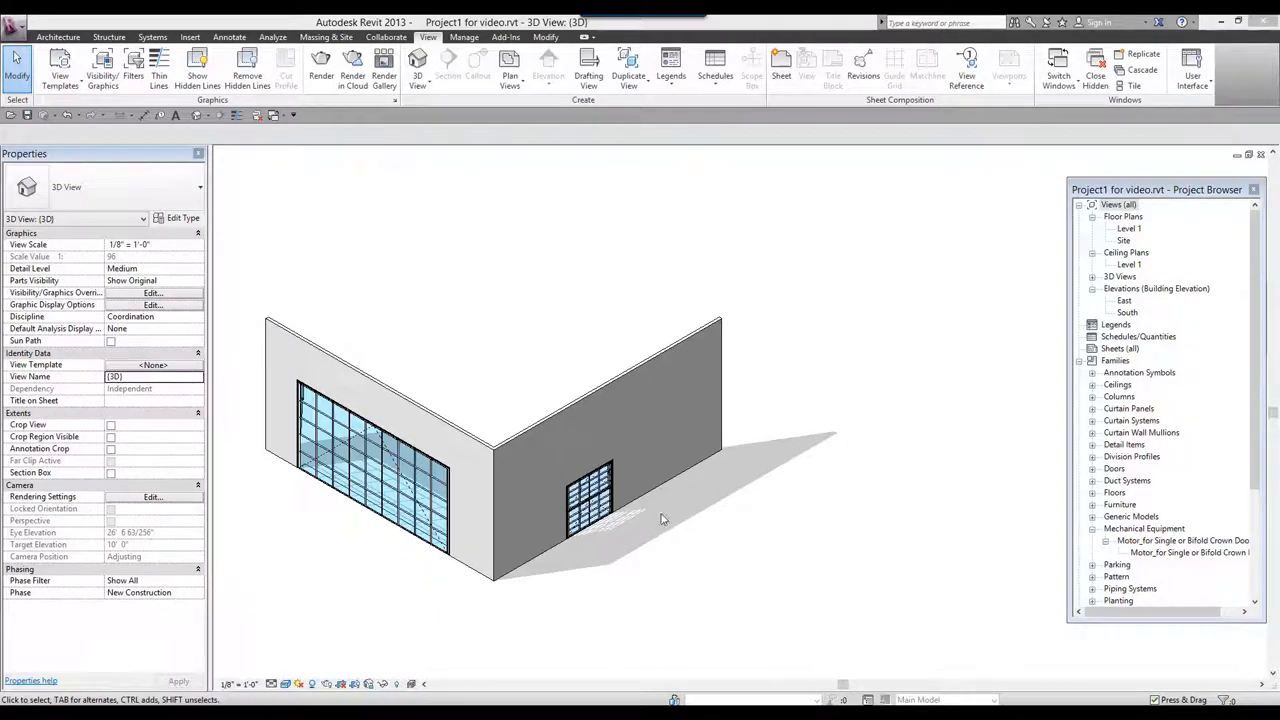
pyautogui.moveTo(672, 488)
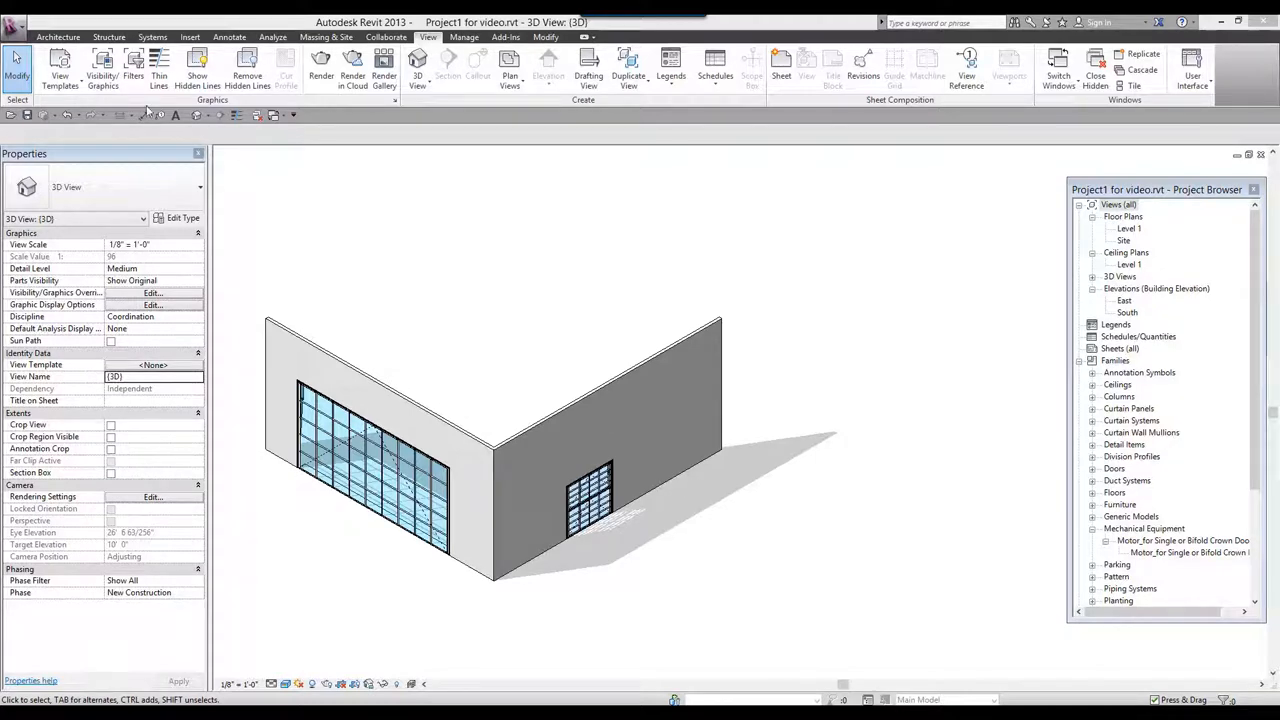
pyautogui.click(44, 36)
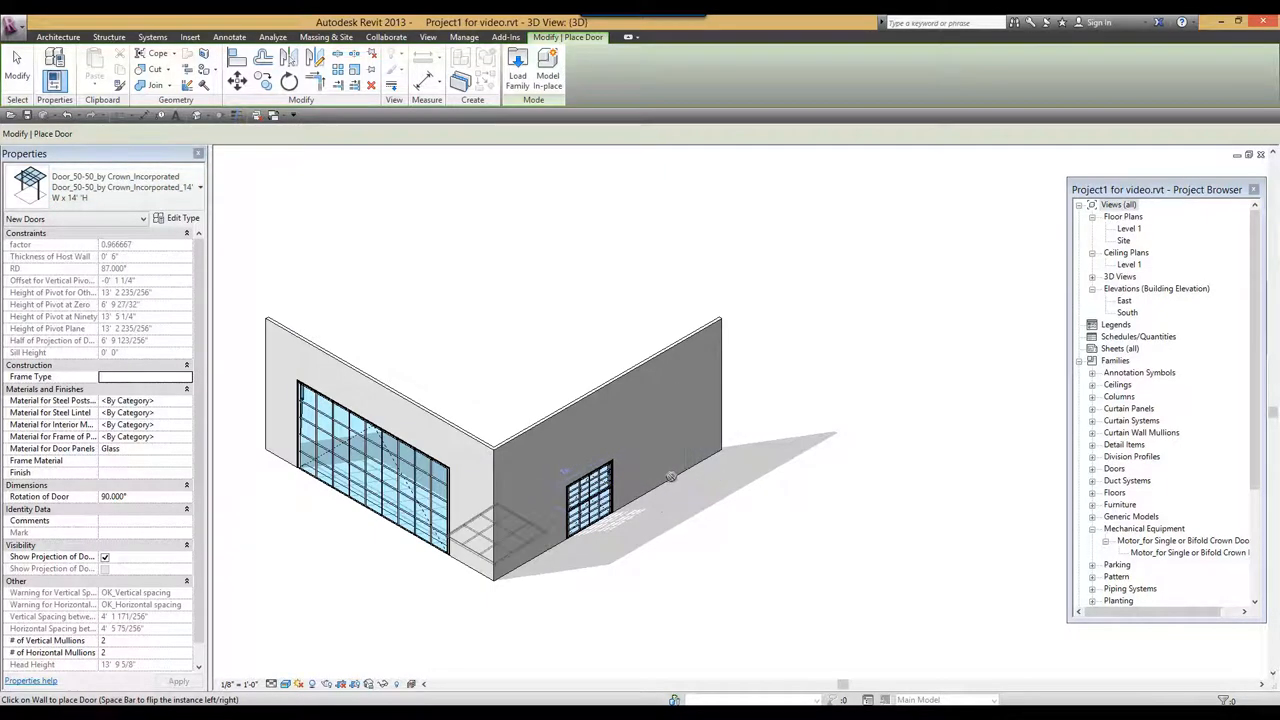
pyautogui.moveTo(670, 476)
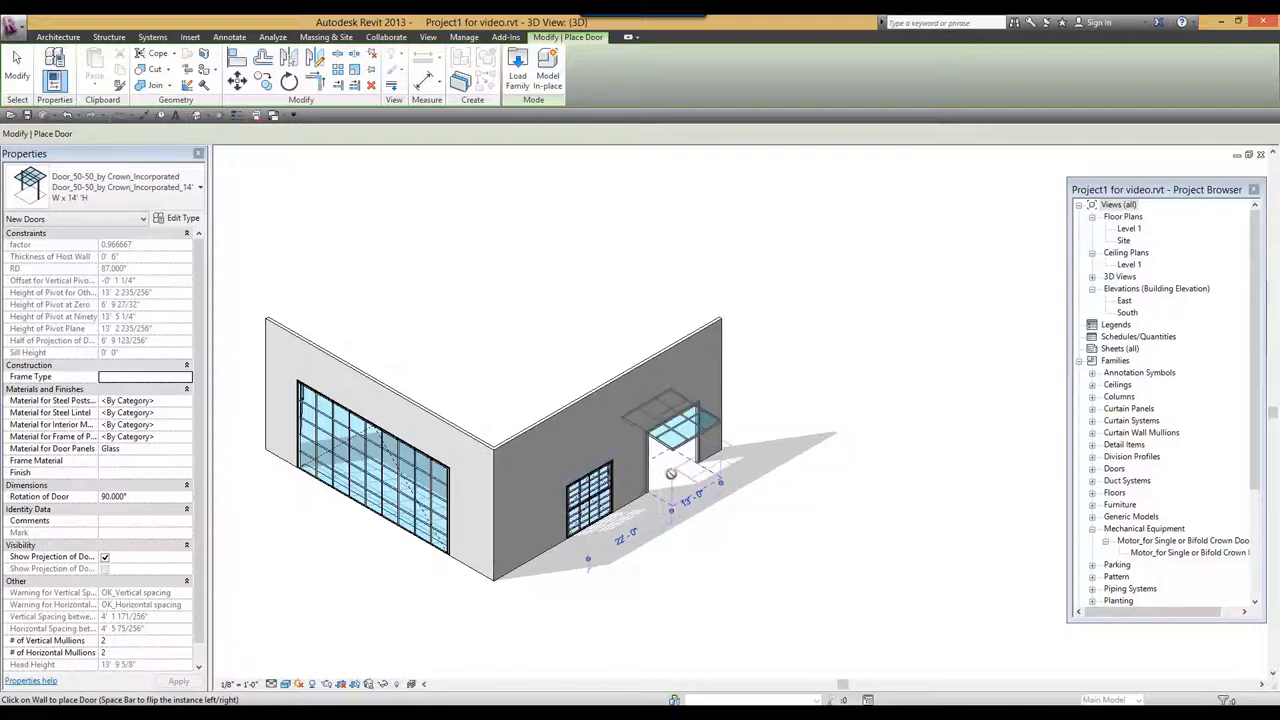
# Finish placing the glass overhead door on the right-hand wall
pyautogui.press('Escape')
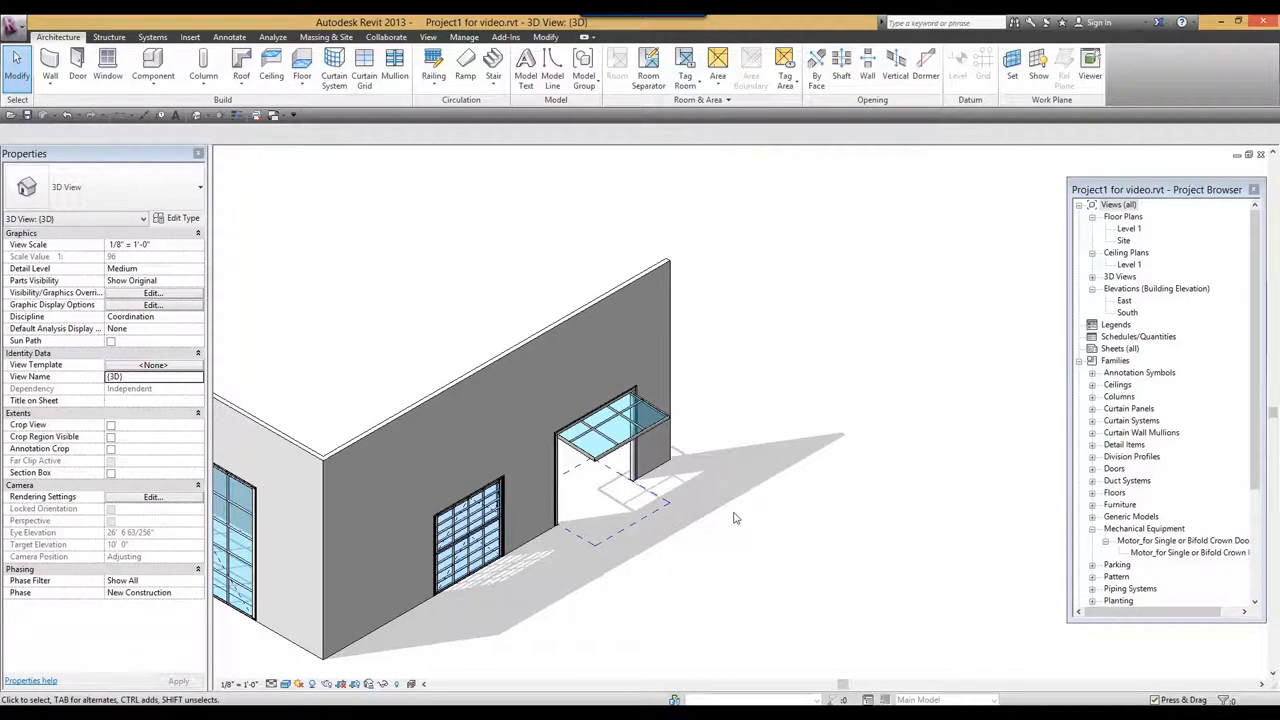
pyautogui.moveTo(748, 554)
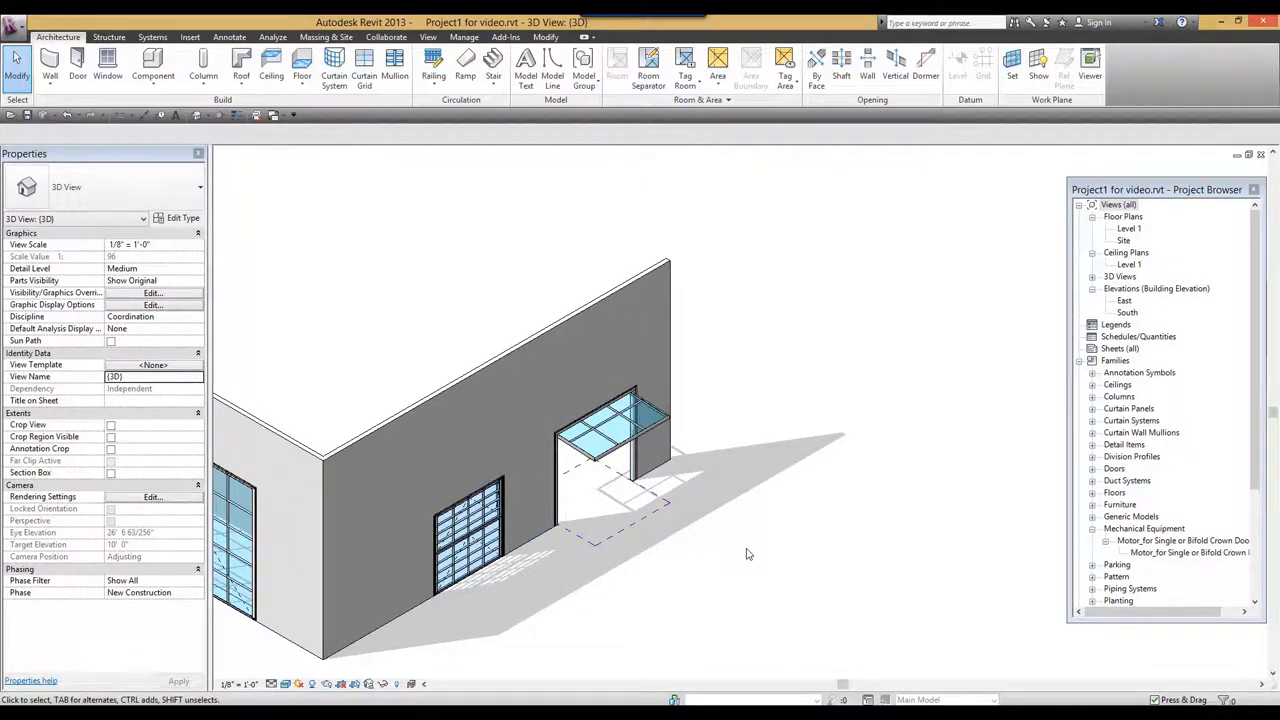
pyautogui.click(616, 420)
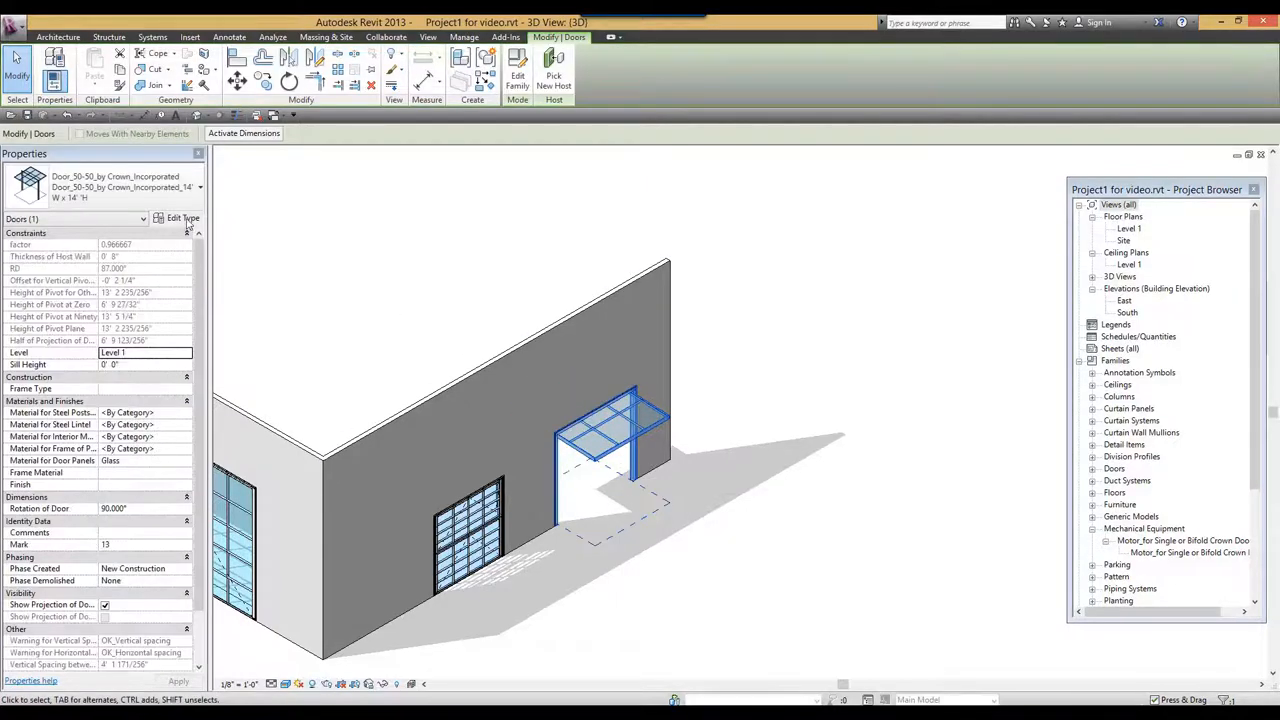
pyautogui.click(184, 218)
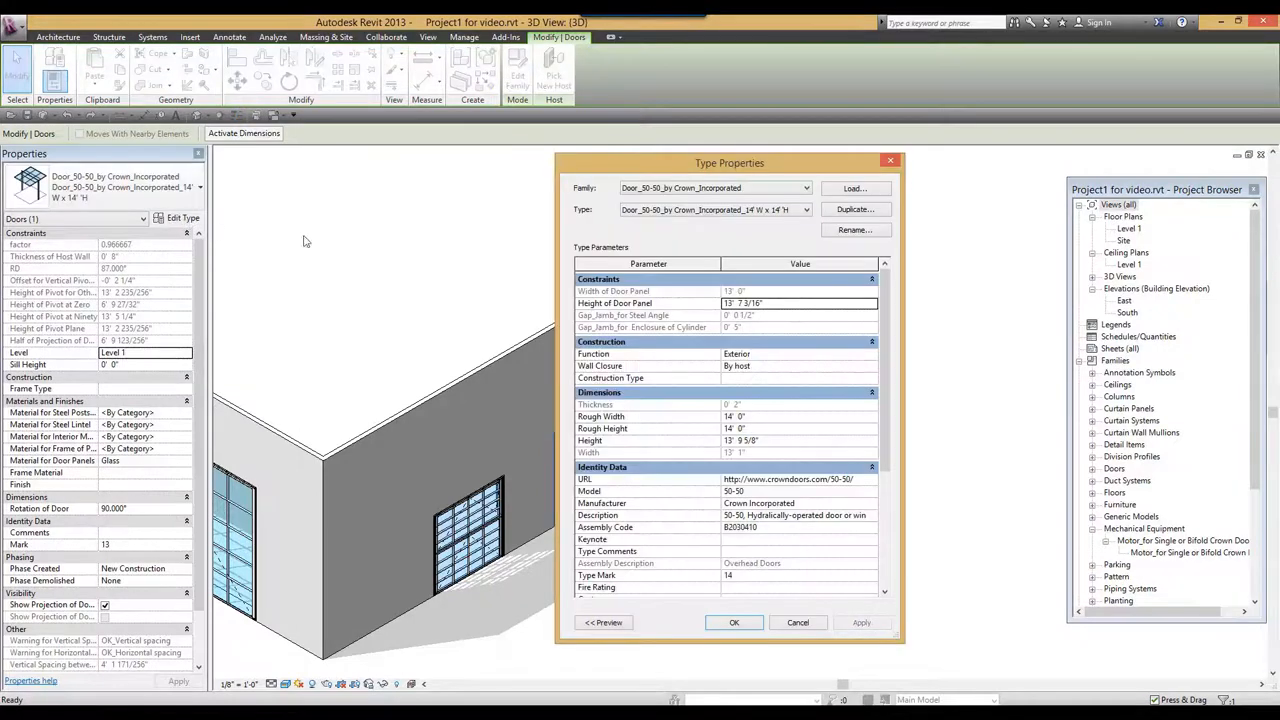
pyautogui.click(856, 210)
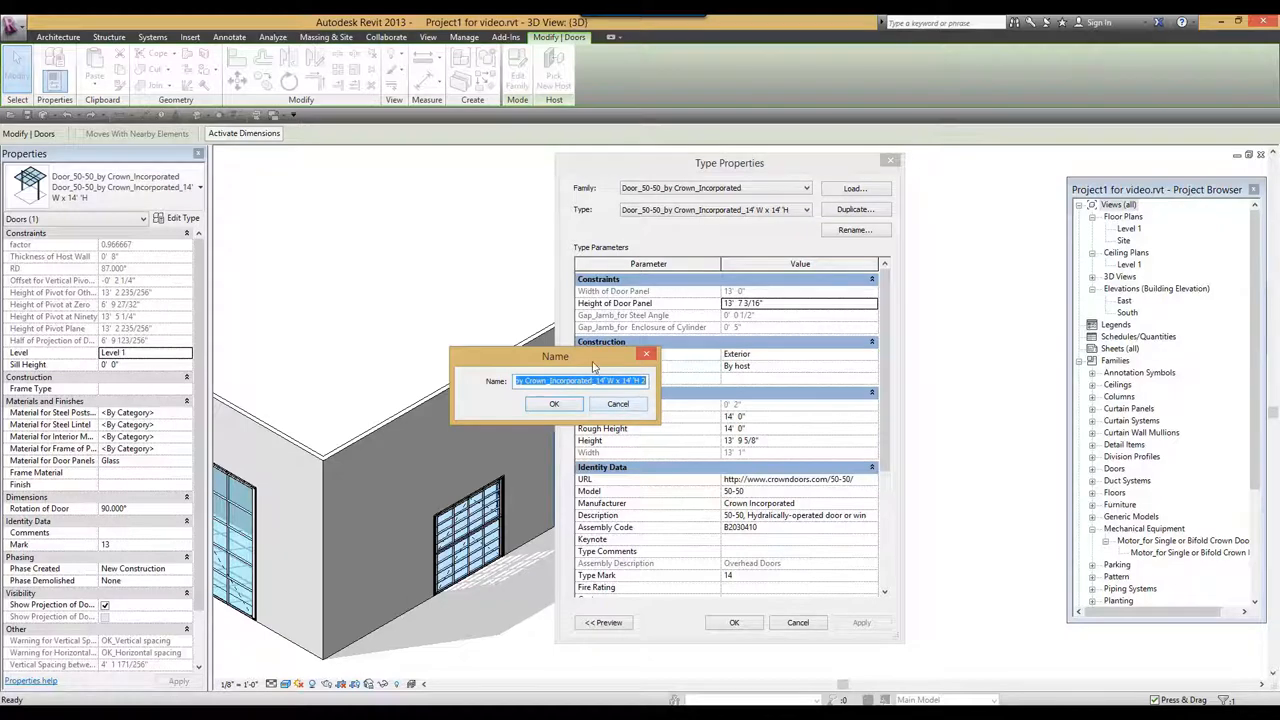
pyautogui.moveTo(556, 356); pyautogui.dragTo(436, 322)
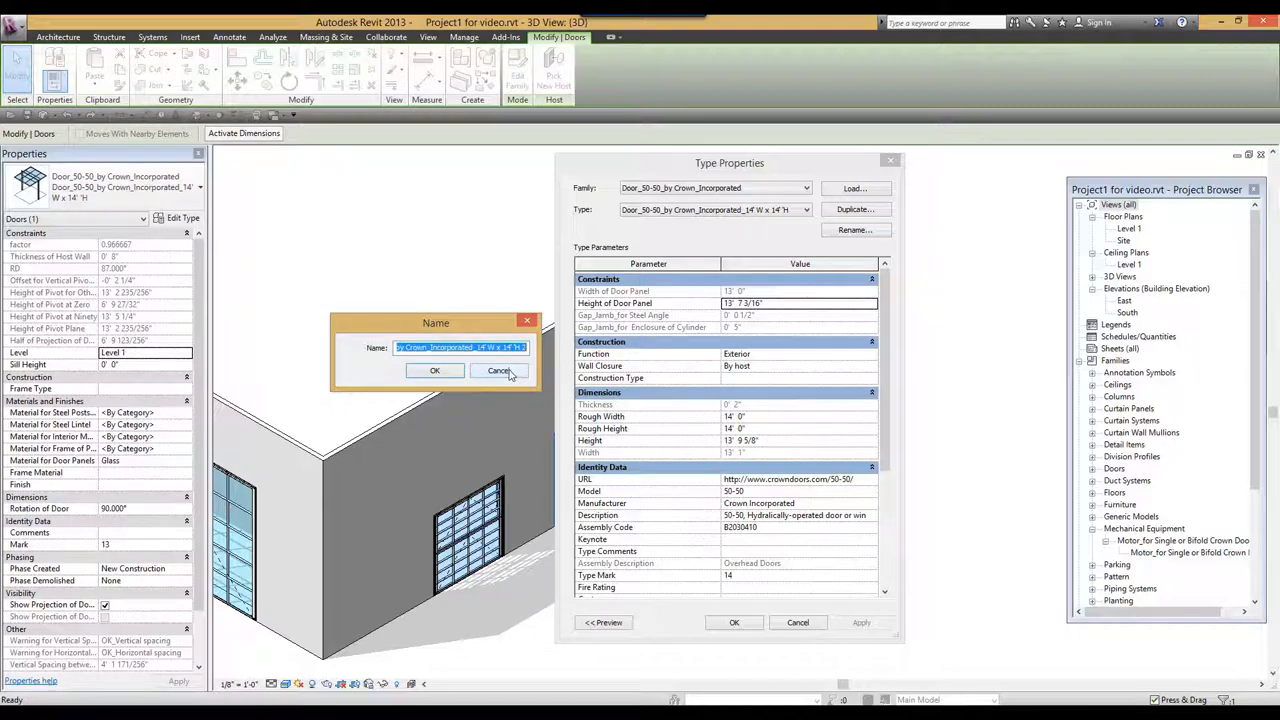
pyautogui.click(500, 370)
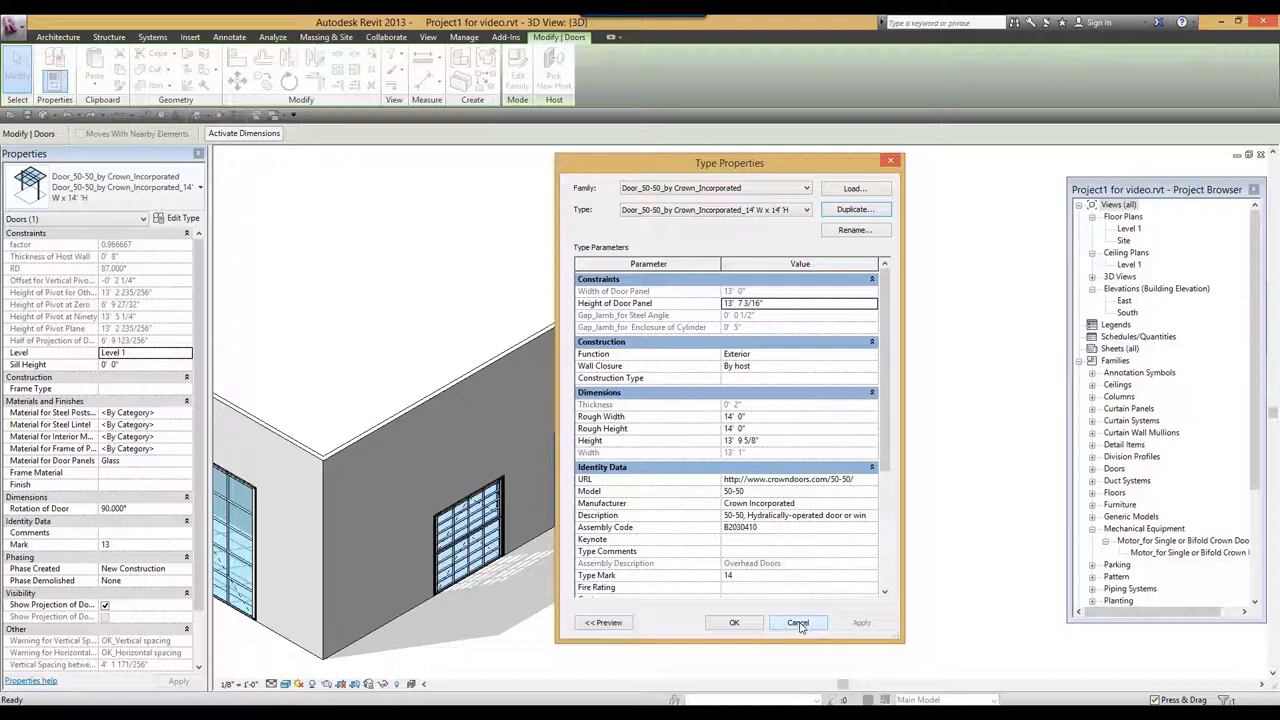
pyautogui.click(798, 622)
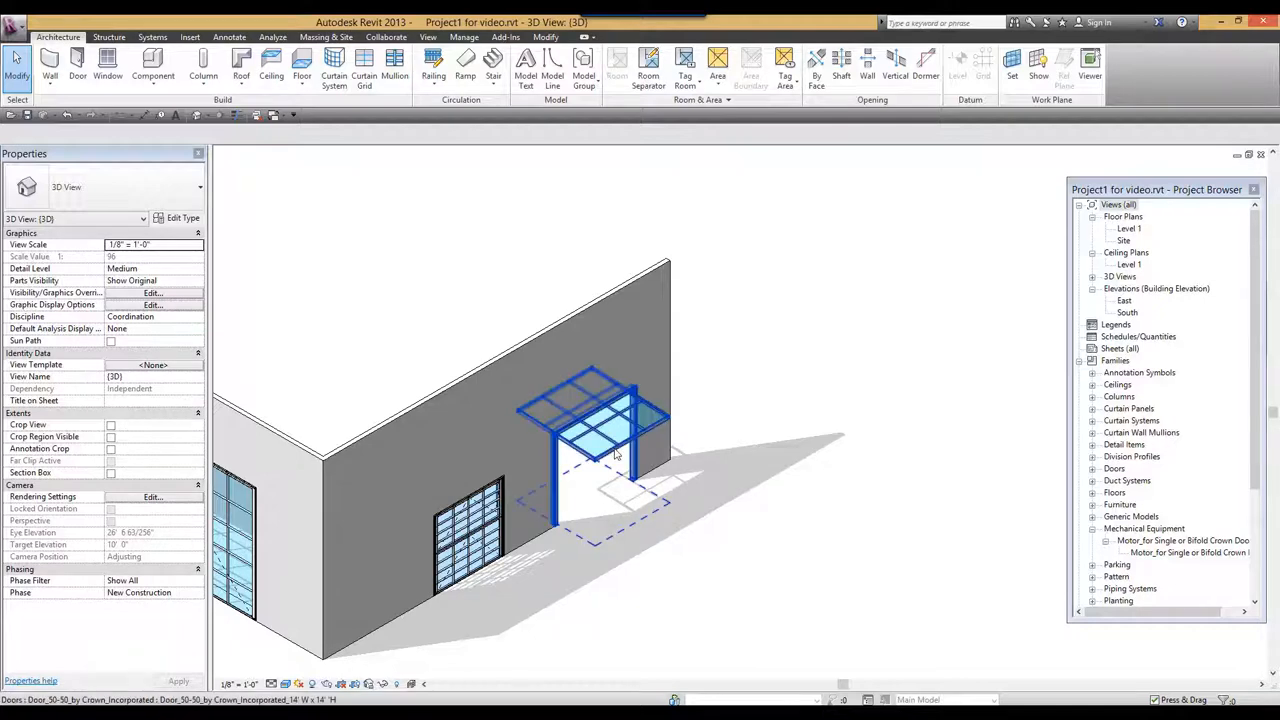
# Set the overhead door's Rotation of Door to 45 degrees and apply it
pyautogui.click(600, 440)
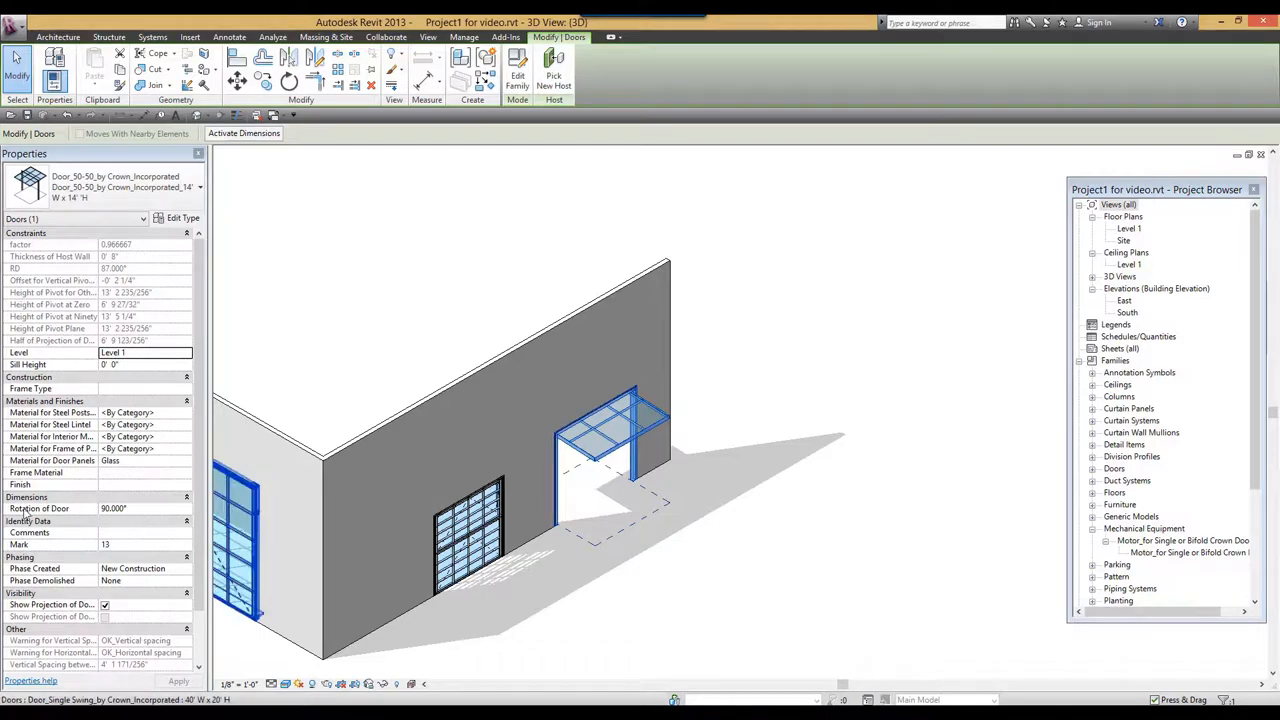
pyautogui.click(130, 508)
pyautogui.write('0.000')
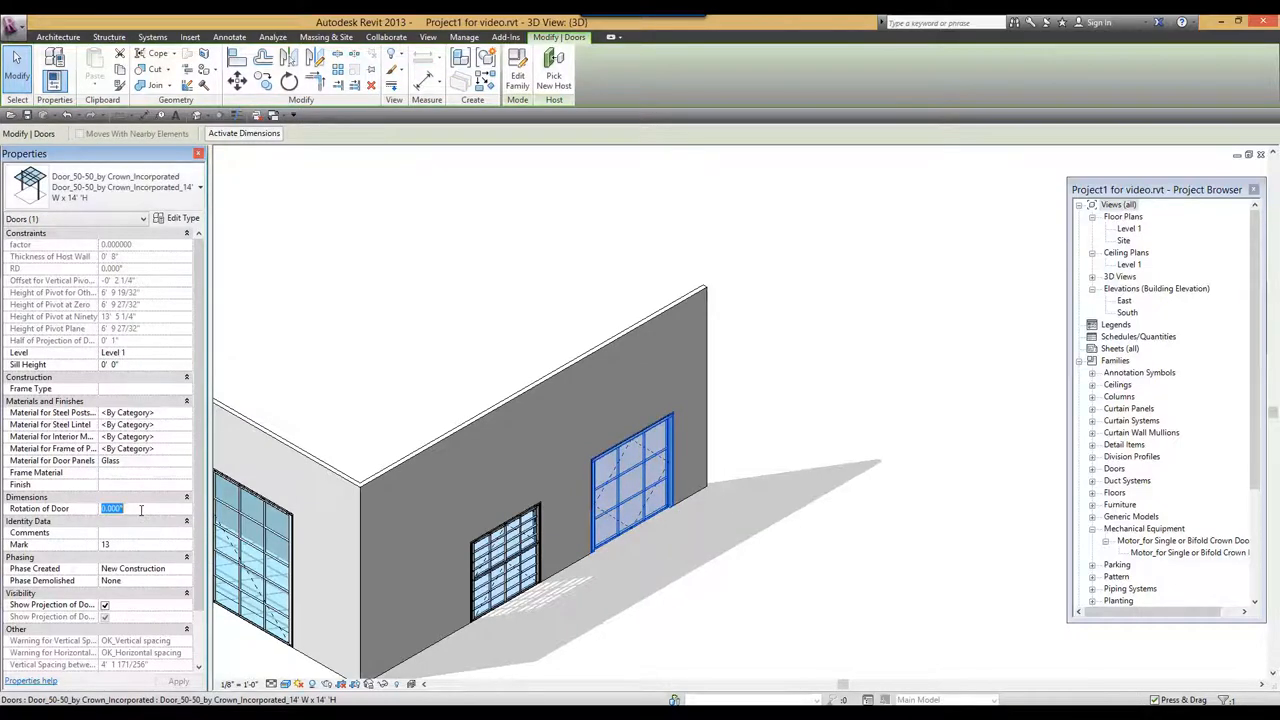
pyautogui.write('45')
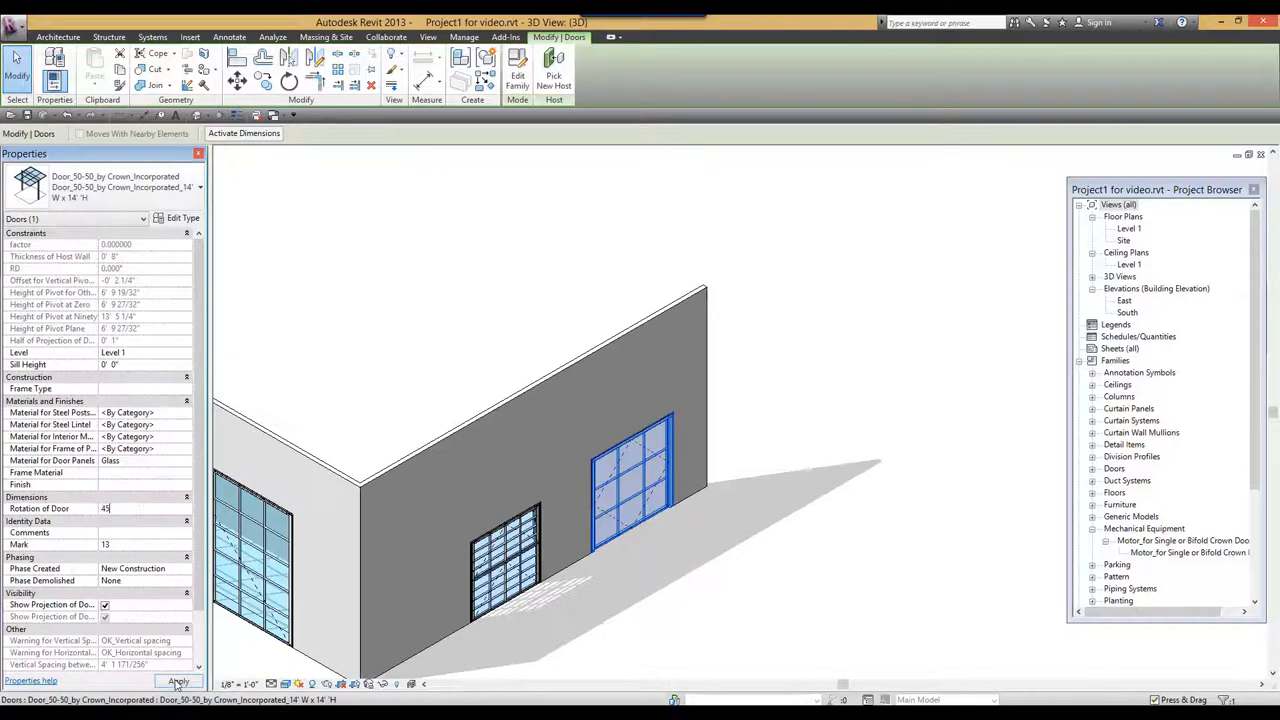
pyautogui.click(152, 680)
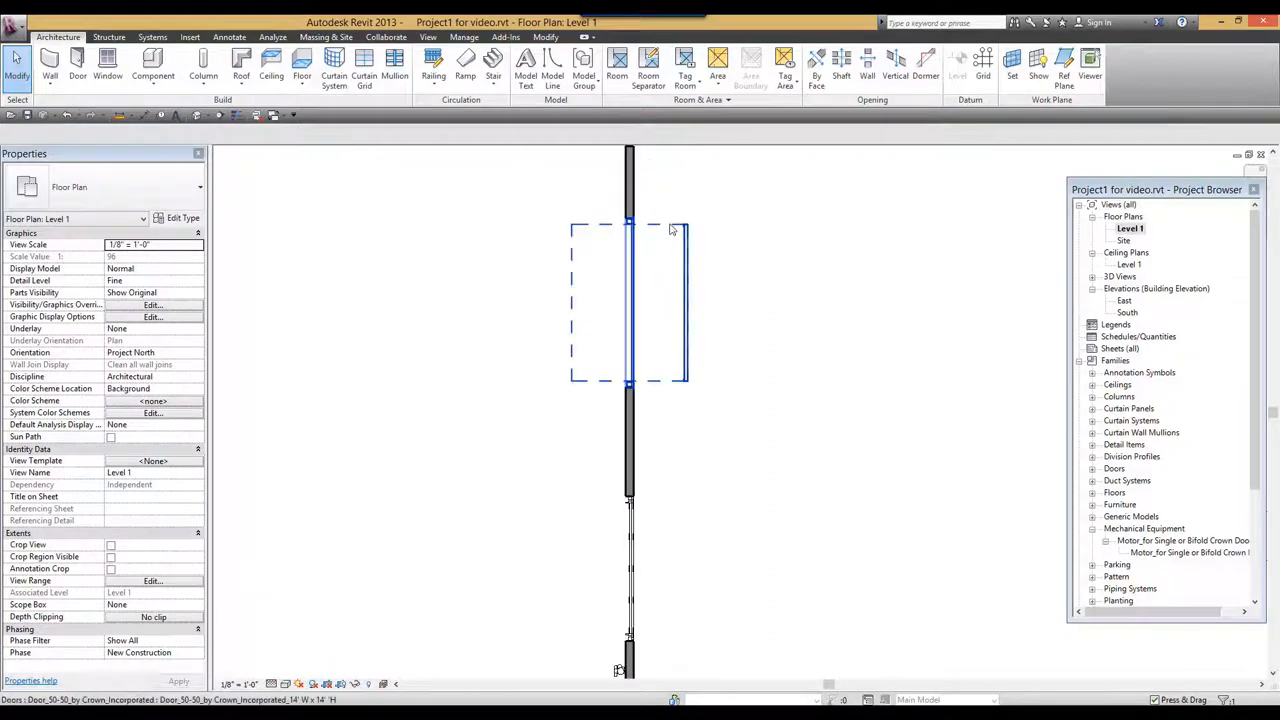
# Select the door in the Level 1 plan to review its 45-degree rotation
pyautogui.click(648, 300)
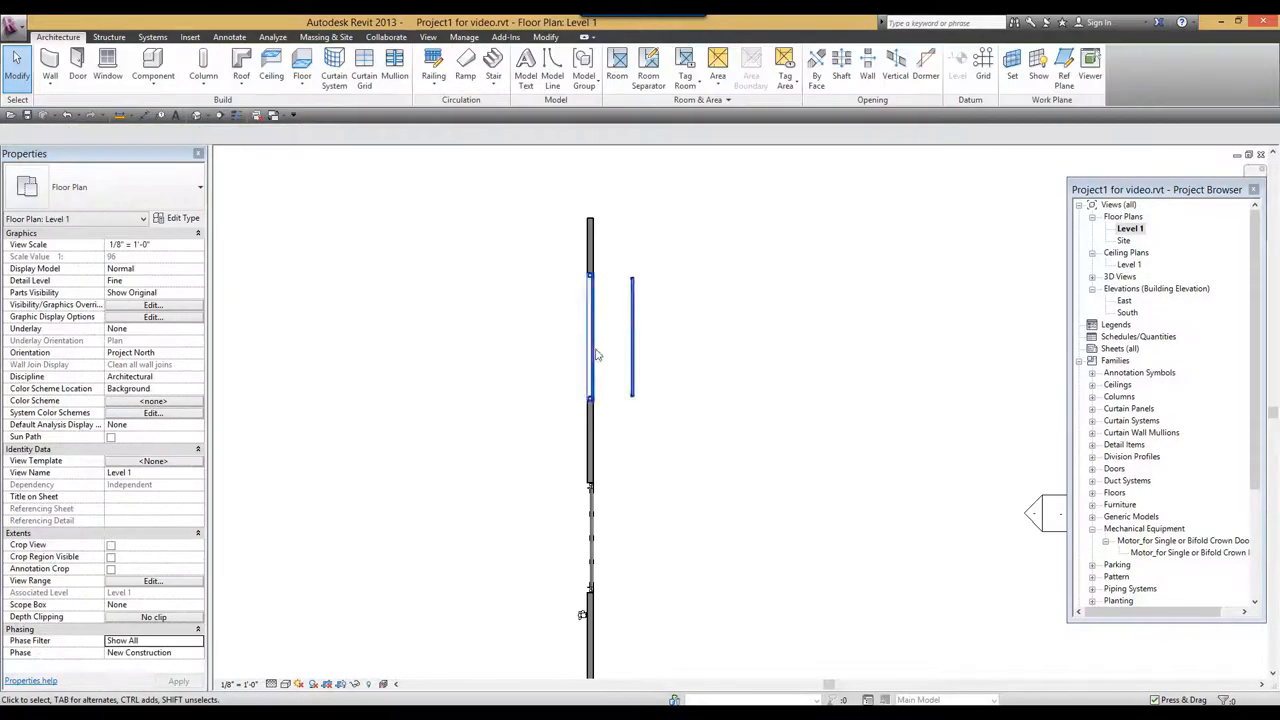
pyautogui.click(632, 340)
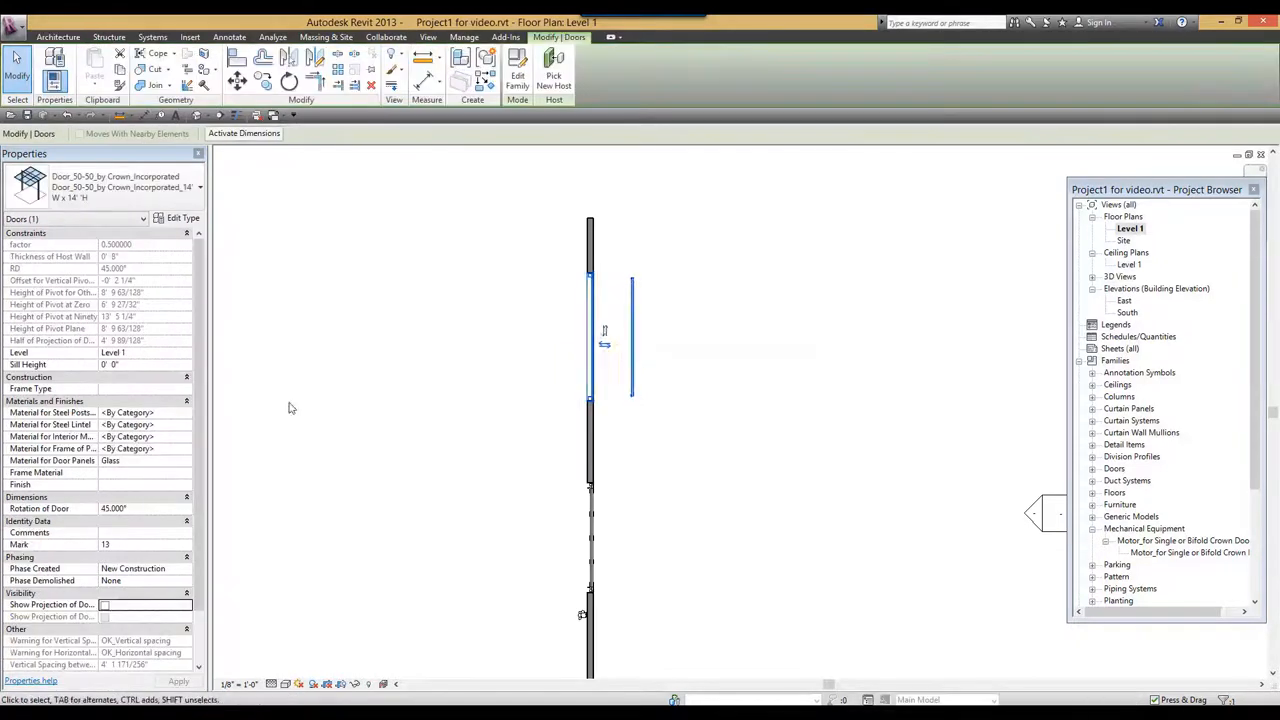
pyautogui.click(130, 508)
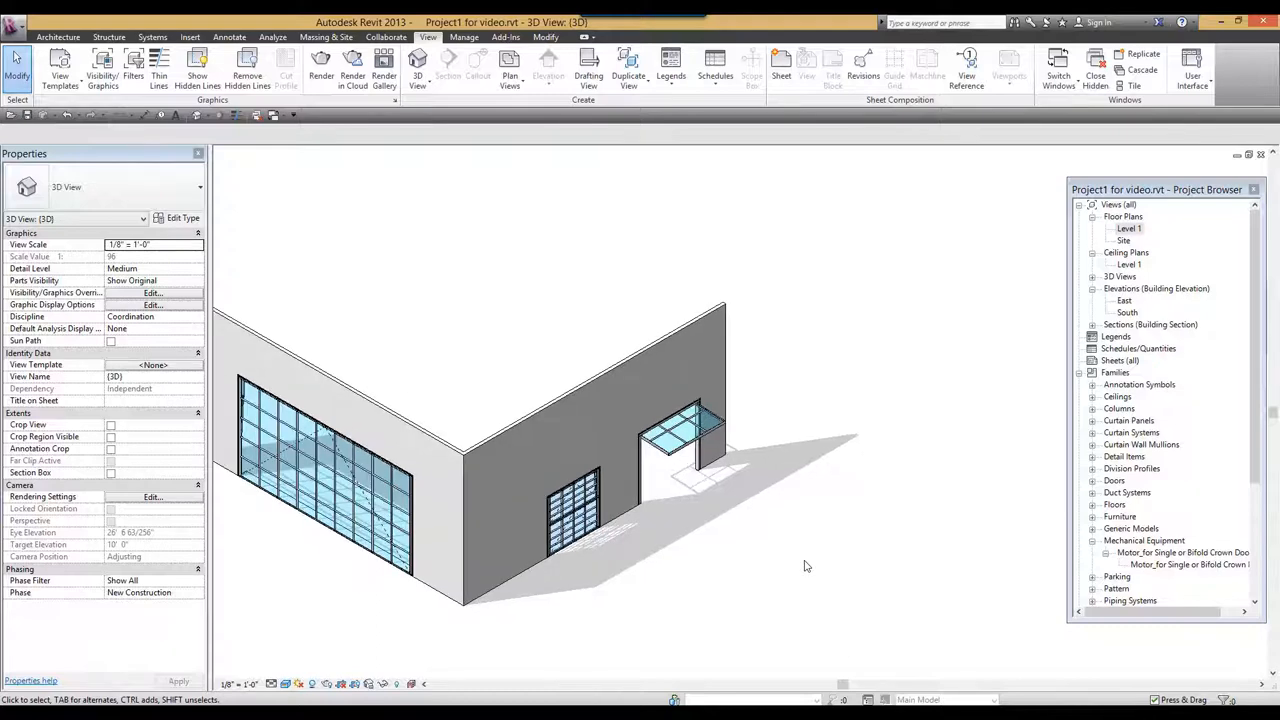
pyautogui.moveTo(1048, 260)
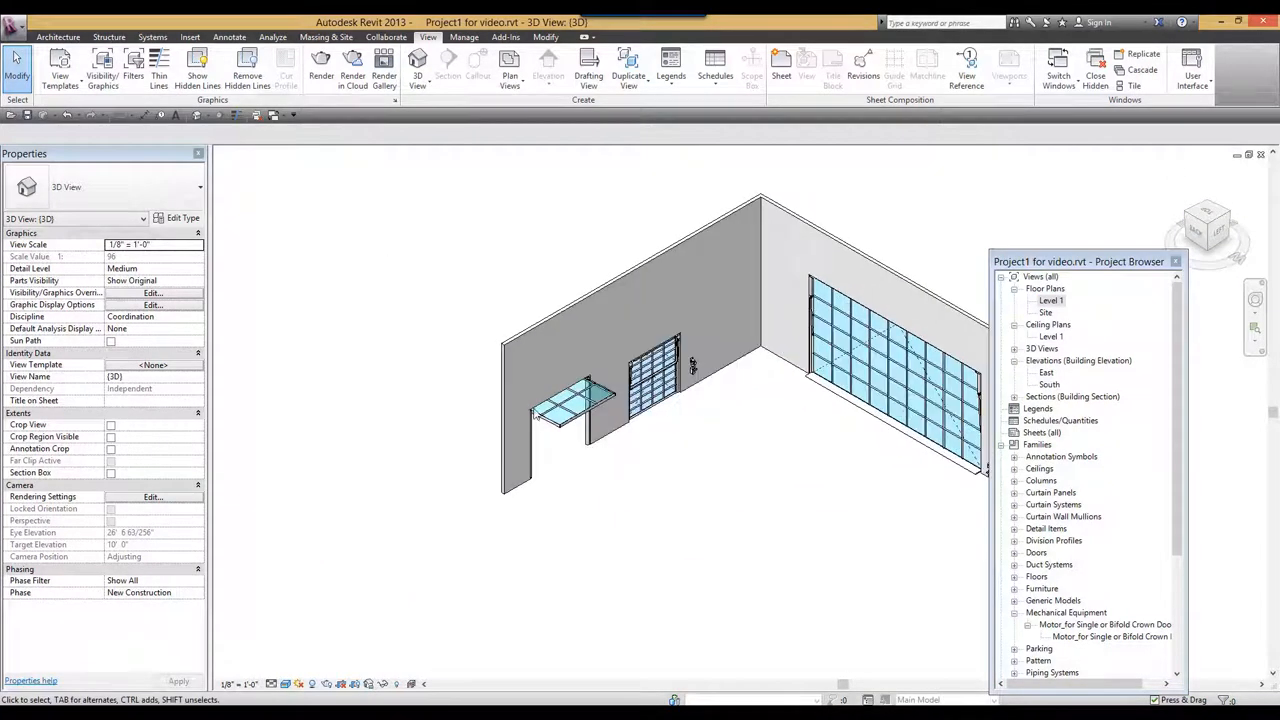
# Orbit to the opposite side and choose a context-menu option on the motor unit
pyautogui.moveTo(690, 360); pyautogui.dragTo(640, 420)
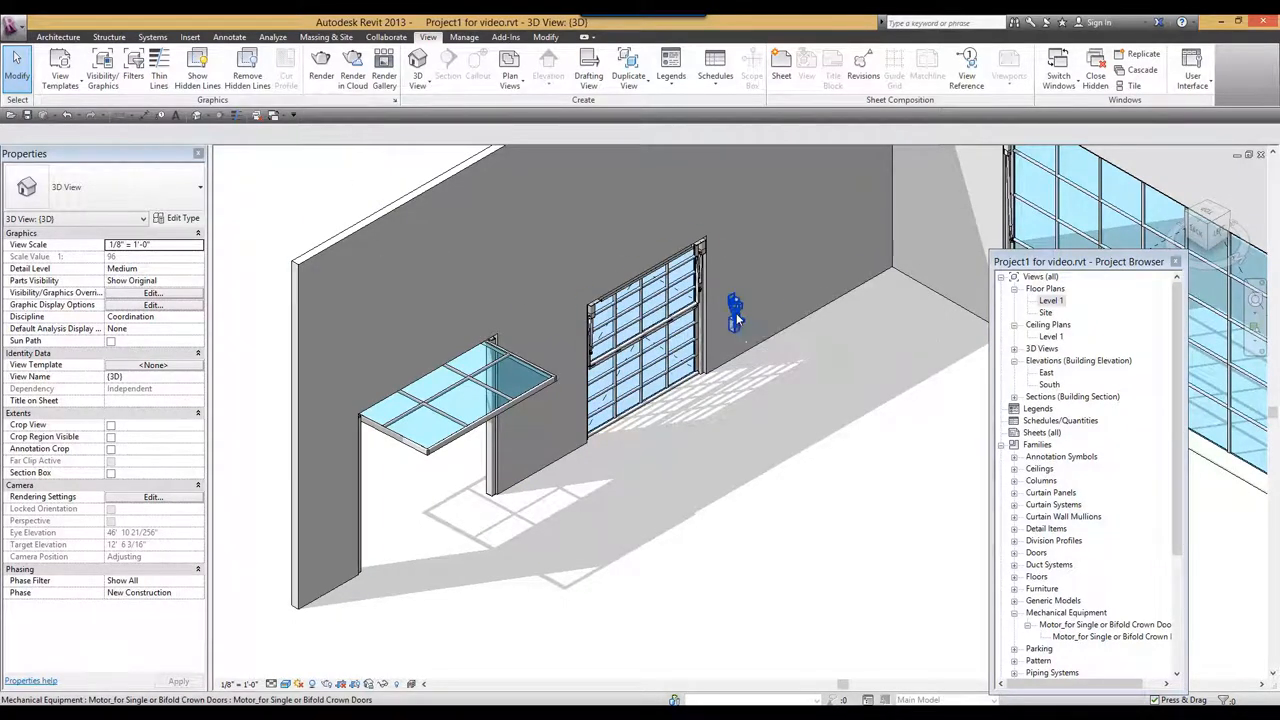
pyautogui.rightClick(736, 304)
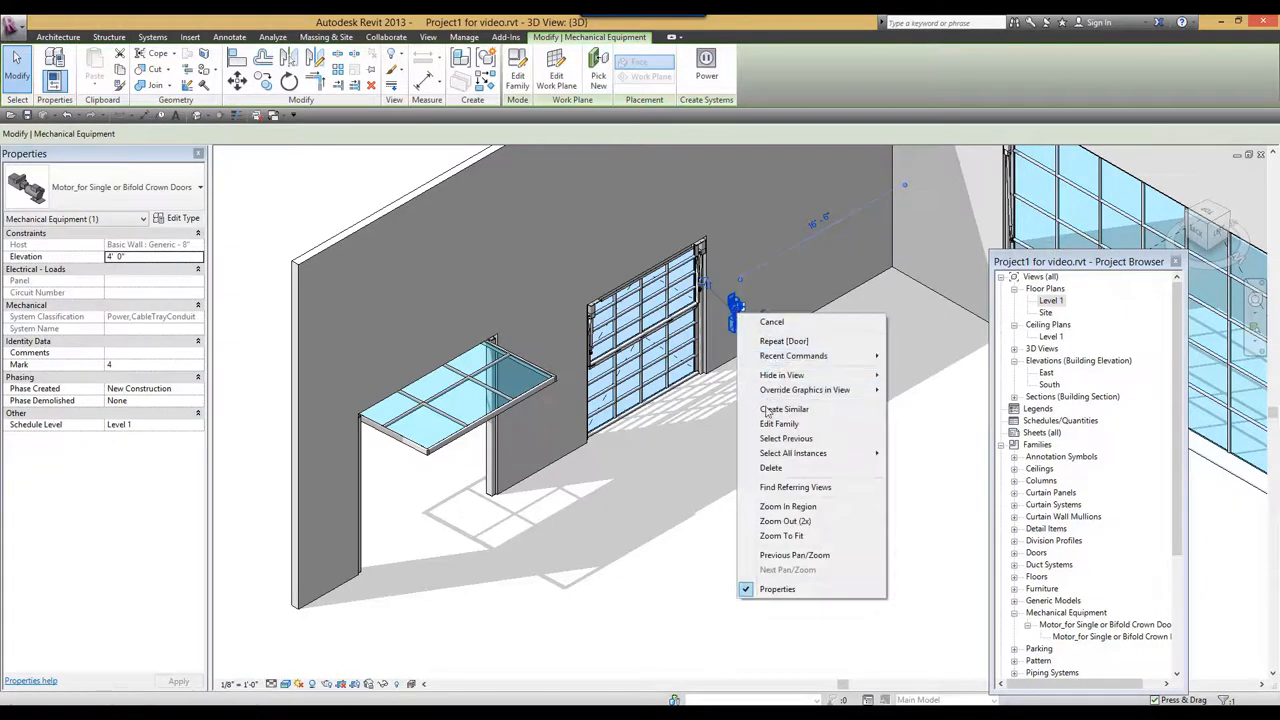
pyautogui.click(784, 408)
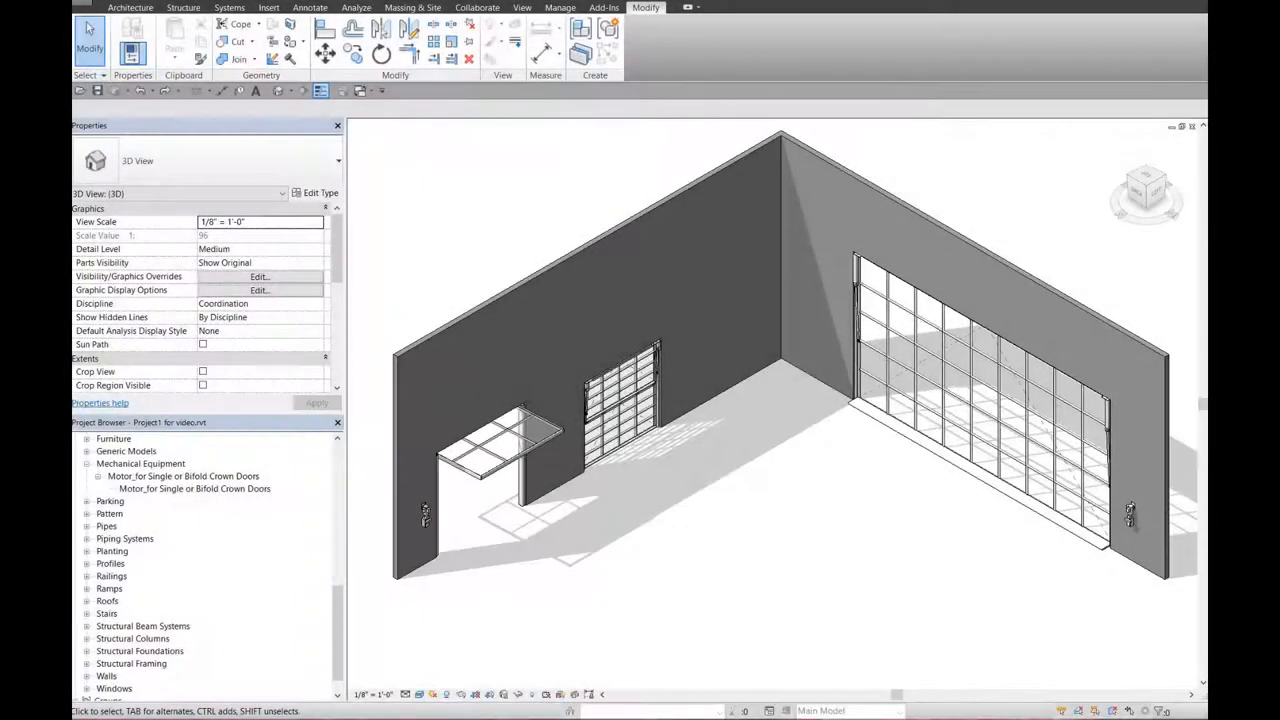
pyautogui.moveTo(816, 476)
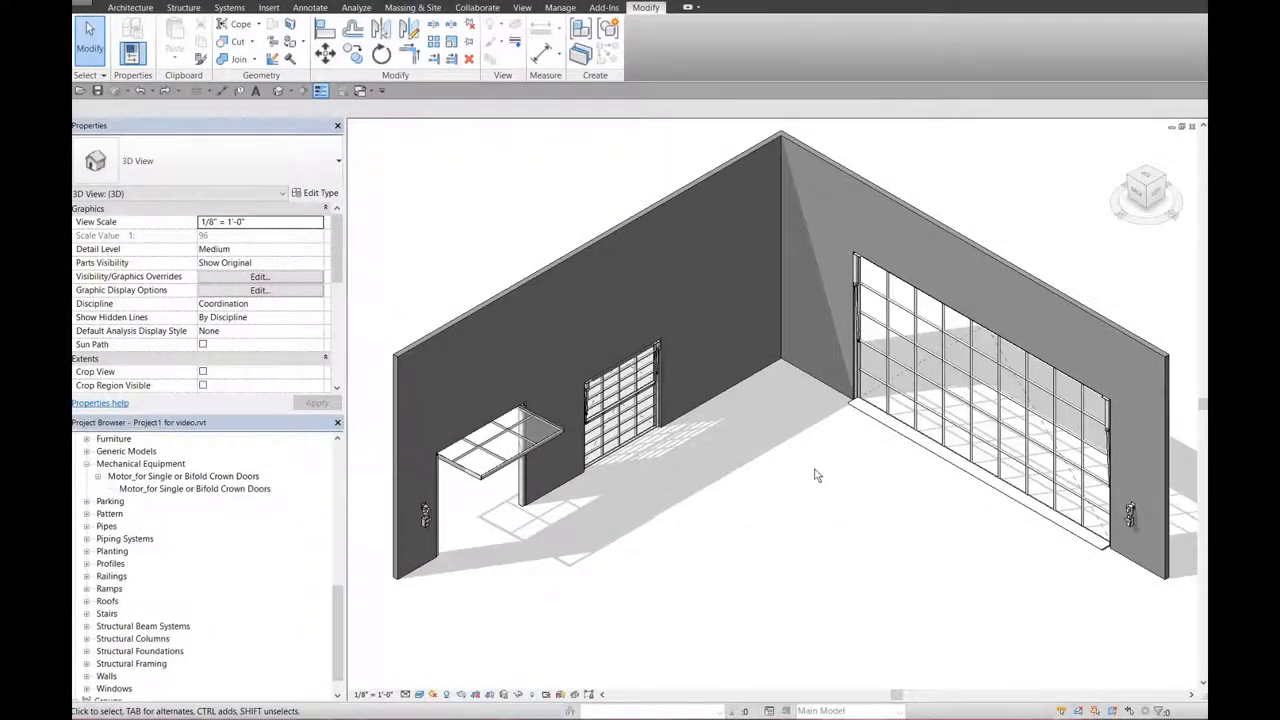
pyautogui.moveTo(688, 414)
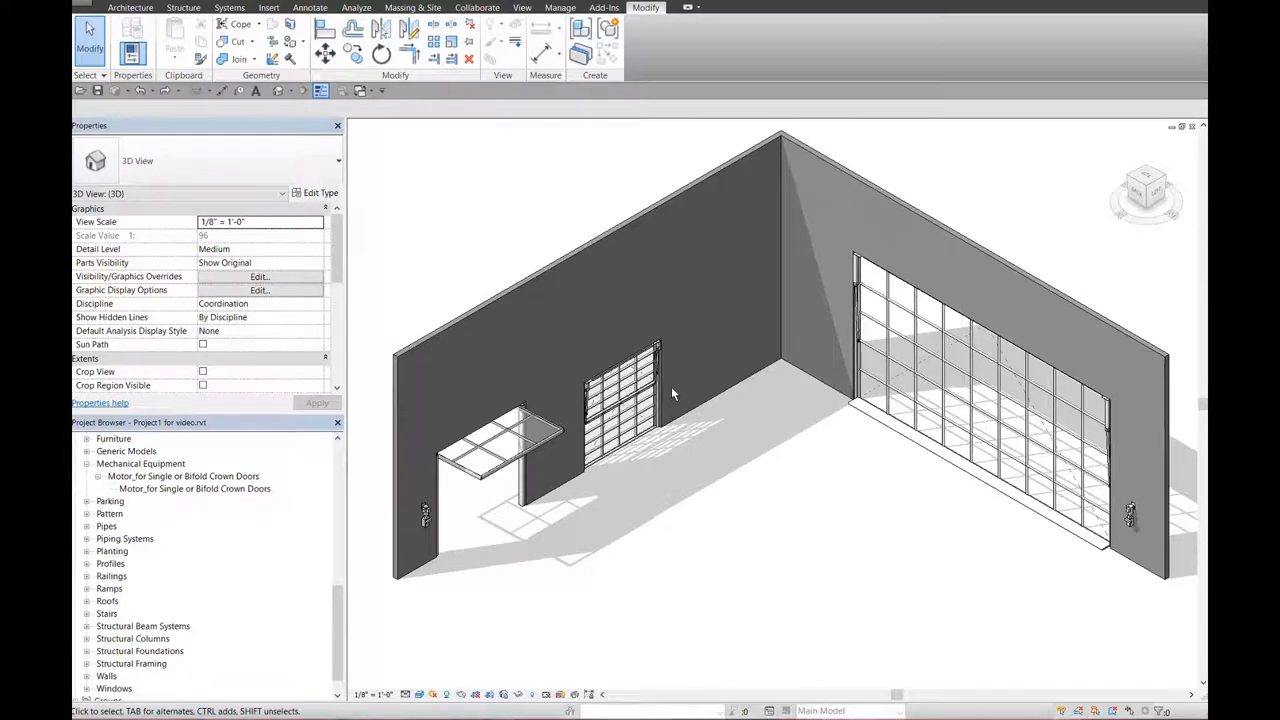
pyautogui.moveTo(672, 388)
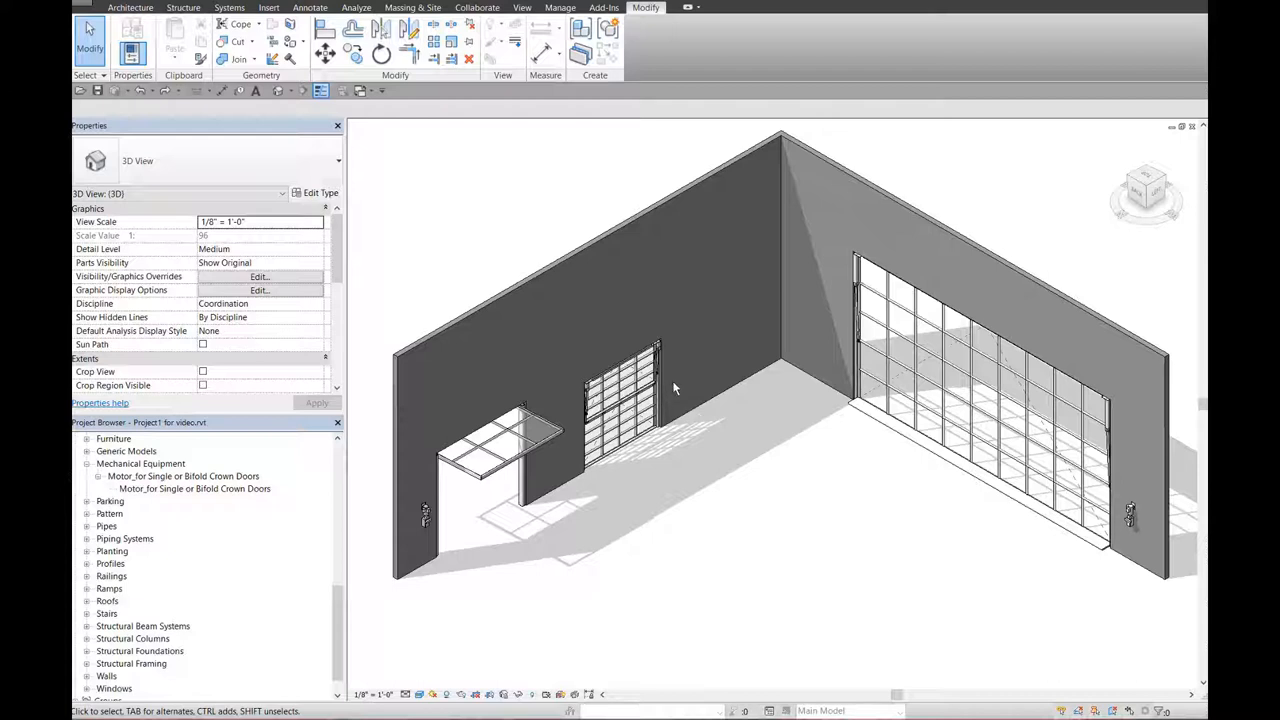
pyautogui.moveTo(620, 328)
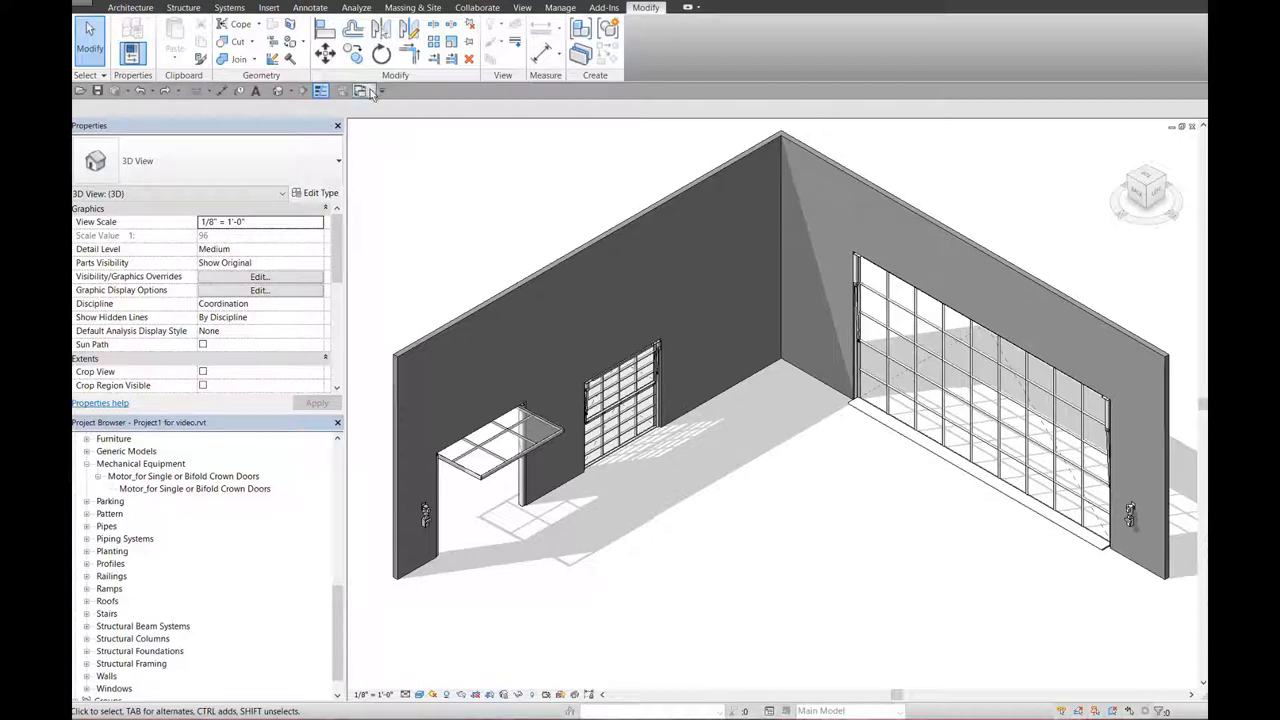
# Show the Switch Windows list of open views, including the hydraulic door motor family
pyautogui.click(364, 90)
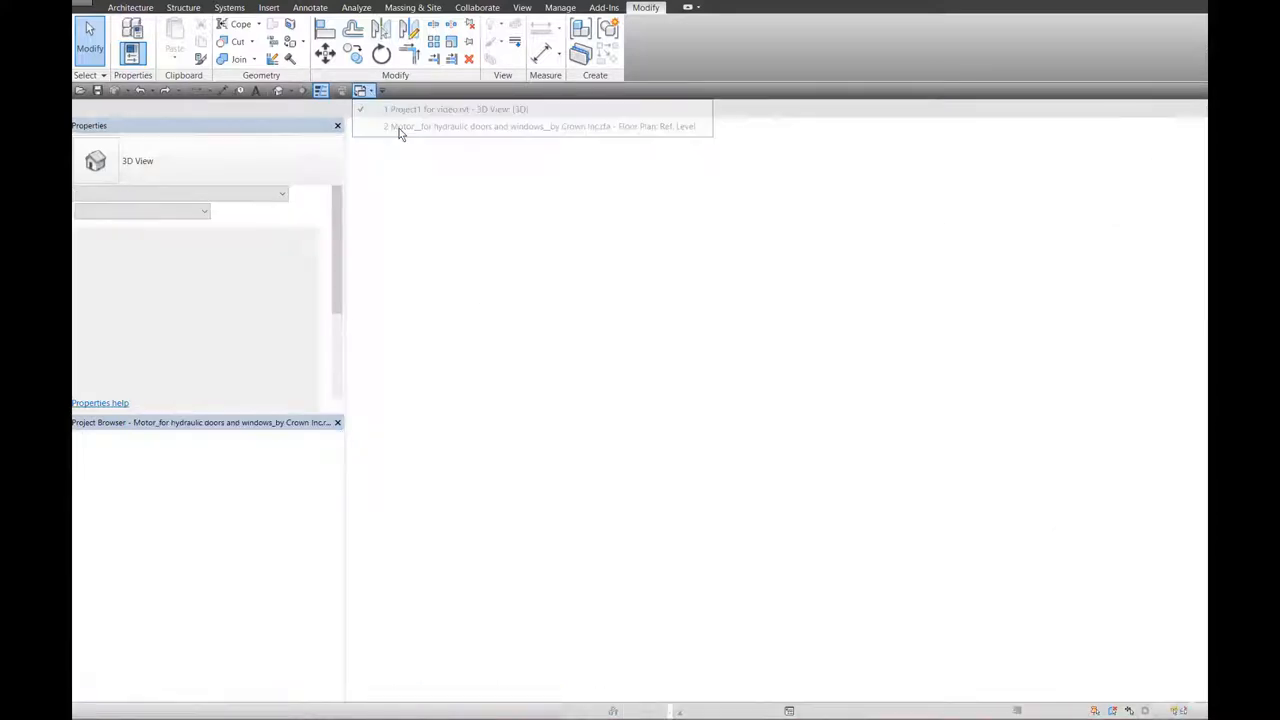
# Switch to the Crown hydraulic door motor family and load it into the building project
pyautogui.click(530, 126)
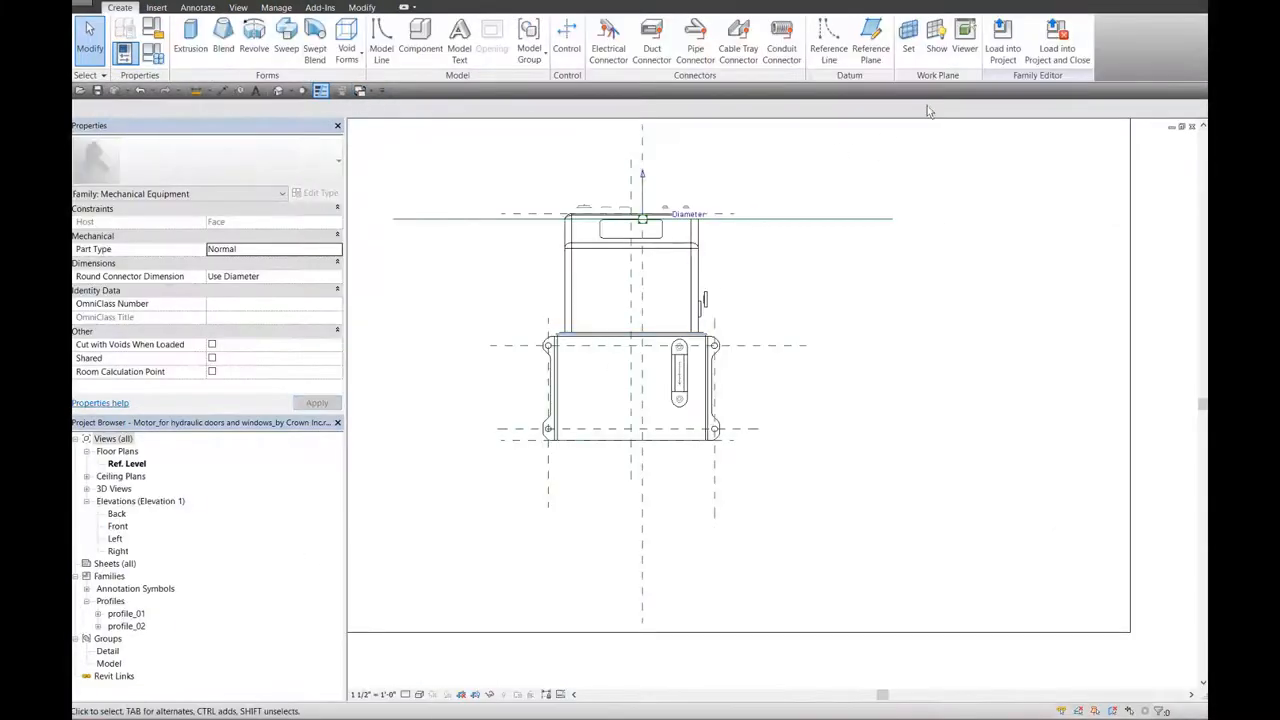
pyautogui.moveTo(1004, 48)
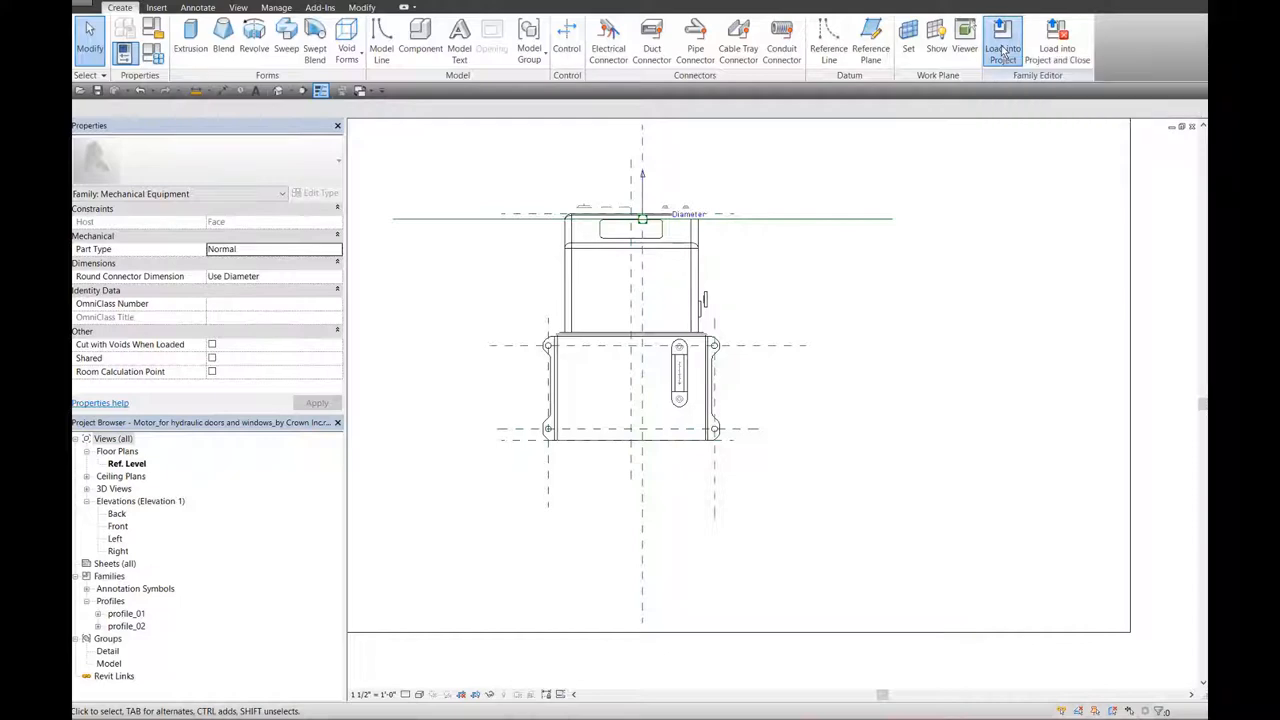
pyautogui.click(1004, 38)
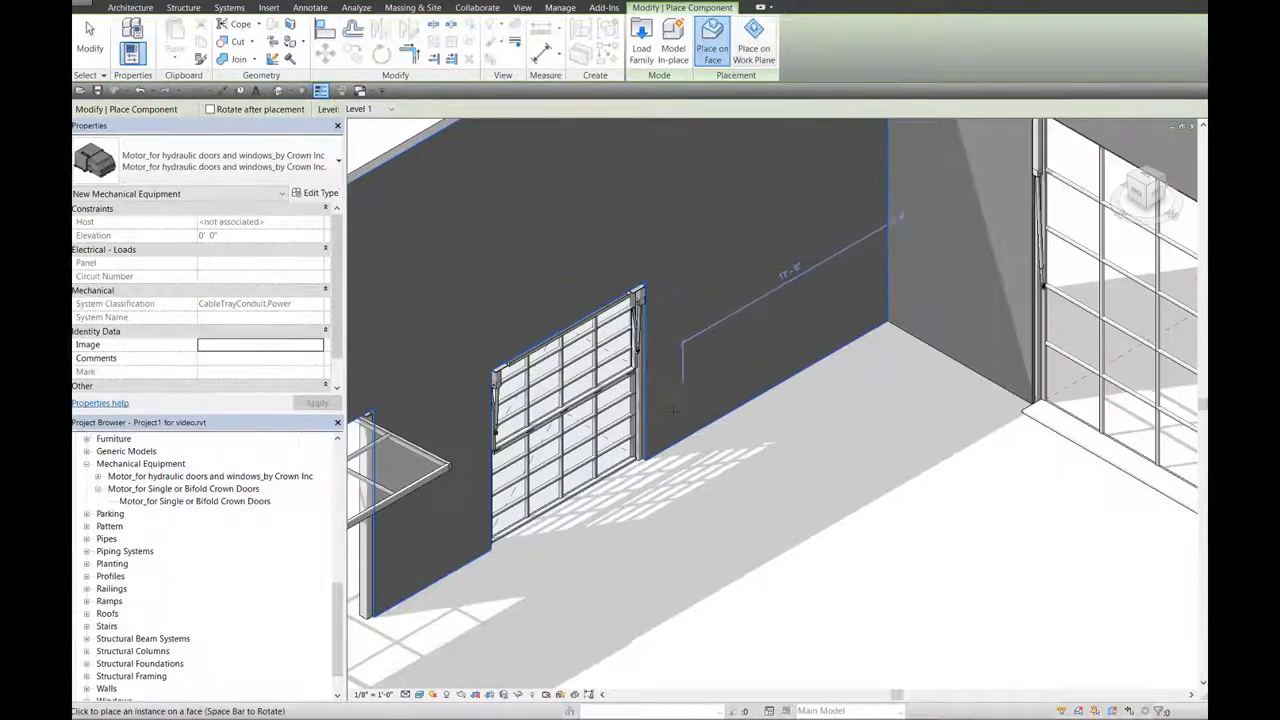
# Place the hydraulic door motor on the wall face beside the smaller overhead door and finish
pyautogui.click(680, 400)
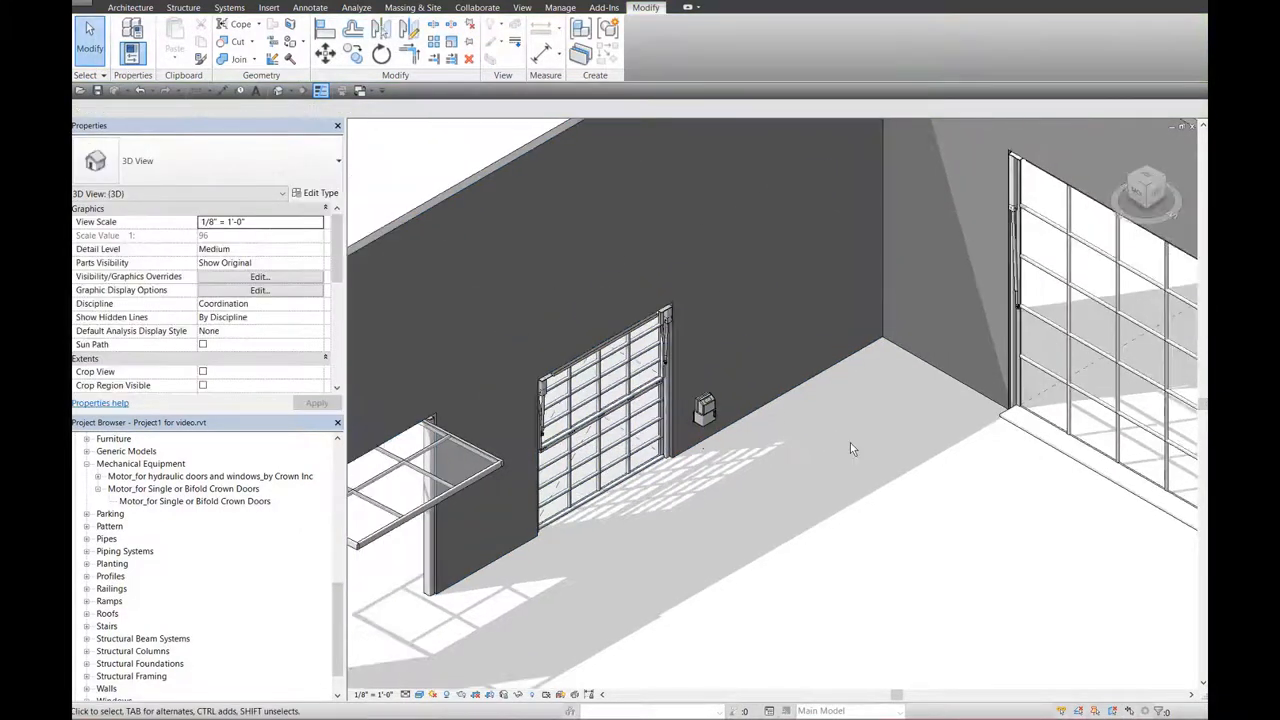
pyautogui.click(704, 404)
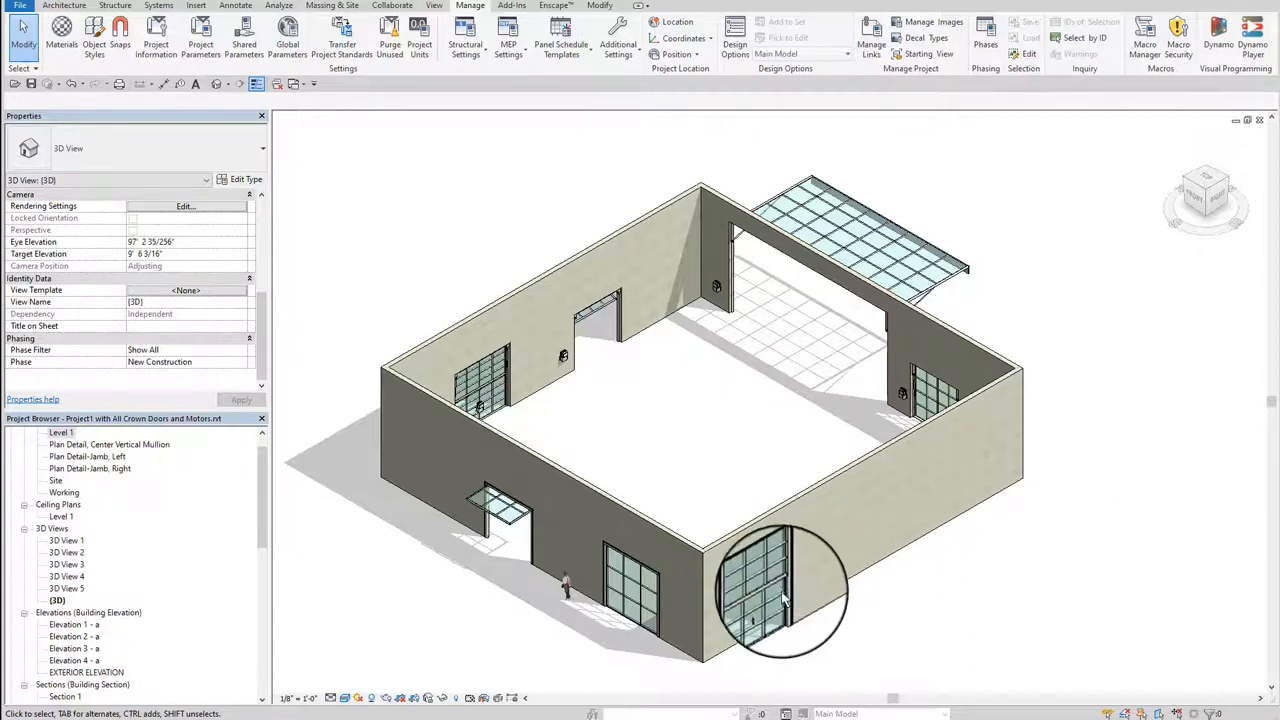
pyautogui.moveTo(764, 610)
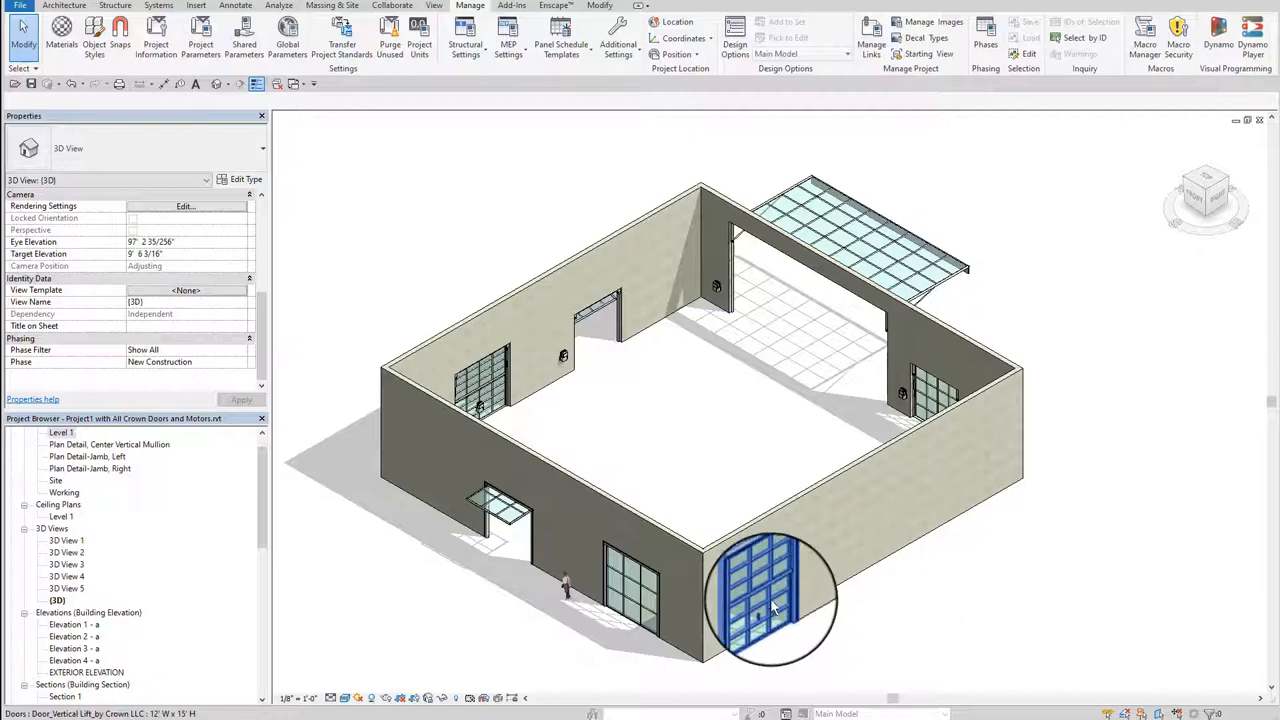
pyautogui.moveTo(772, 608)
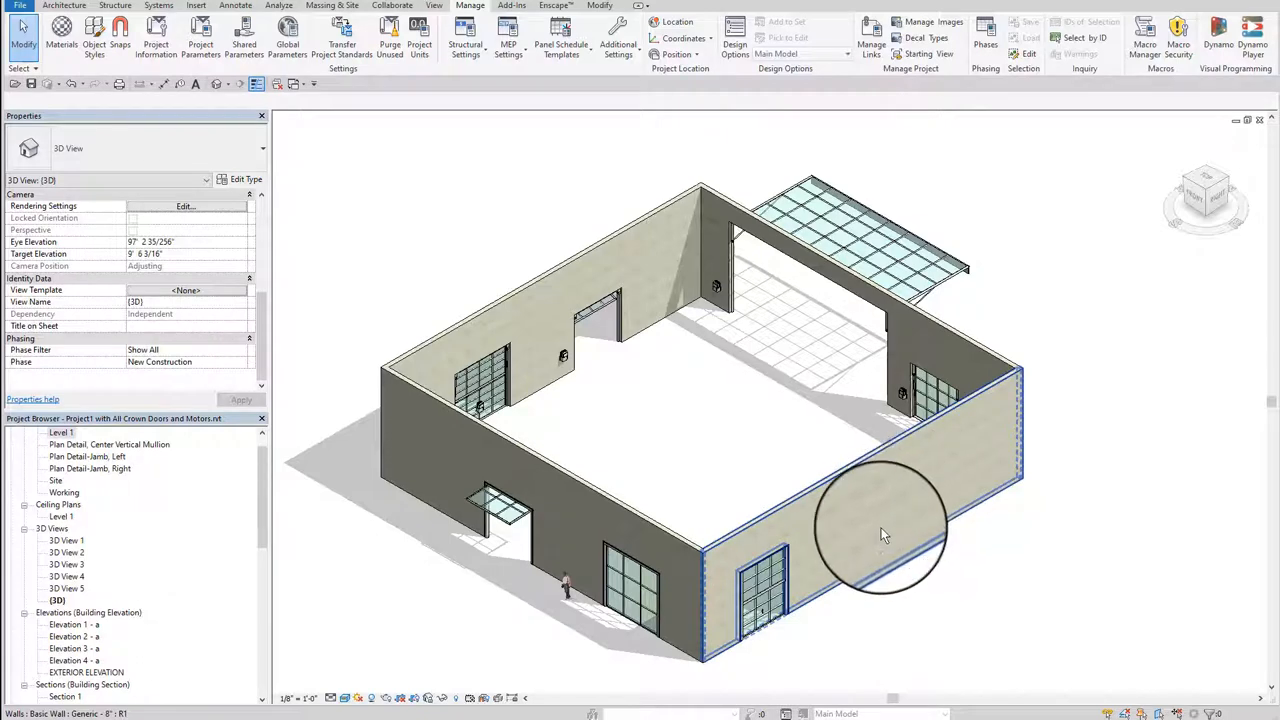
pyautogui.moveTo(904, 508)
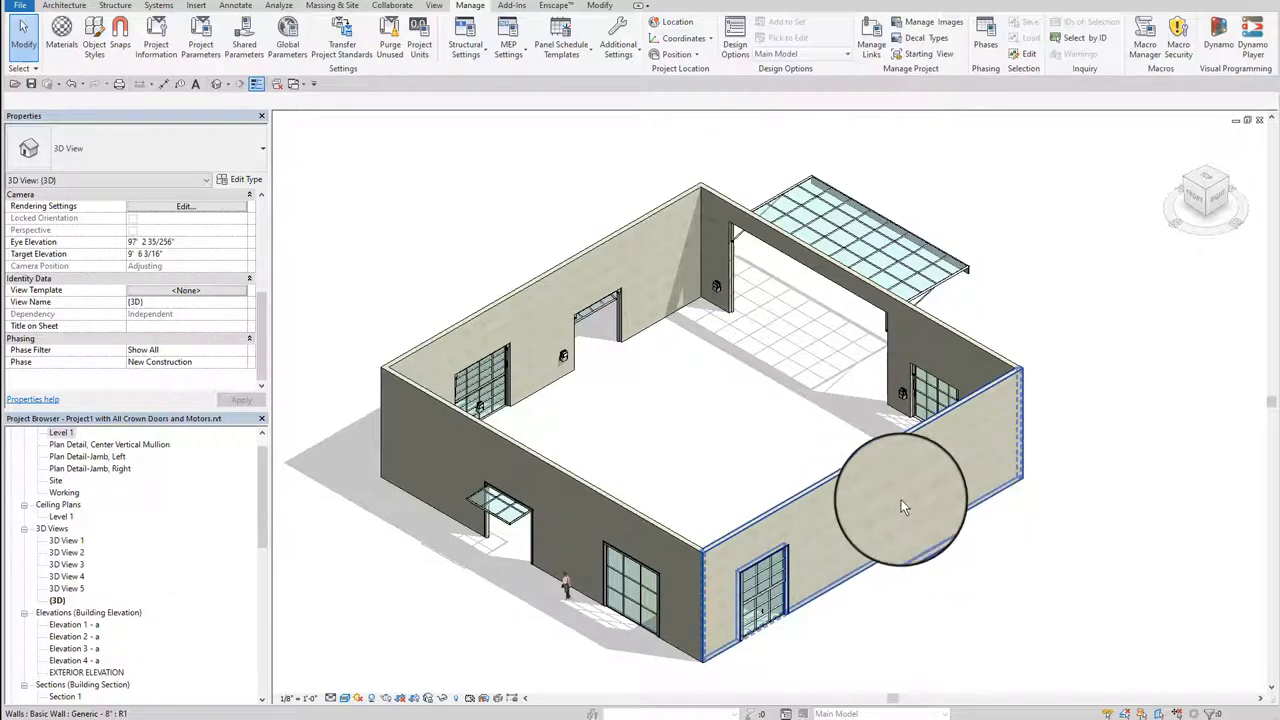
# Place a second Door_Vertical Lift further along the front-right wall
pyautogui.click(764, 600)
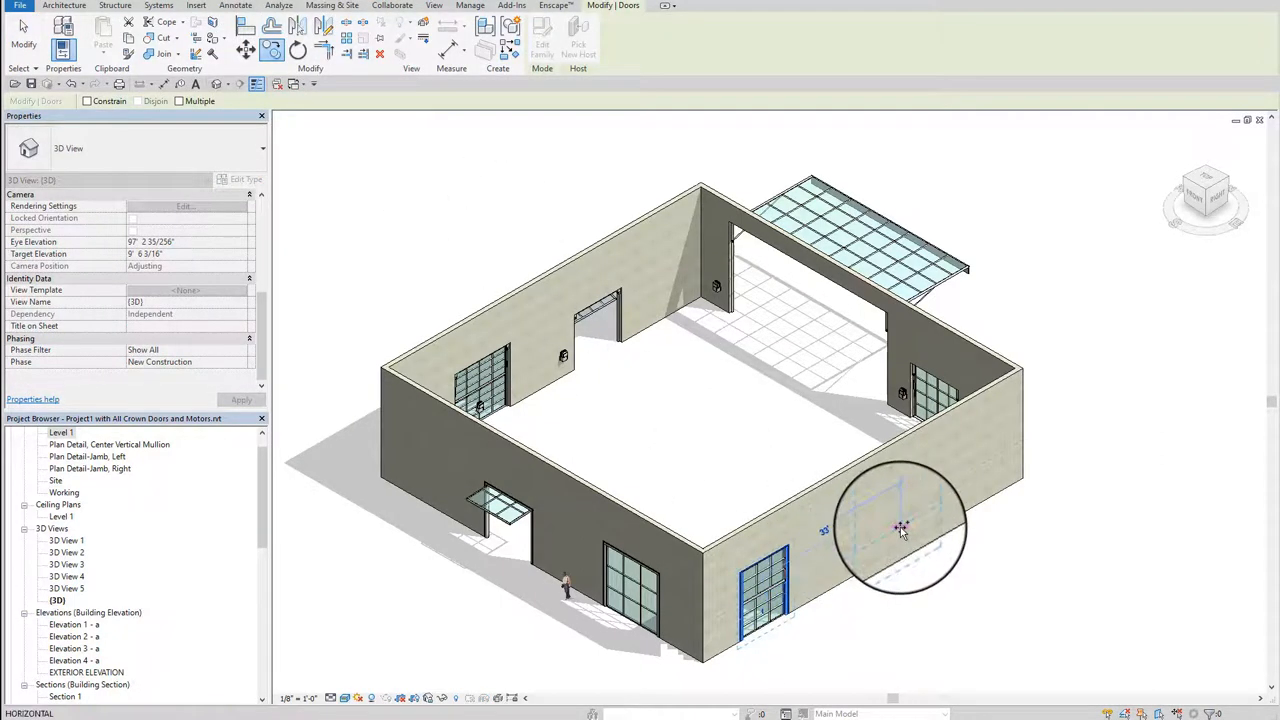
# Change the new door to Door_Vertical Lift 30' W x 20' H and select it
pyautogui.click(896, 528)
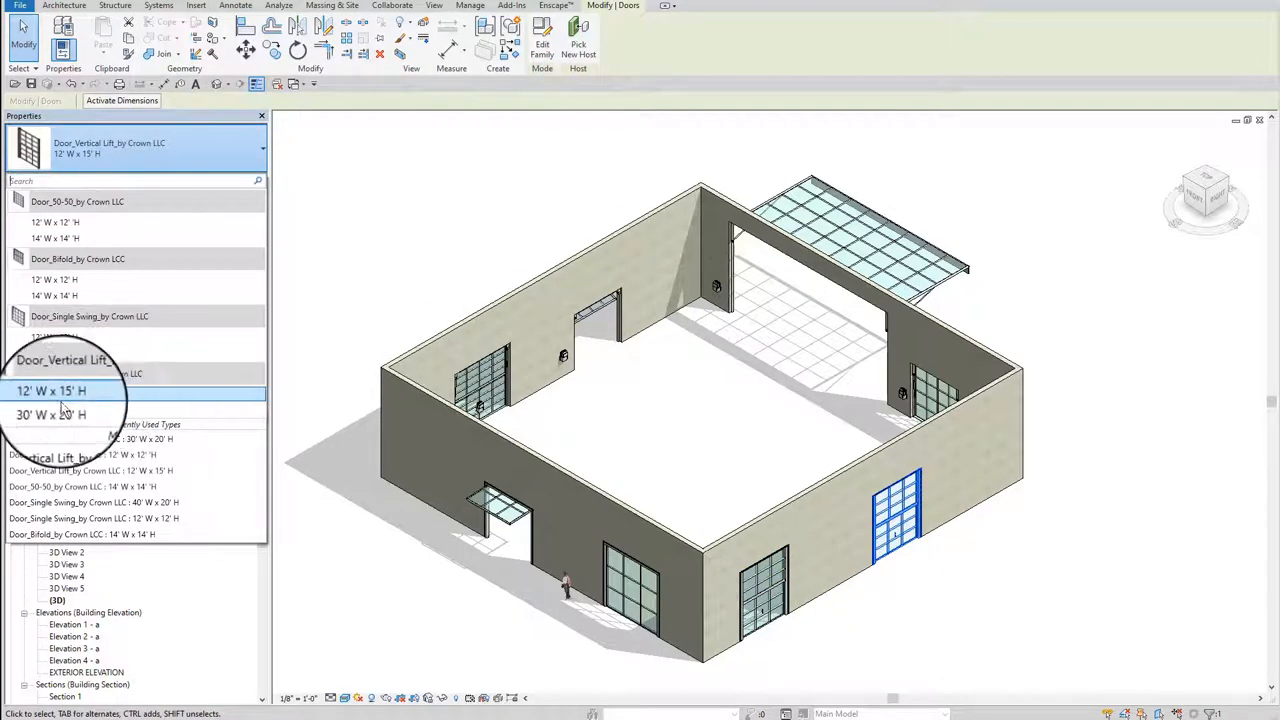
pyautogui.click(52, 390)
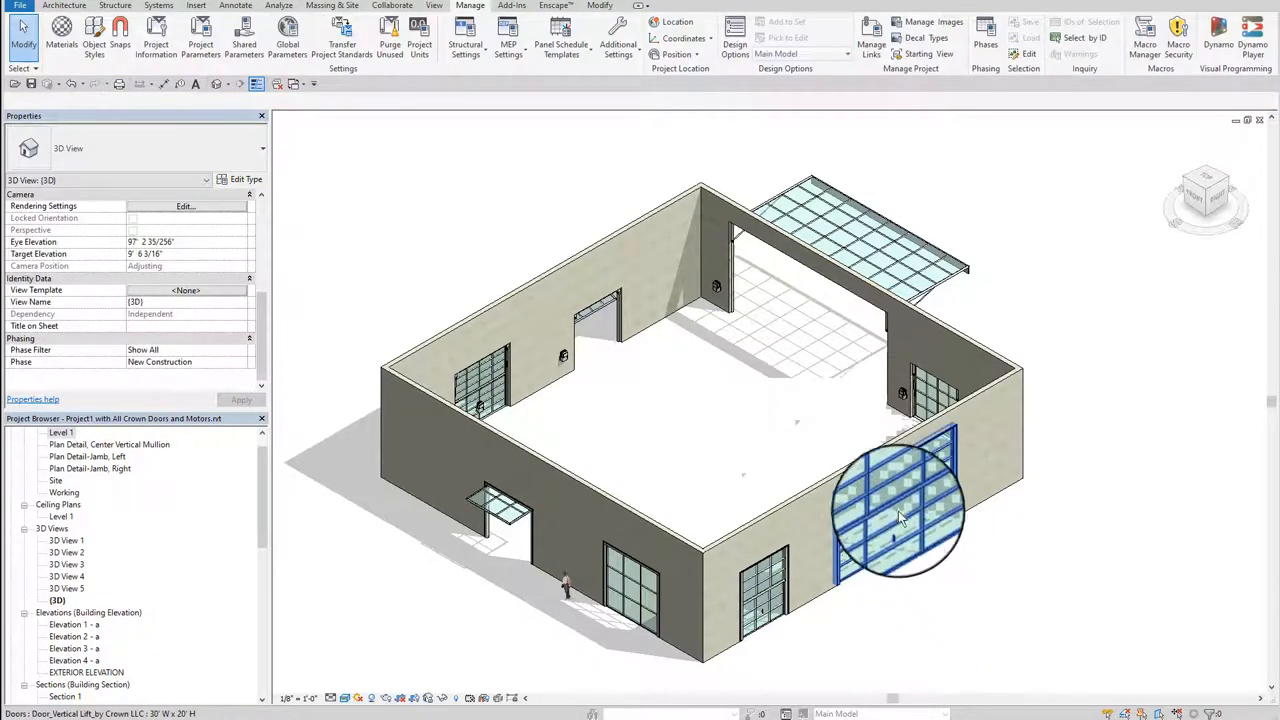
pyautogui.click(898, 516)
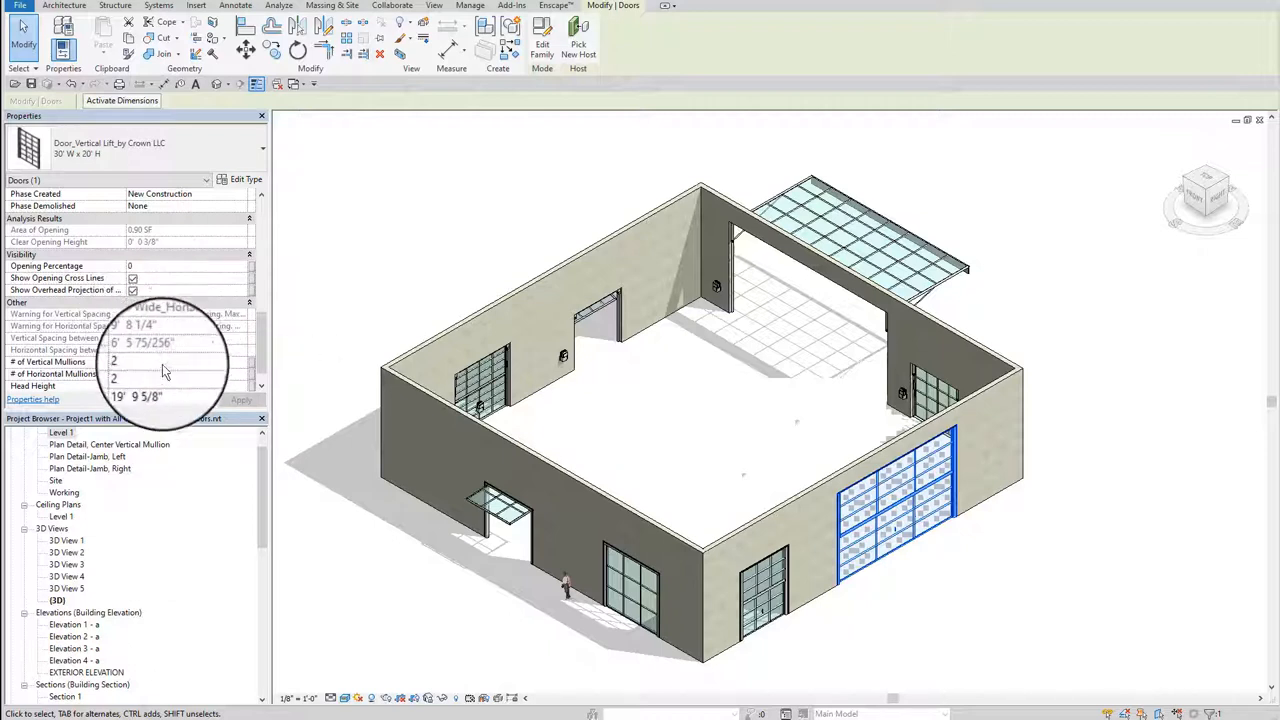
# Set the 30' x 20' vertical lift door's Opening Percentage to 100
pyautogui.click(140, 362)
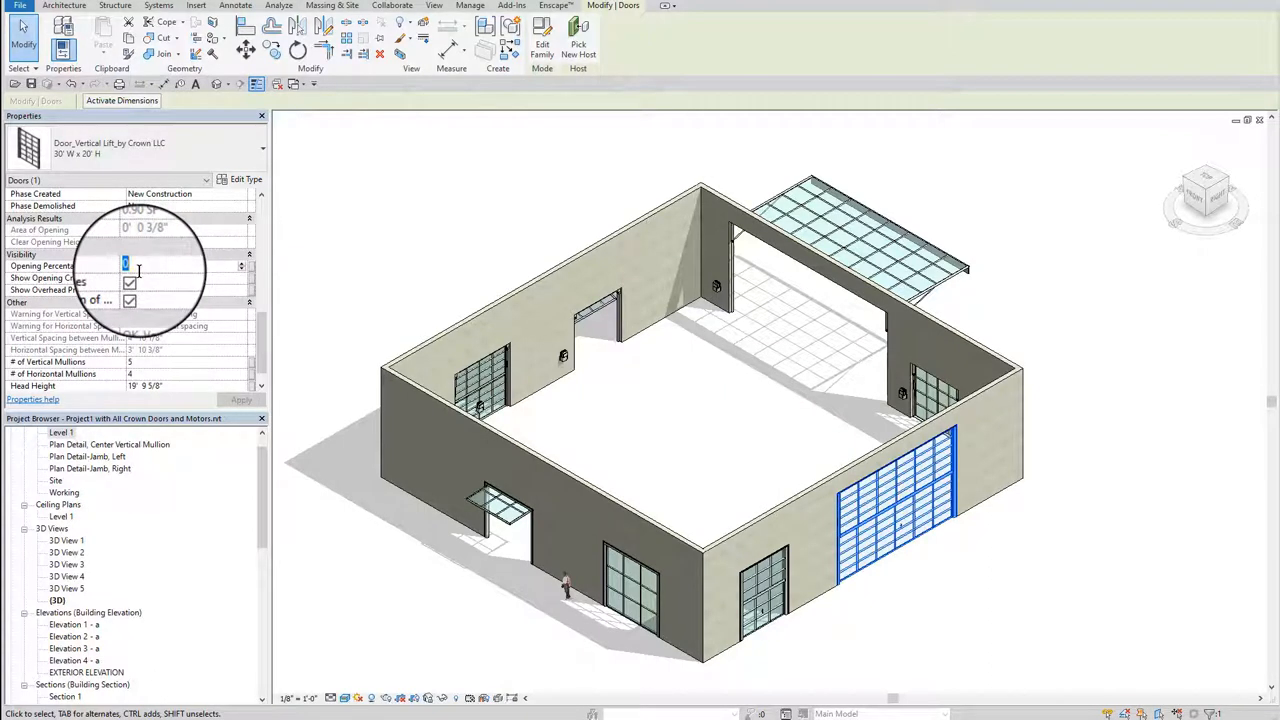
pyautogui.write('100')
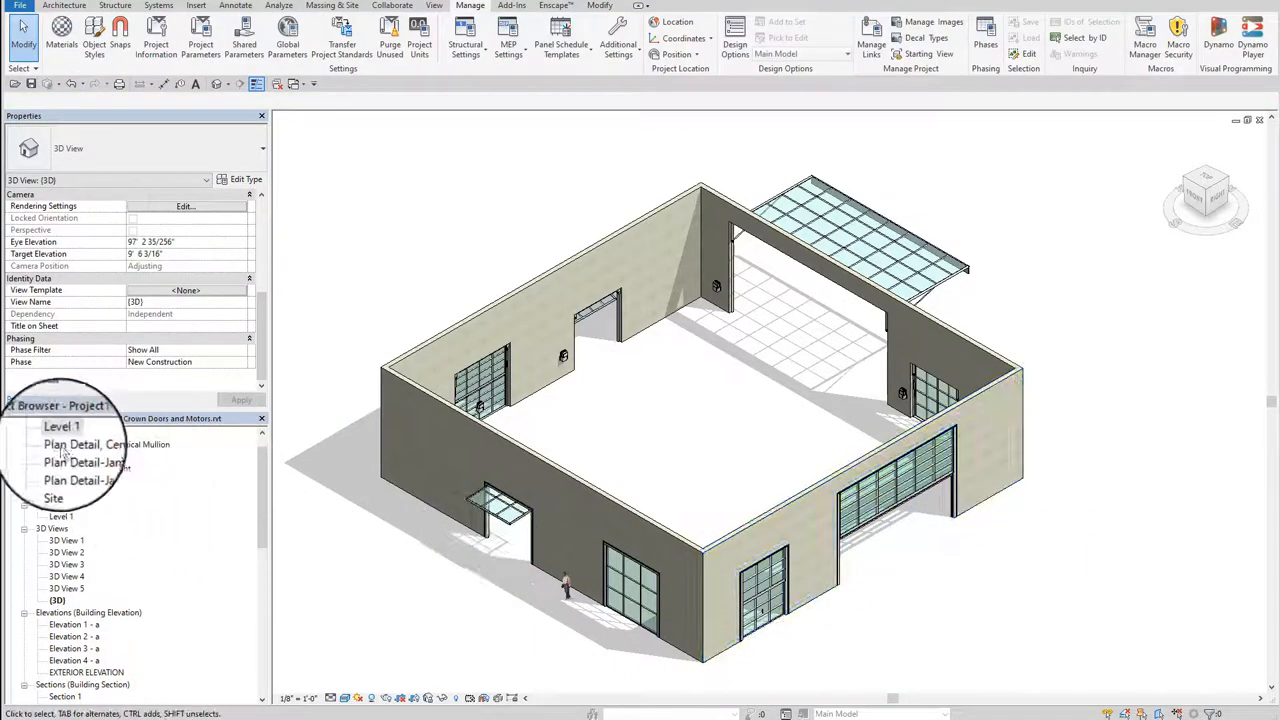
pyautogui.doubleClick(64, 426)
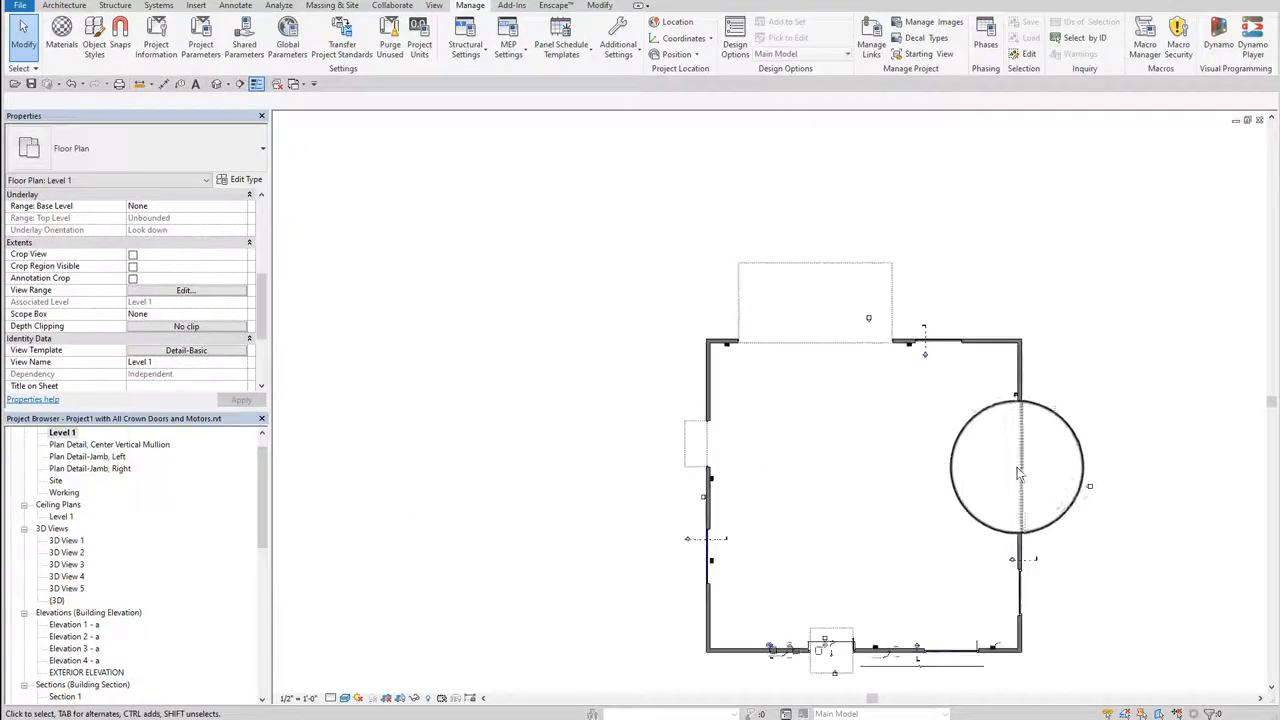
pyautogui.moveTo(1018, 468); pyautogui.dragTo(1136, 578)
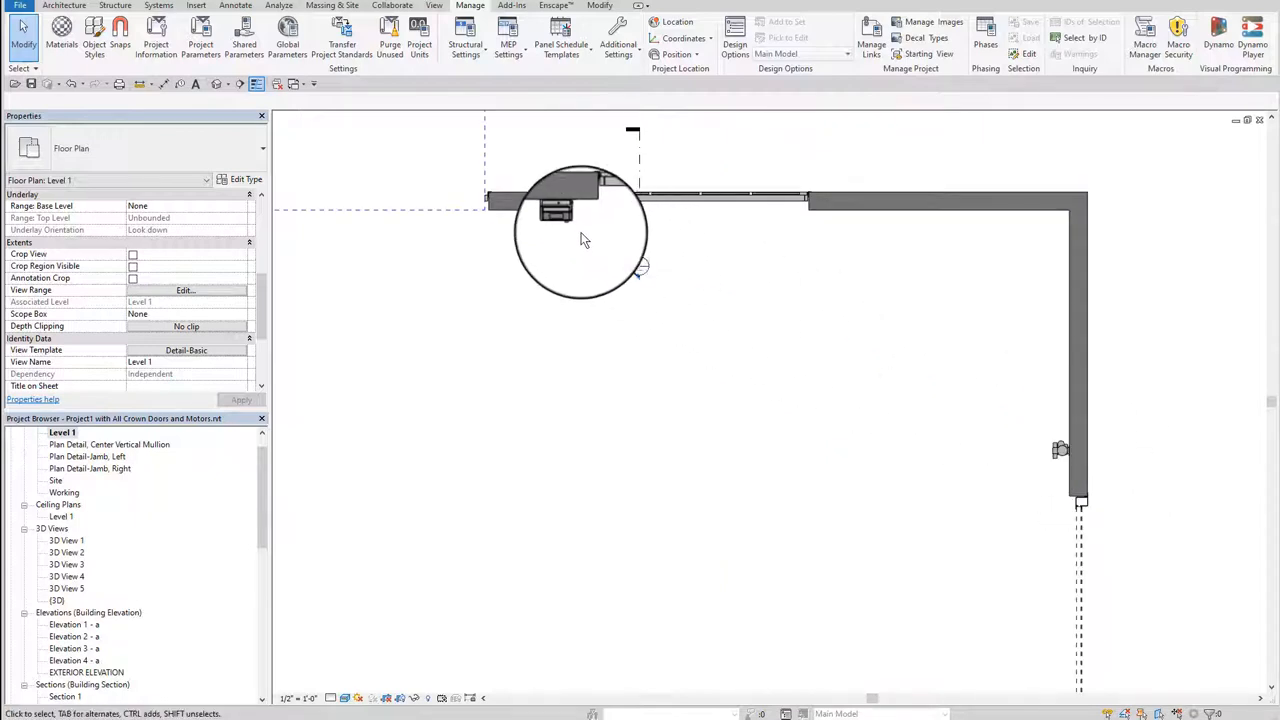
pyautogui.moveTo(564, 216)
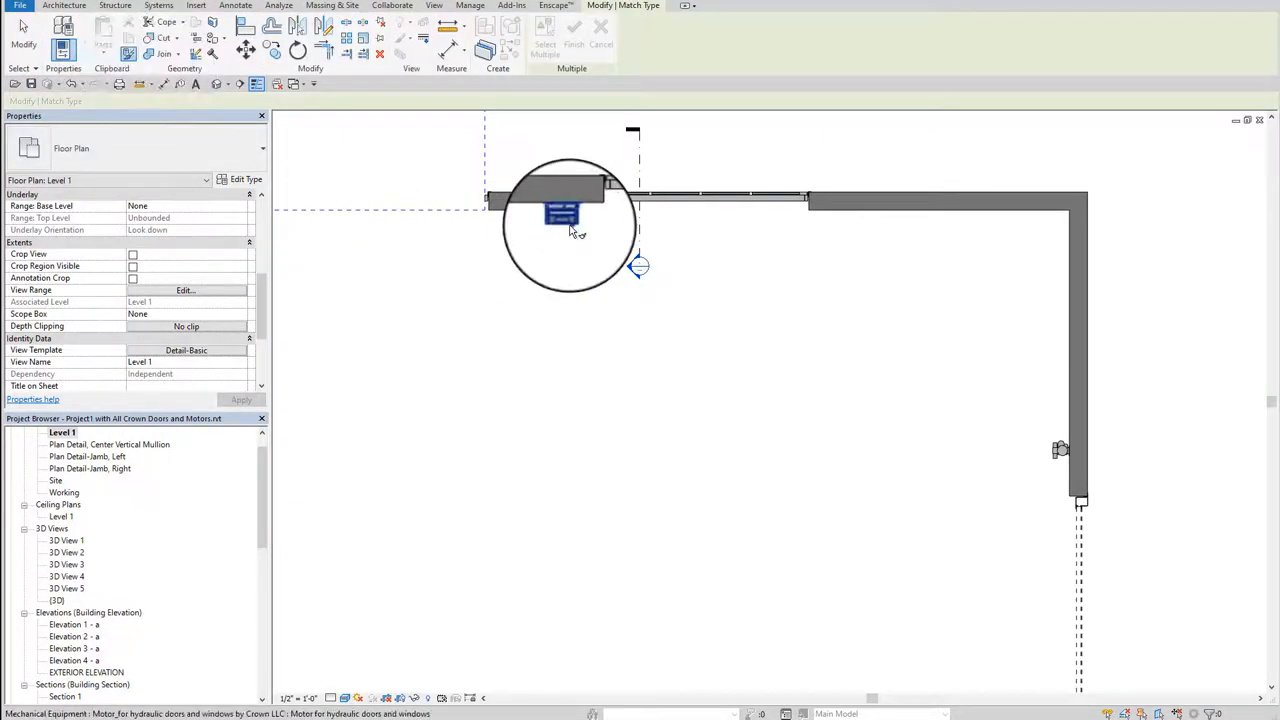
pyautogui.click(1060, 448)
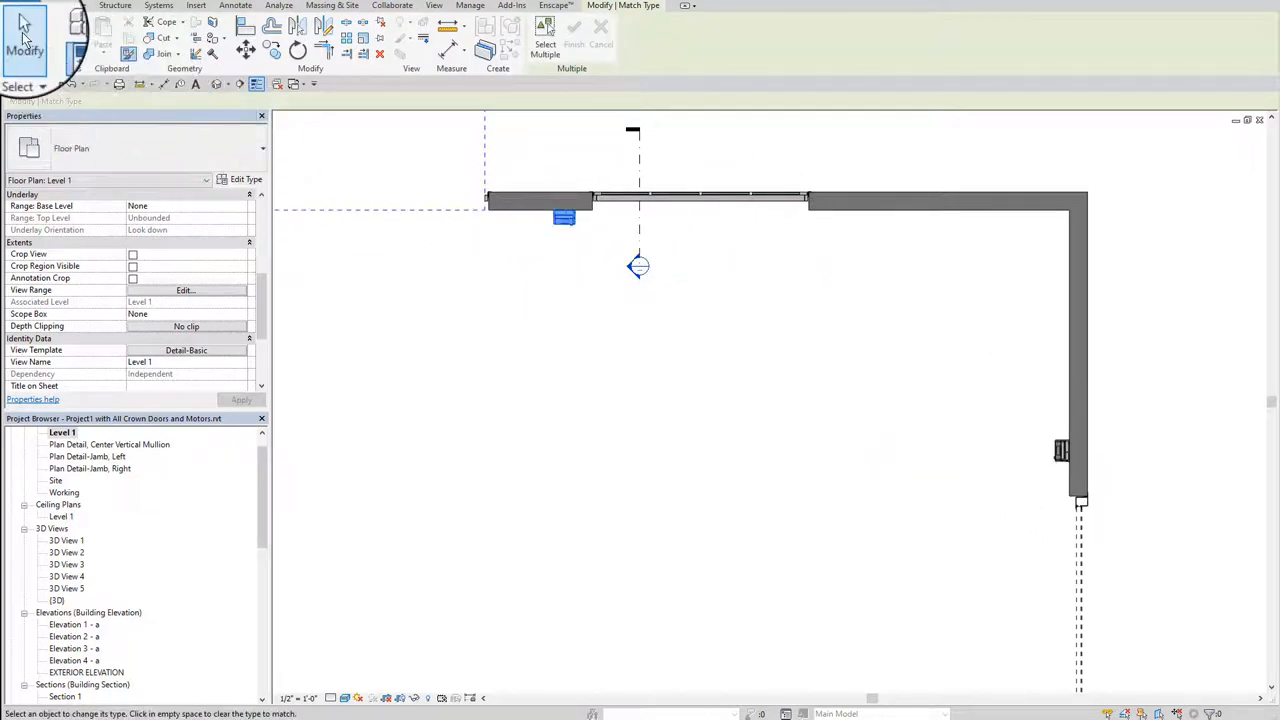
pyautogui.doubleClick(56, 600)
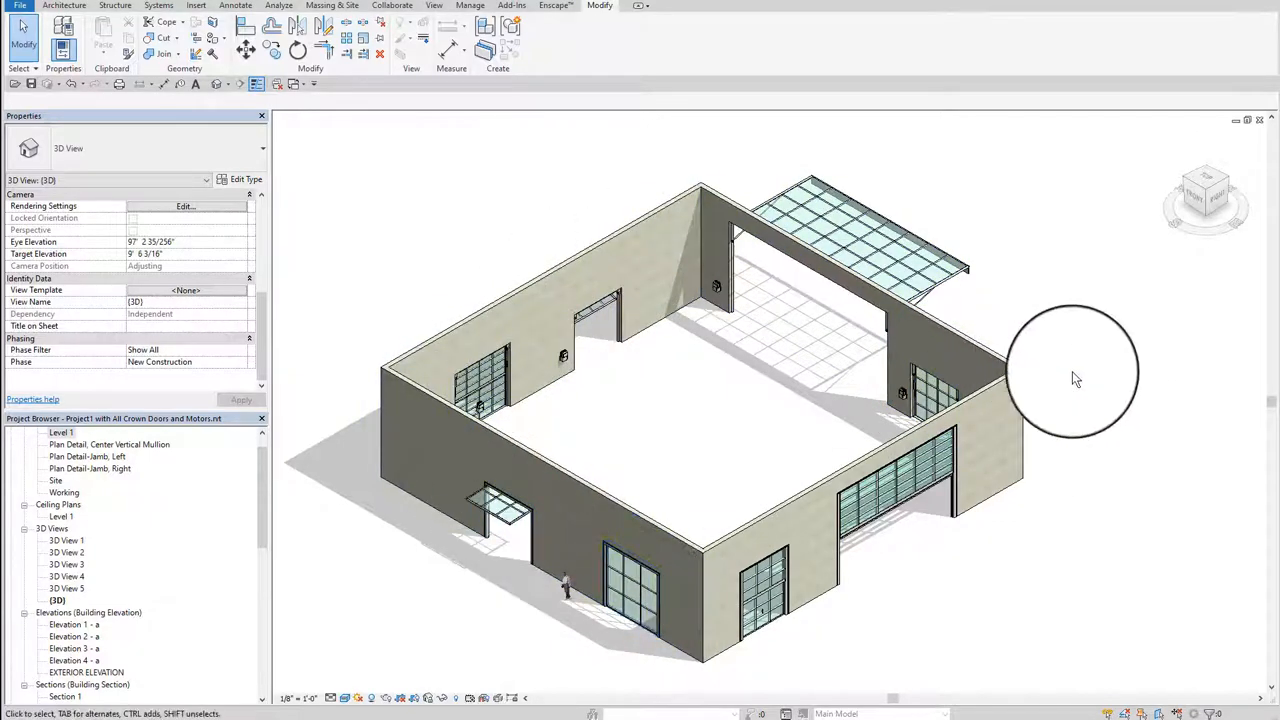
pyautogui.moveTo(1116, 464)
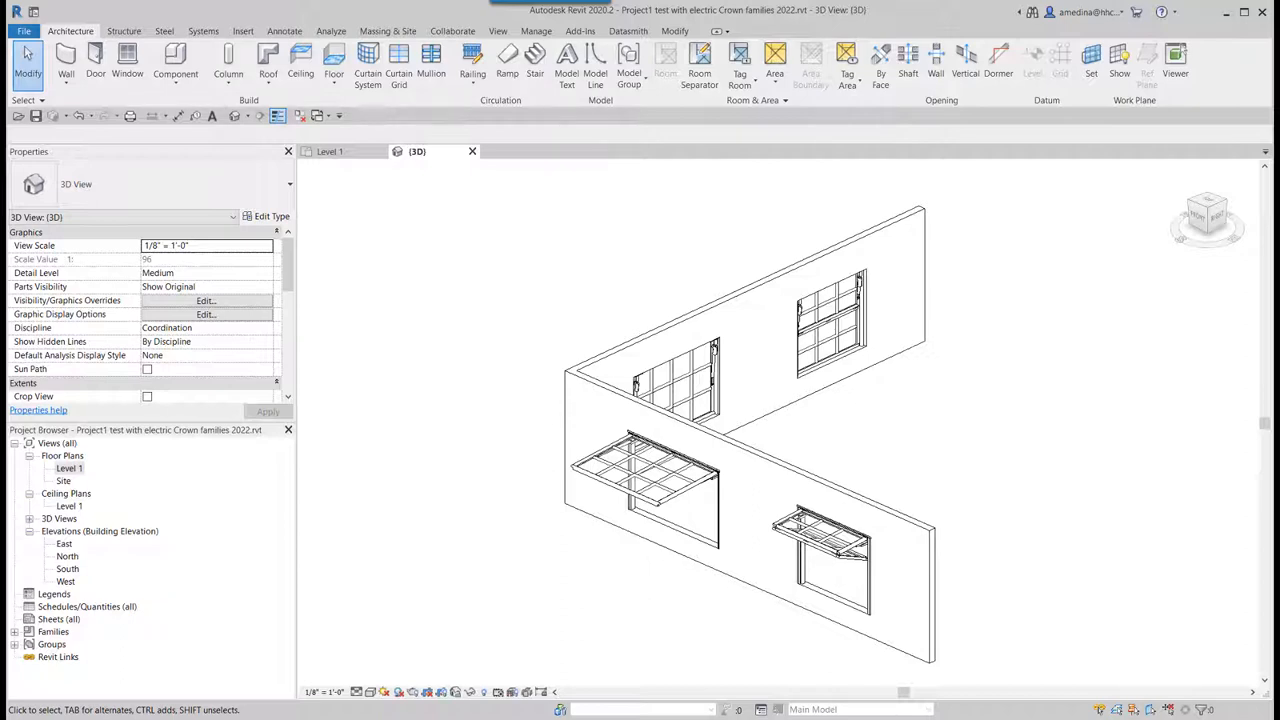
pyautogui.moveTo(972, 608)
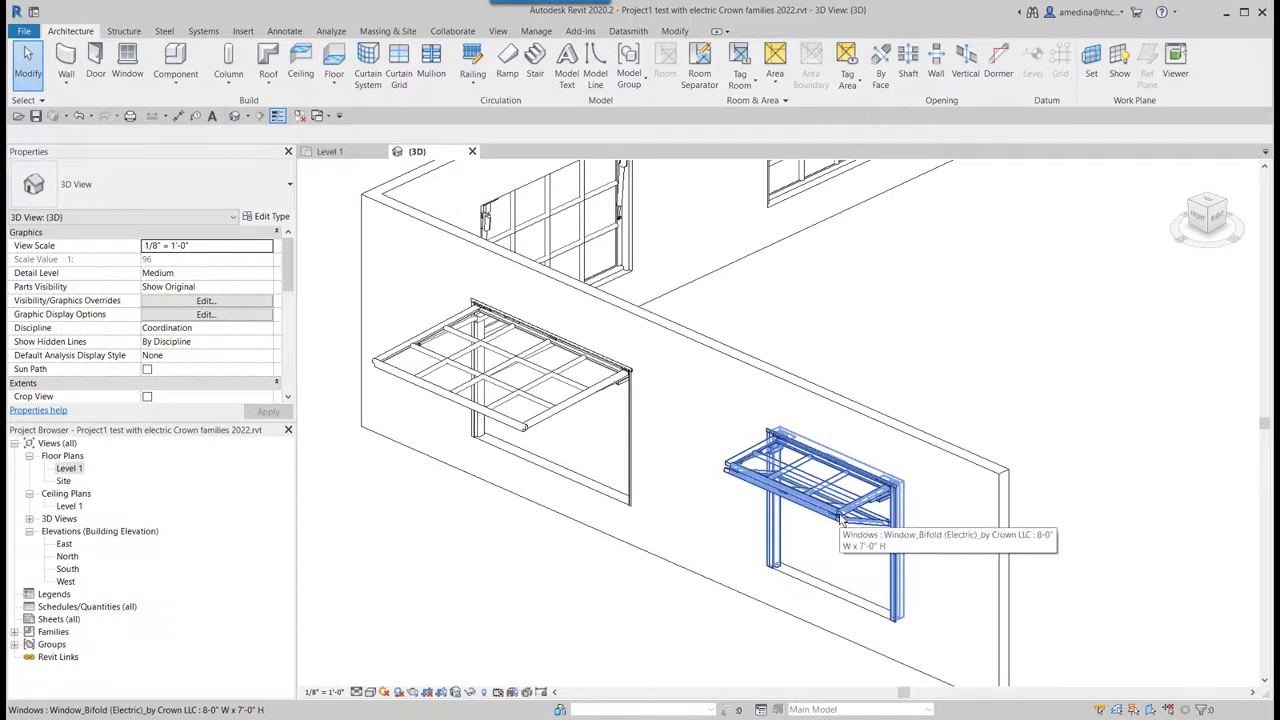
pyautogui.moveTo(500, 420)
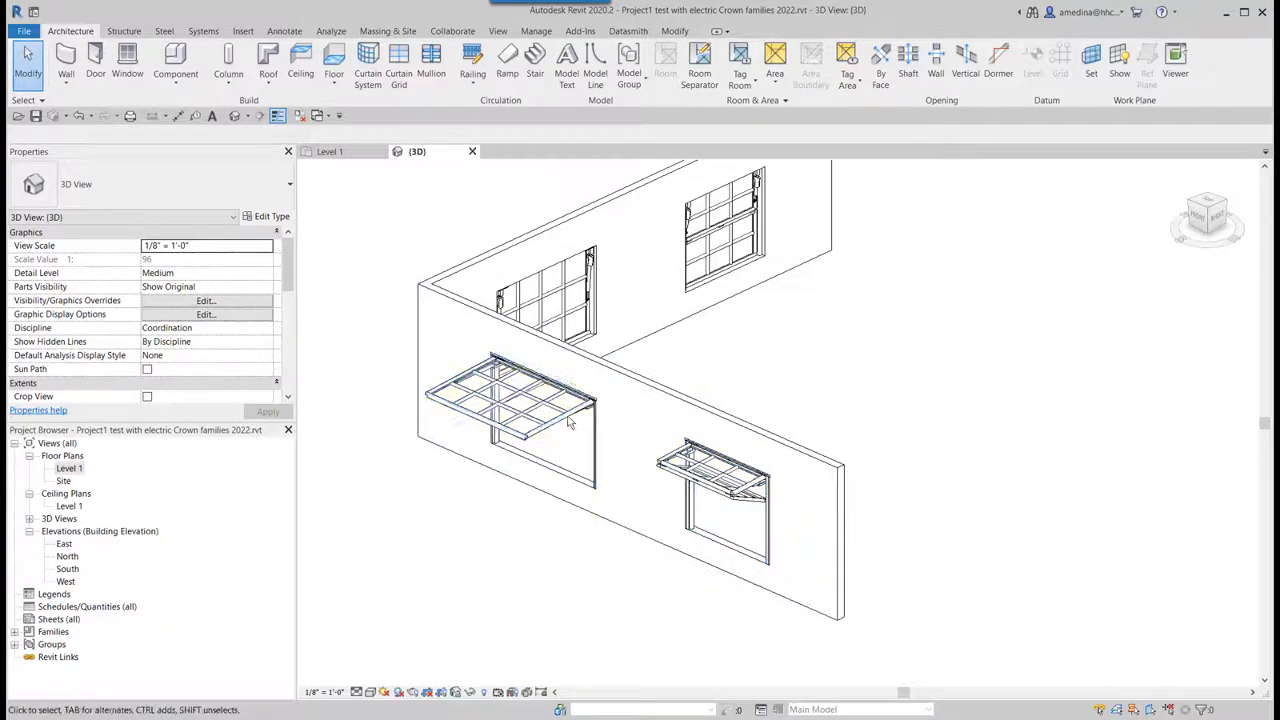
pyautogui.moveTo(568, 422)
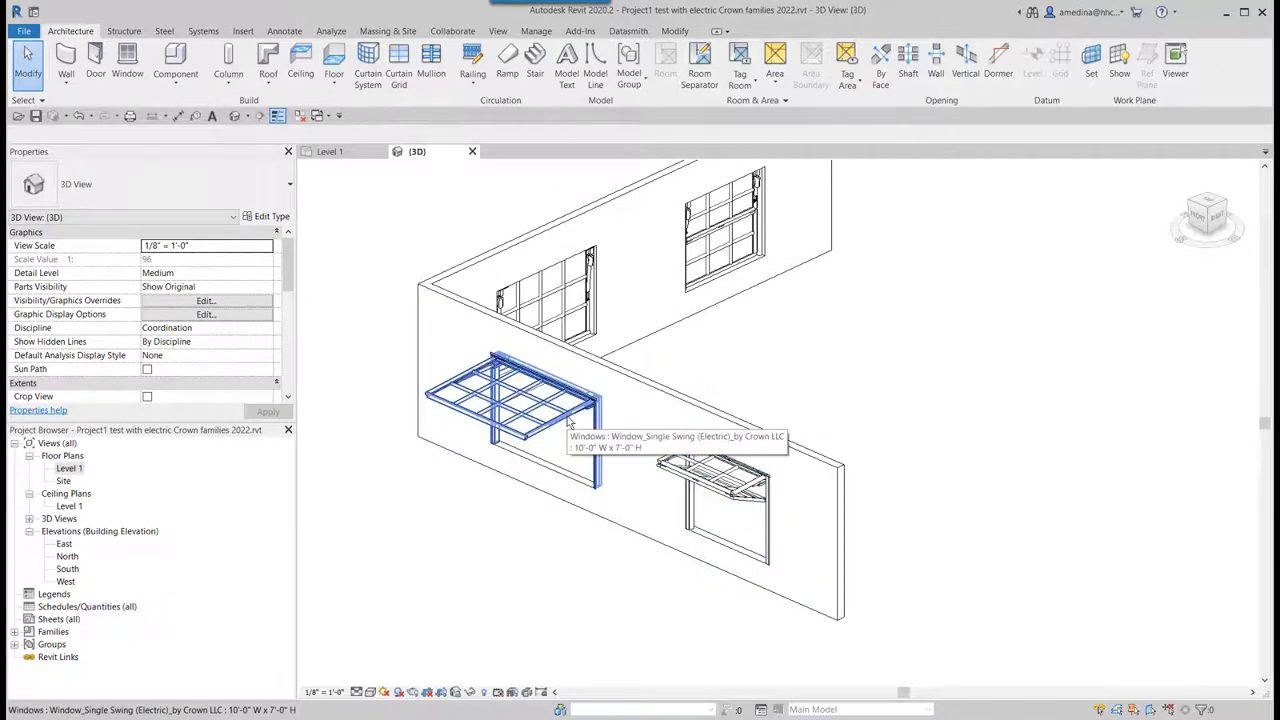
pyautogui.moveTo(620, 494)
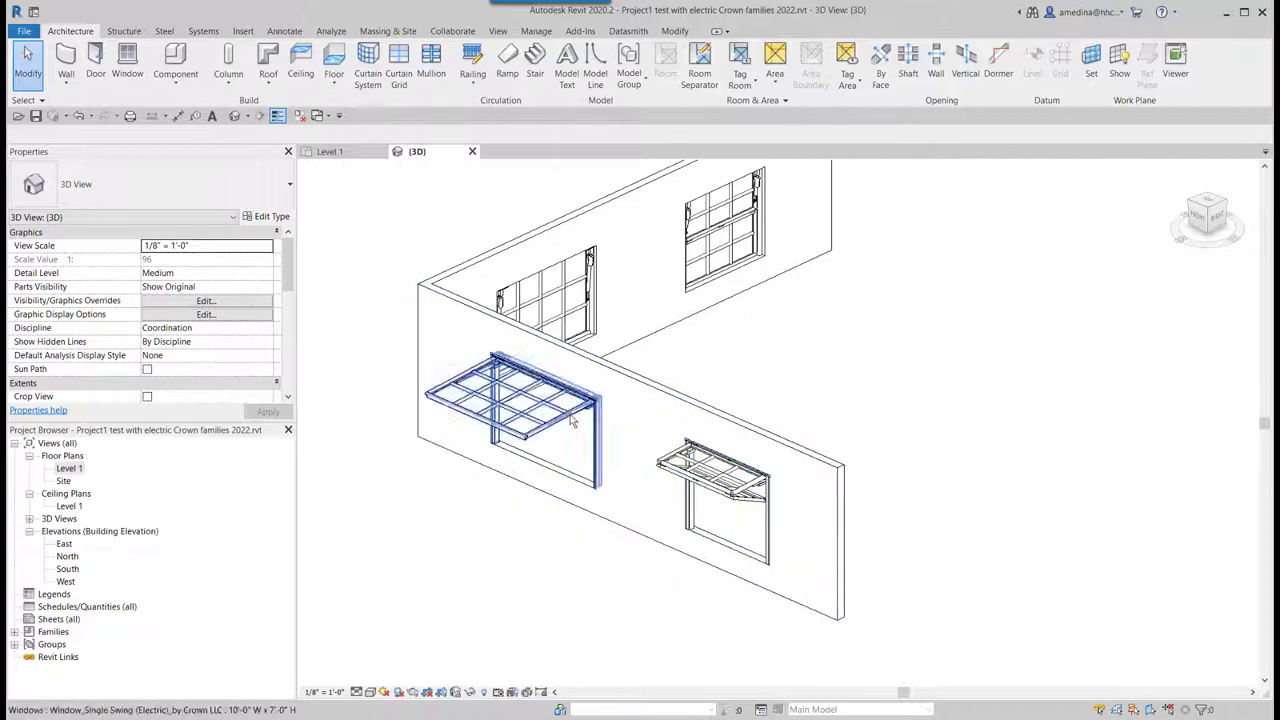
pyautogui.moveTo(572, 480)
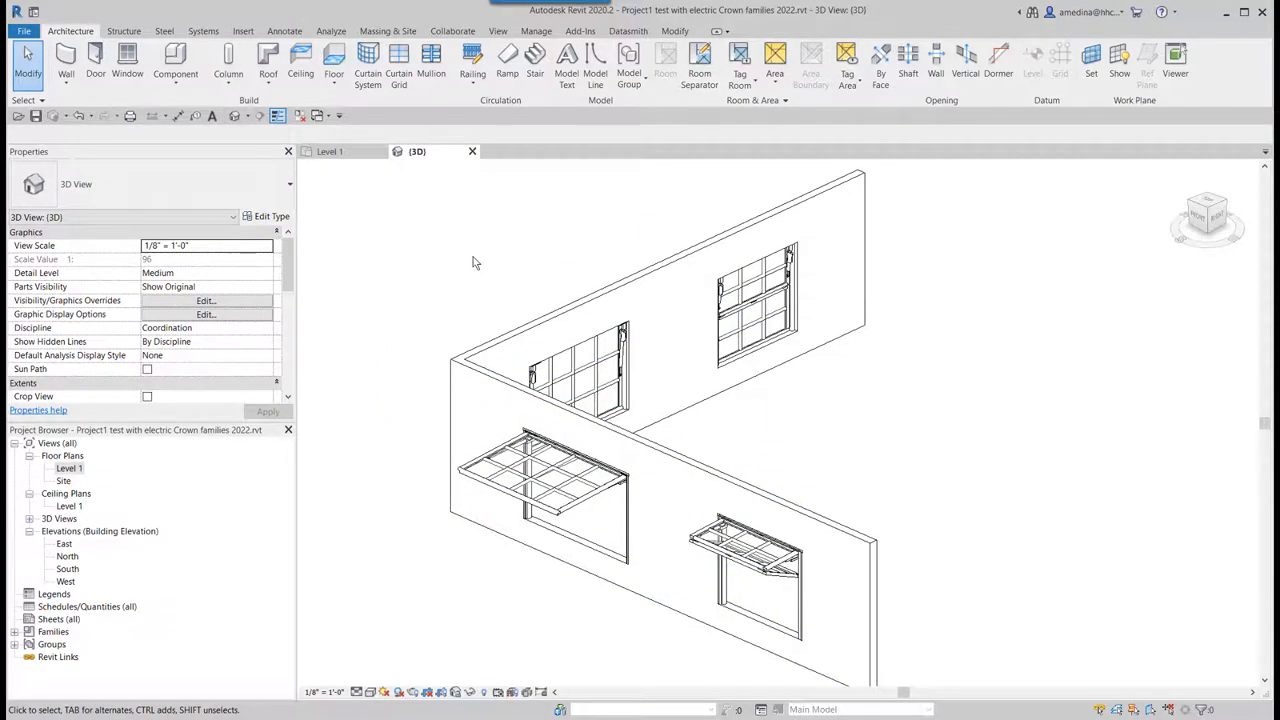
pyautogui.moveTo(510, 274)
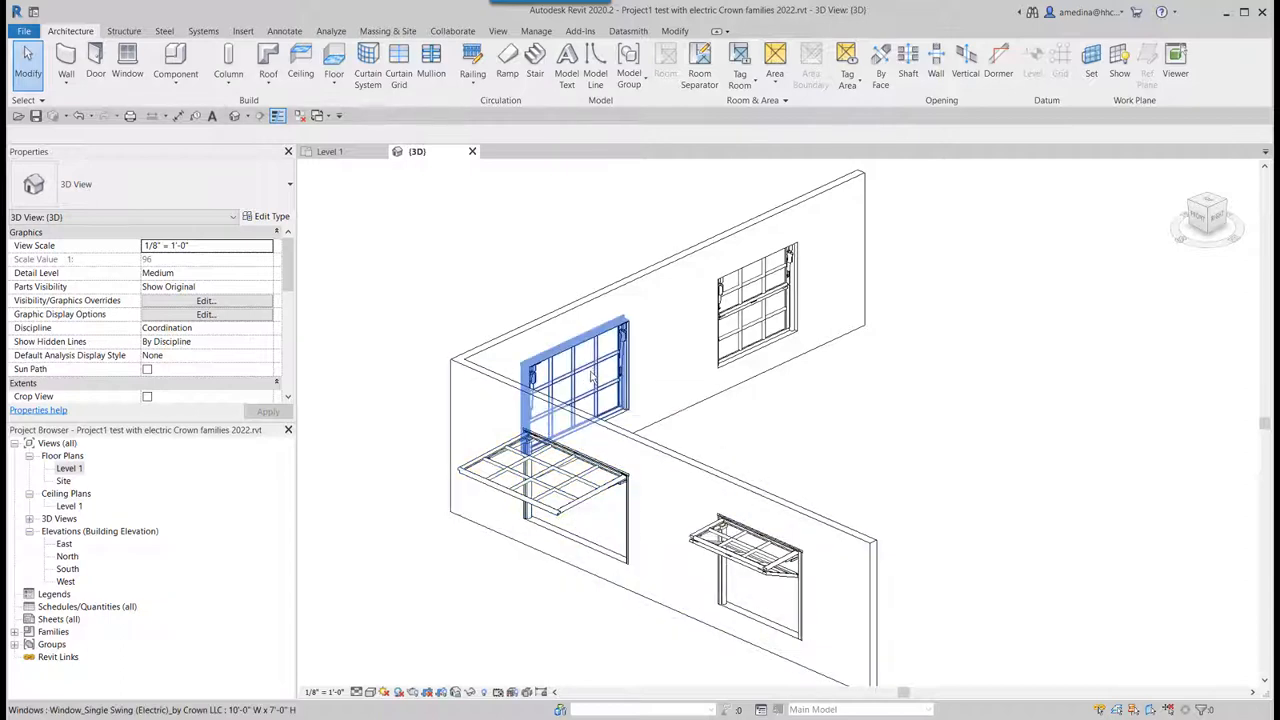
pyautogui.moveTo(588, 370)
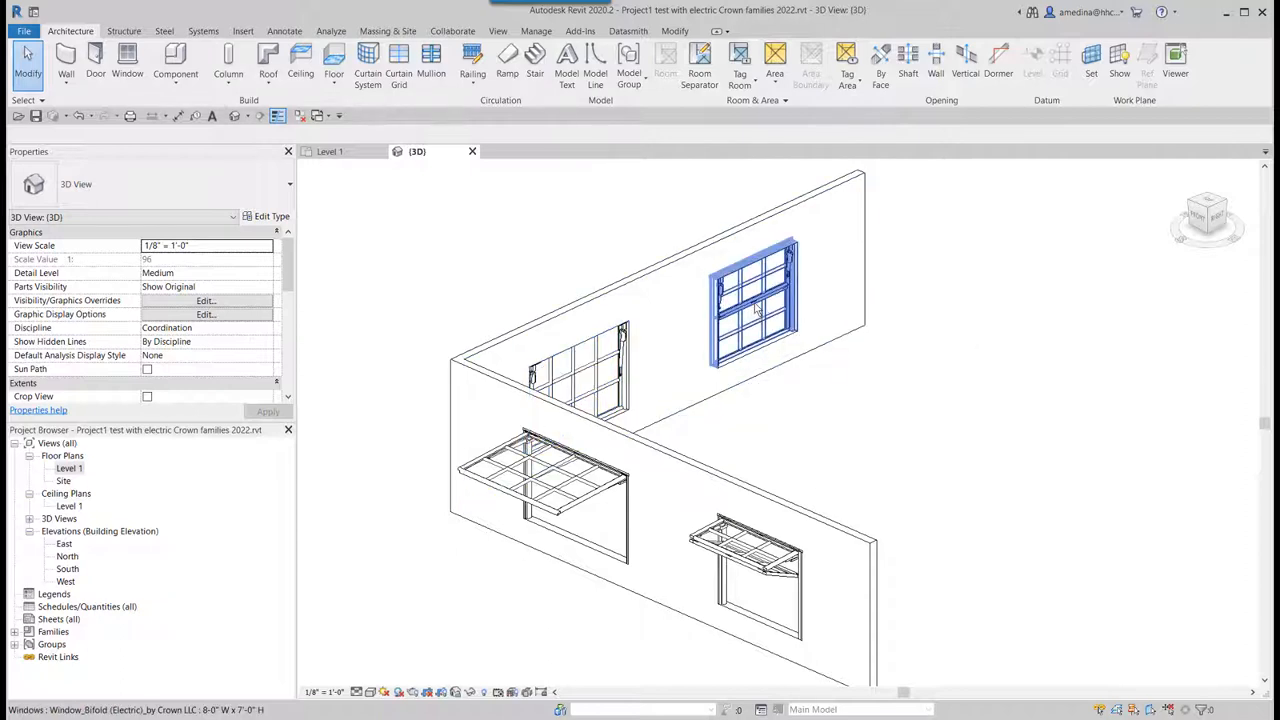
pyautogui.click(744, 564)
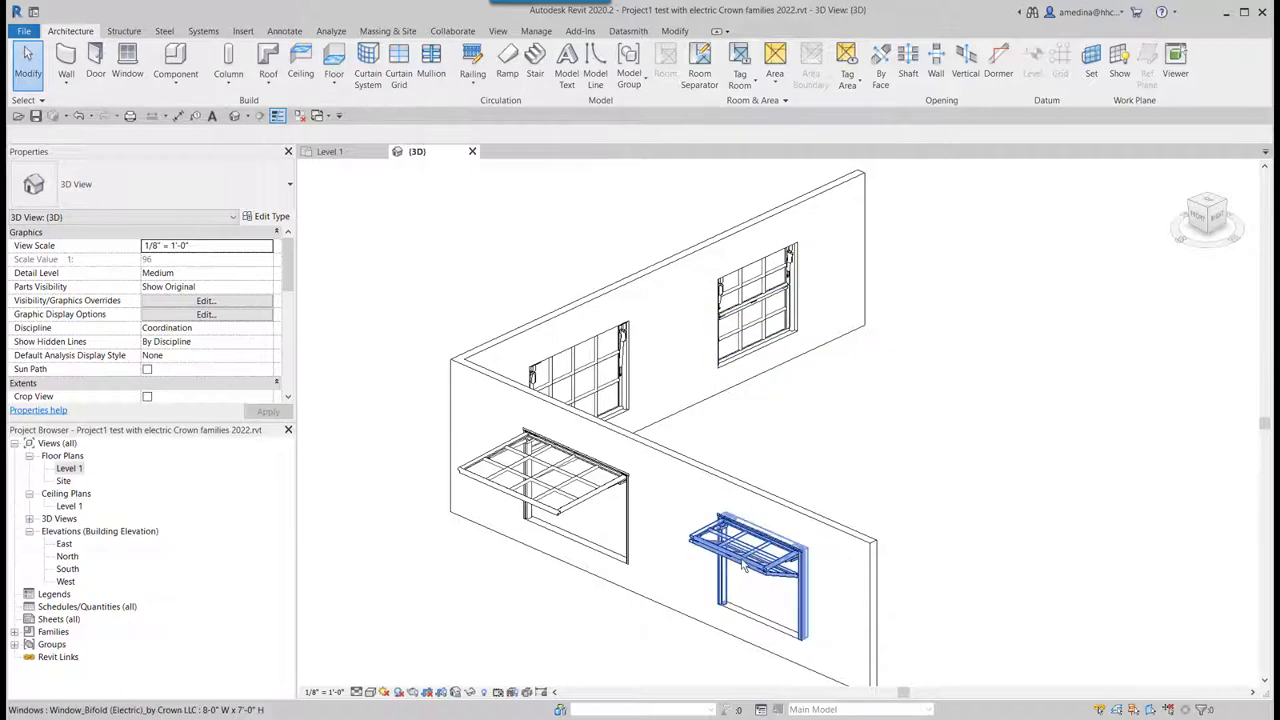
pyautogui.moveTo(736, 568)
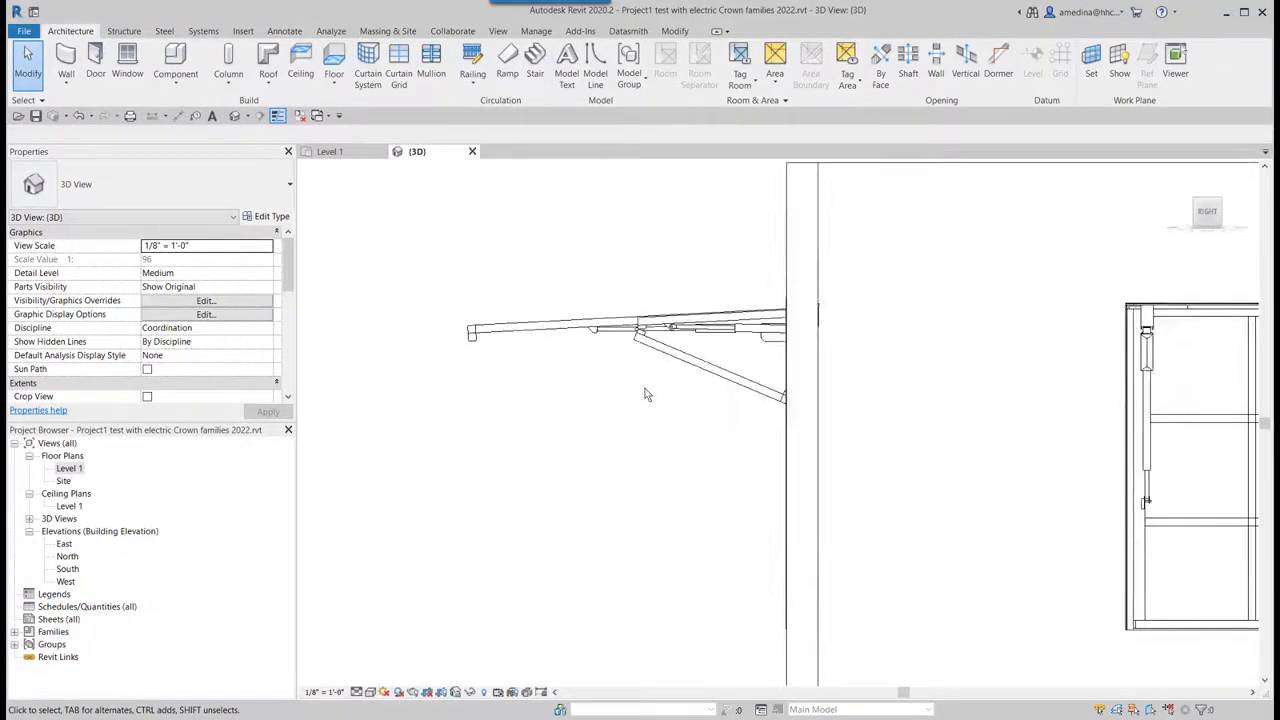
pyautogui.click(664, 352)
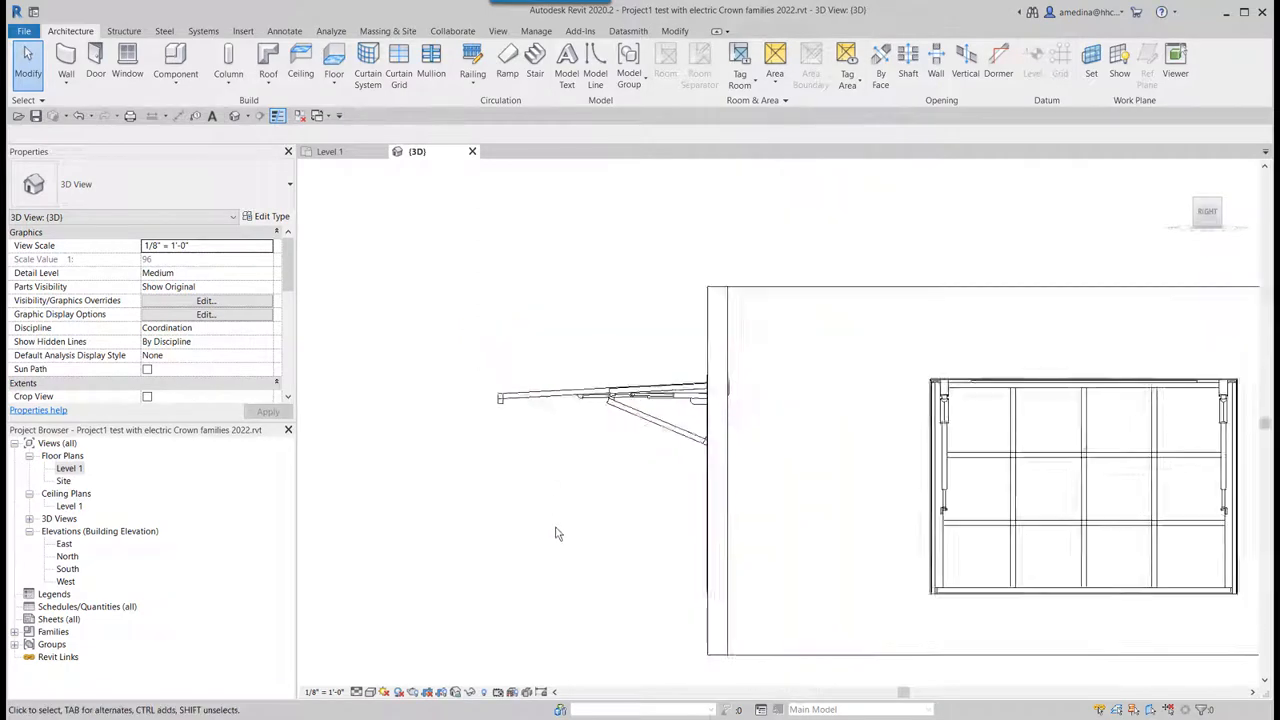
pyautogui.doubleClick(68, 468)
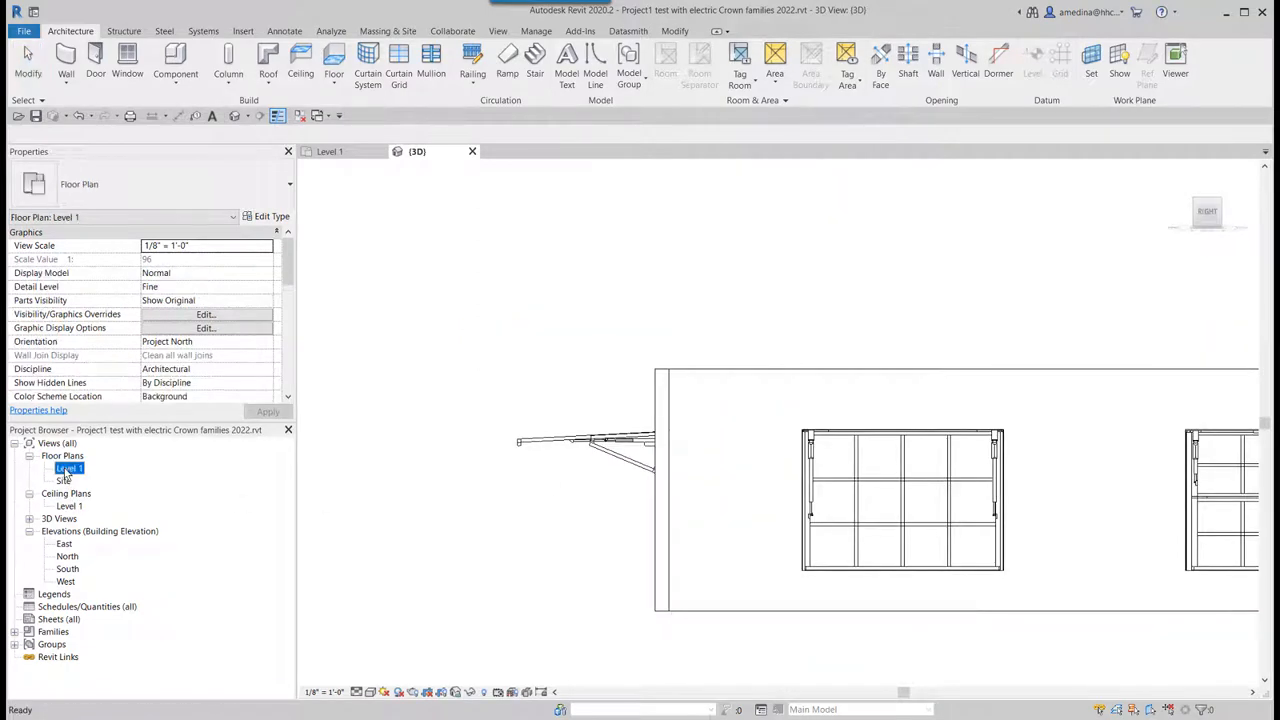
pyautogui.doubleClick(68, 468)
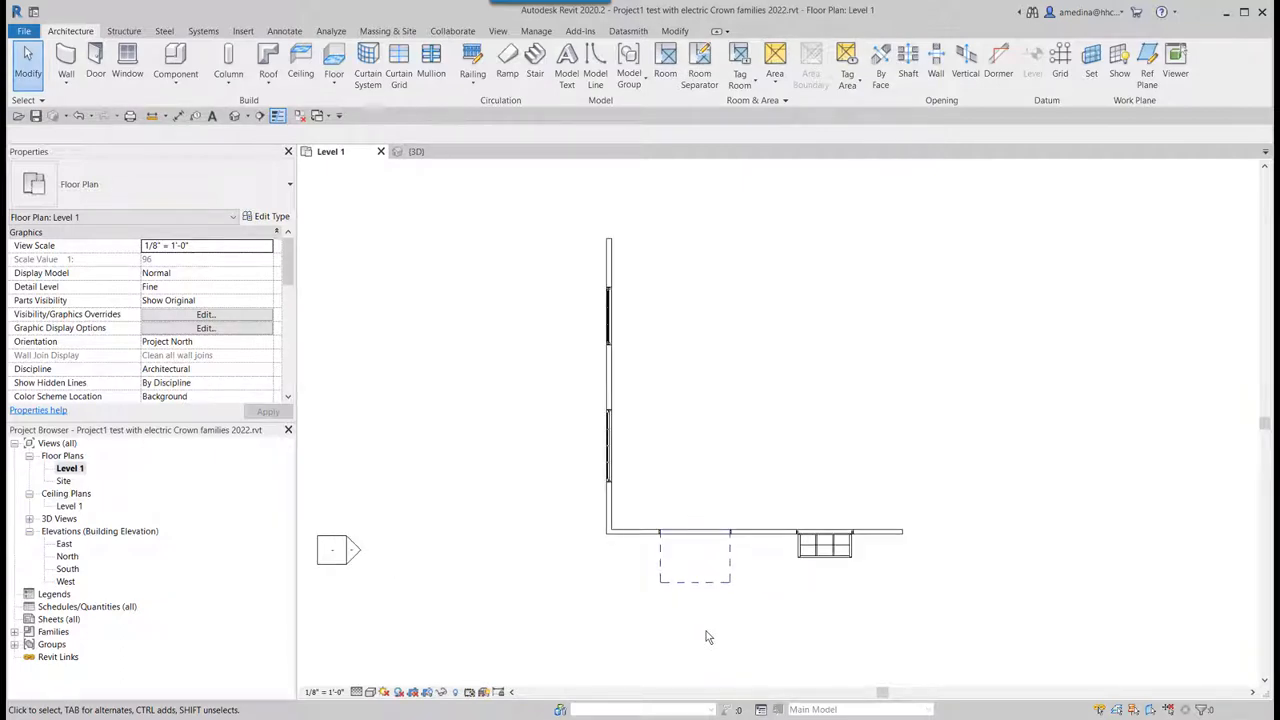
pyautogui.click(416, 152)
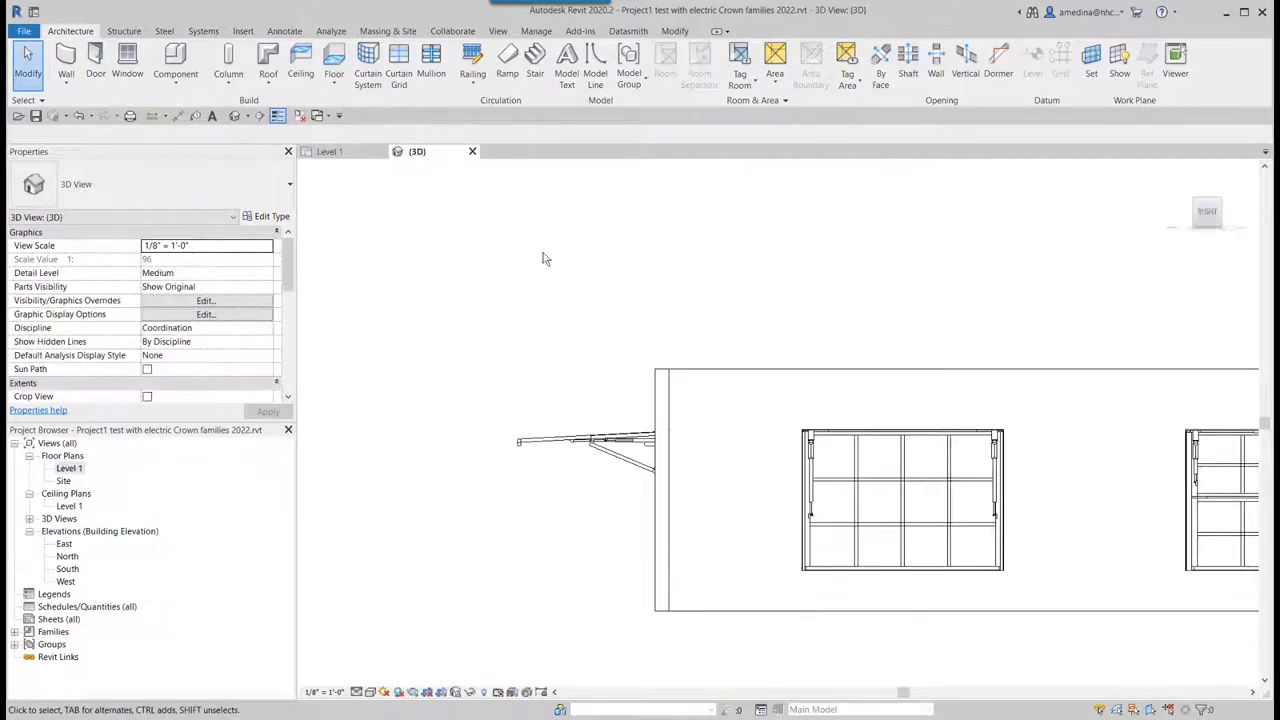